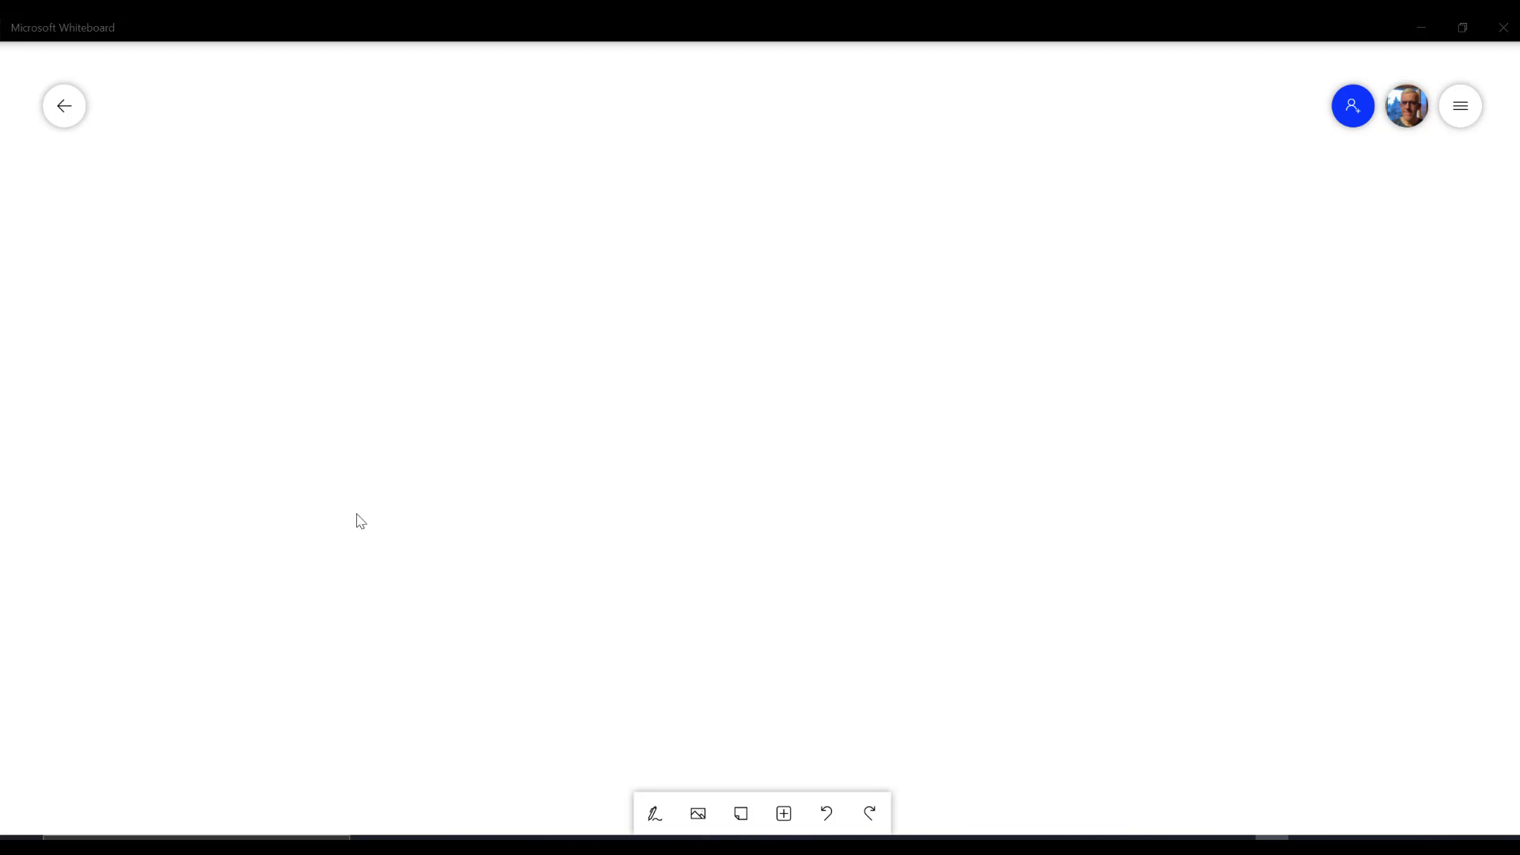
{"action": "mouse_move", "coordinate": [358, 526]}
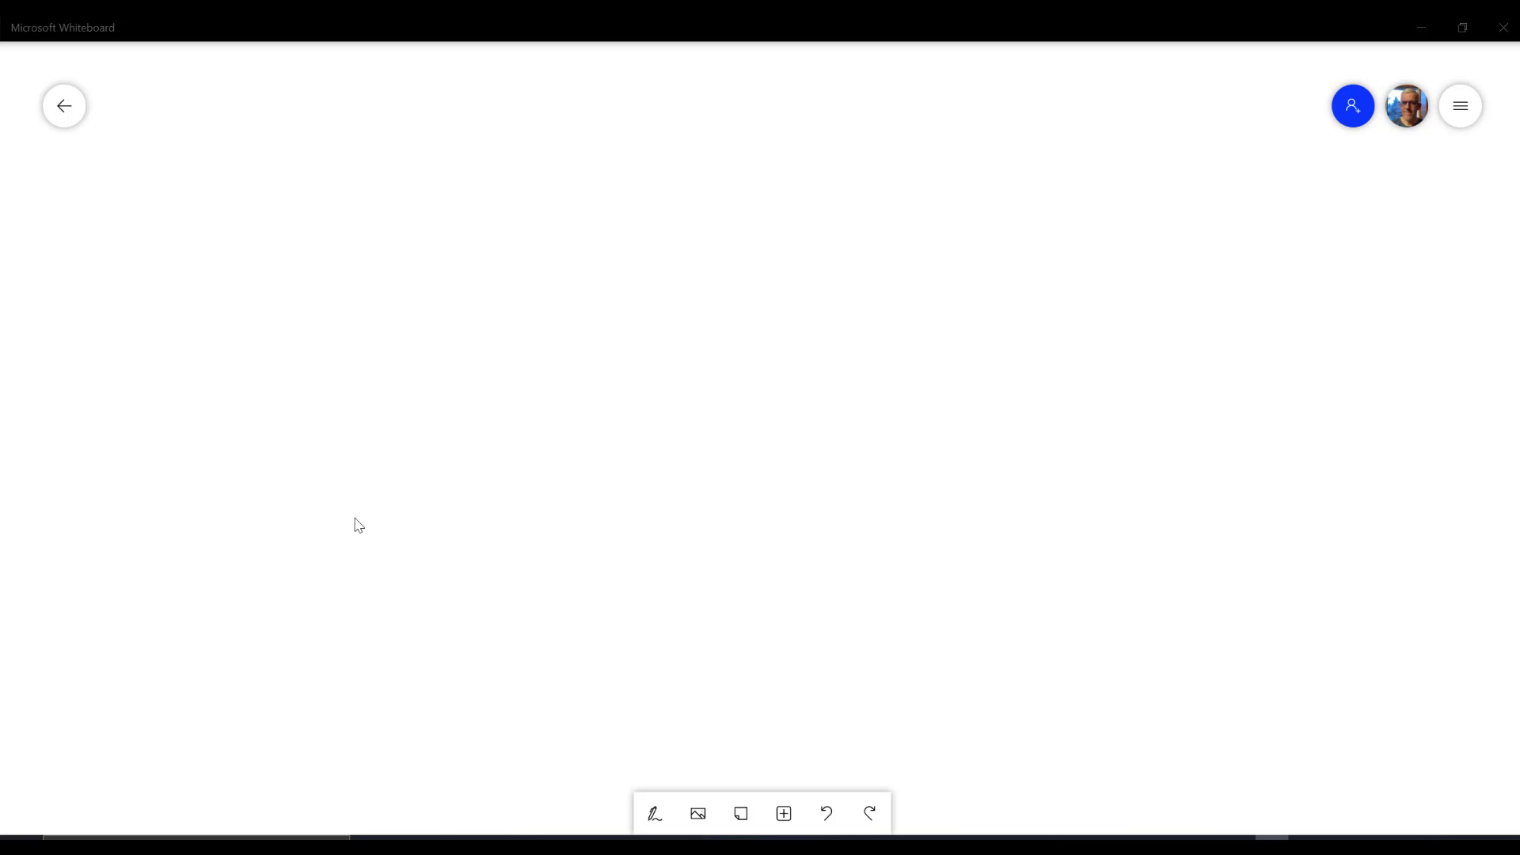
{"action": "mouse_move", "coordinate": [570, 392]}
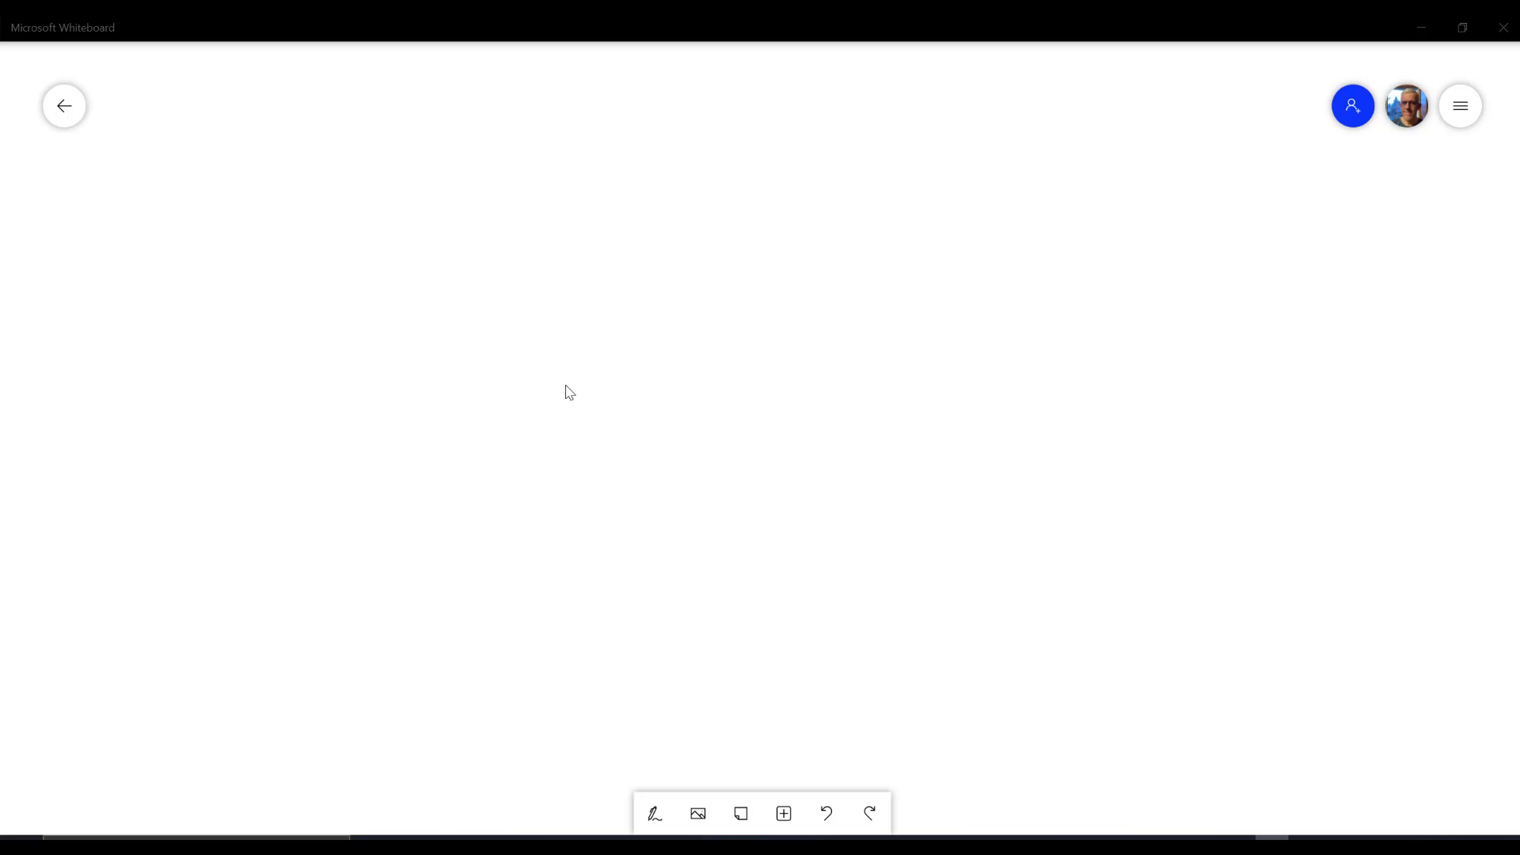
{"action": "mouse_move", "coordinate": [409, 191]}
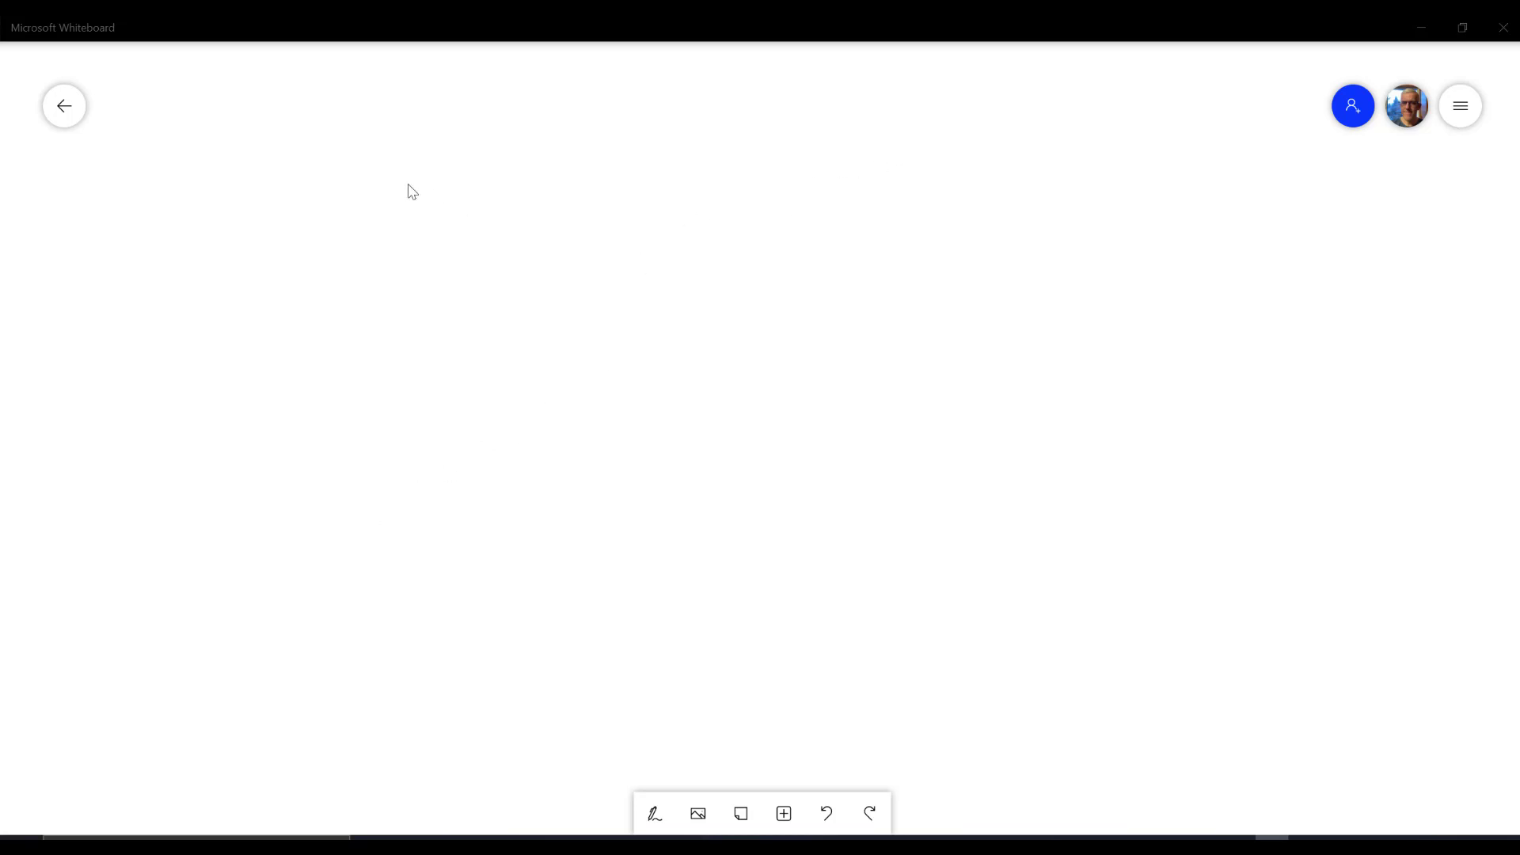
{"action": "mouse_move", "coordinate": [358, 191]}
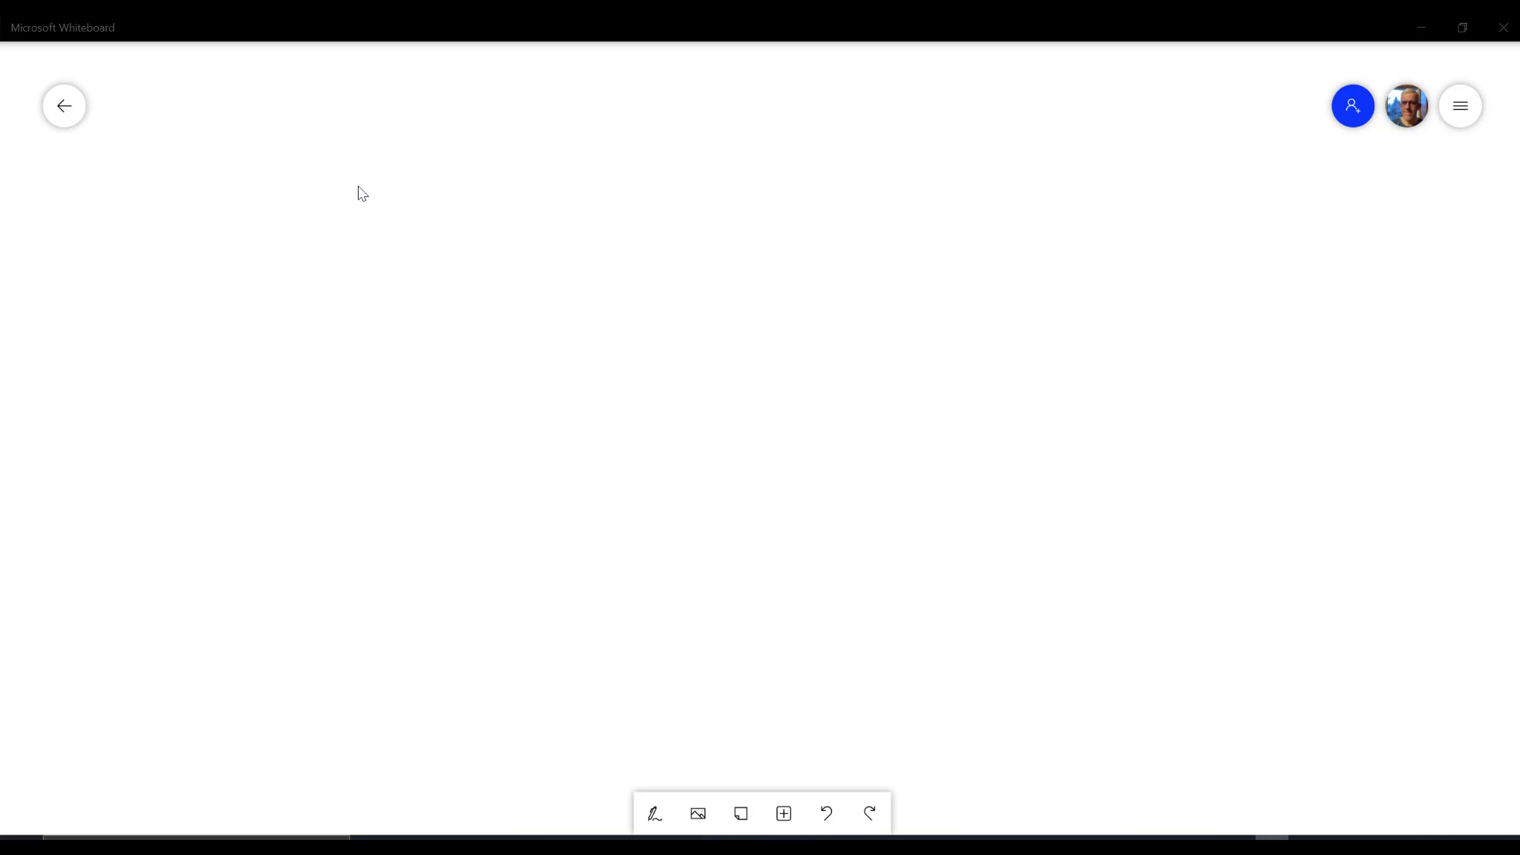
{"action": "mouse_move", "coordinate": [995, 246]}
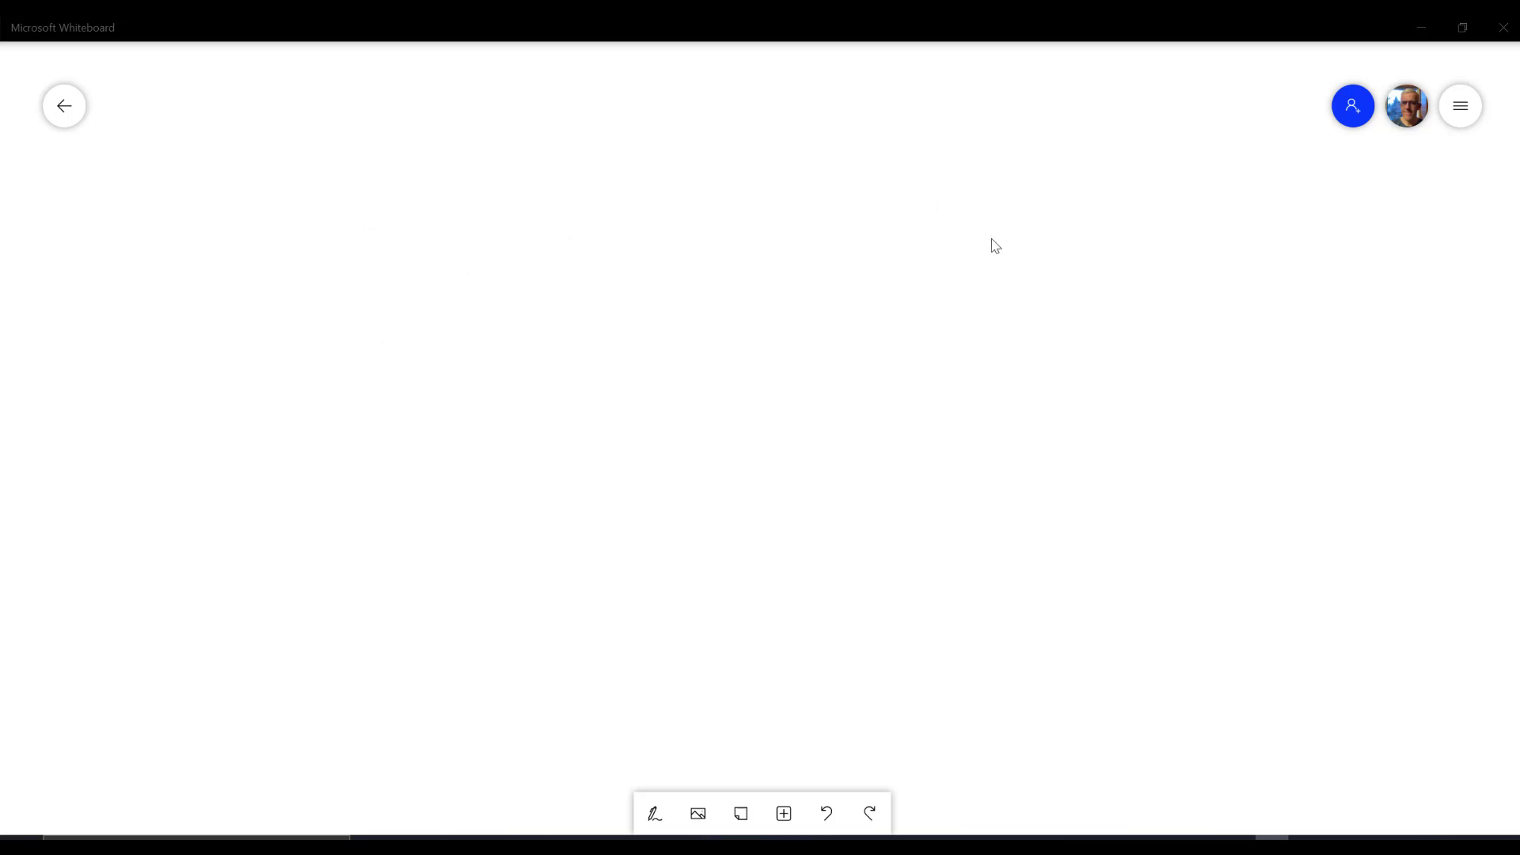
{"action": "mouse_move", "coordinate": [983, 272]}
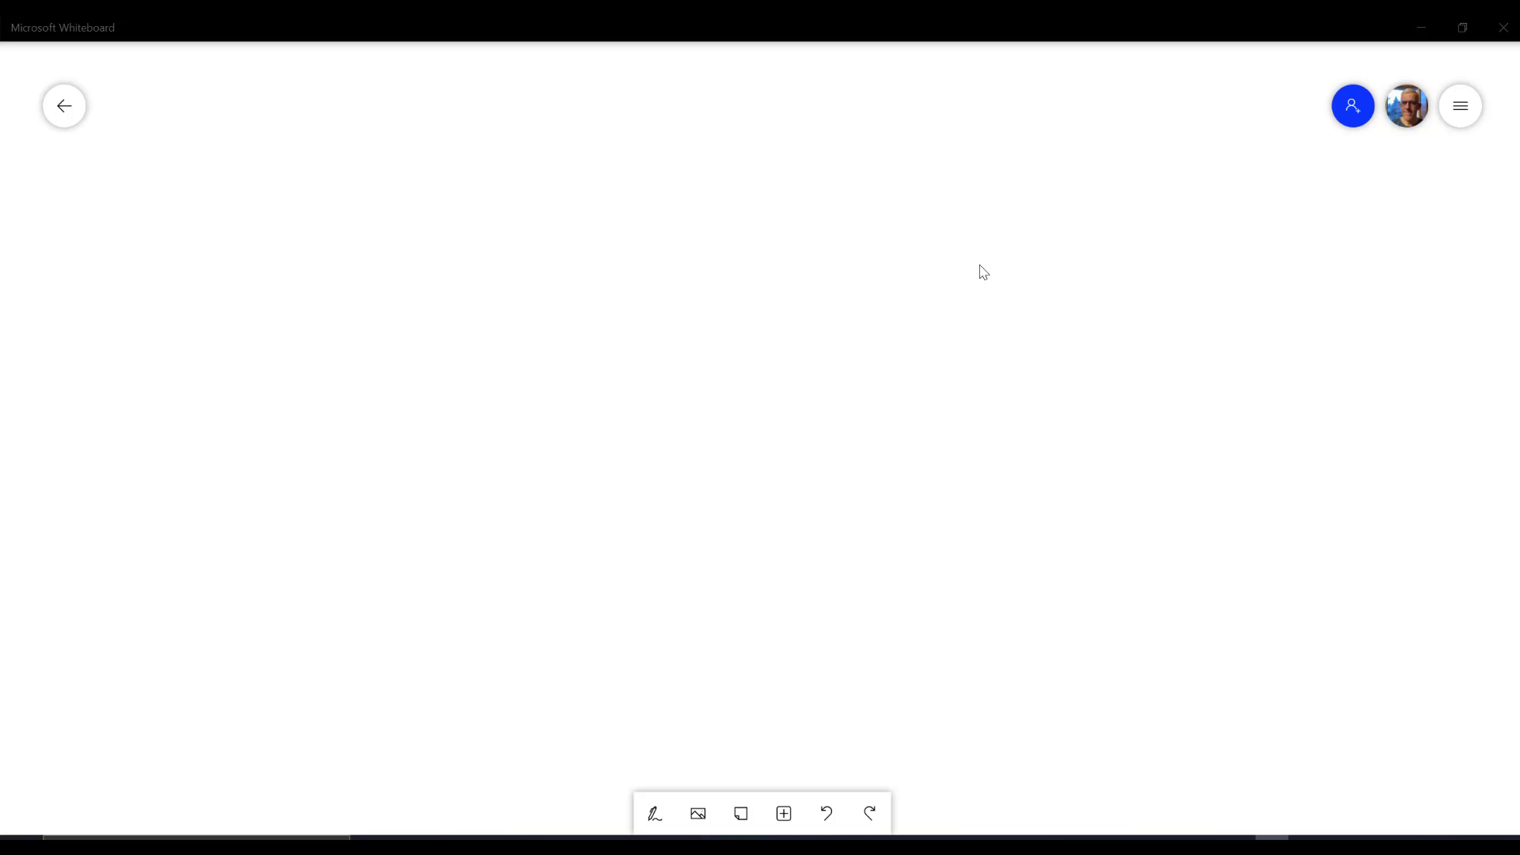
{"action": "mouse_move", "coordinate": [985, 272]}
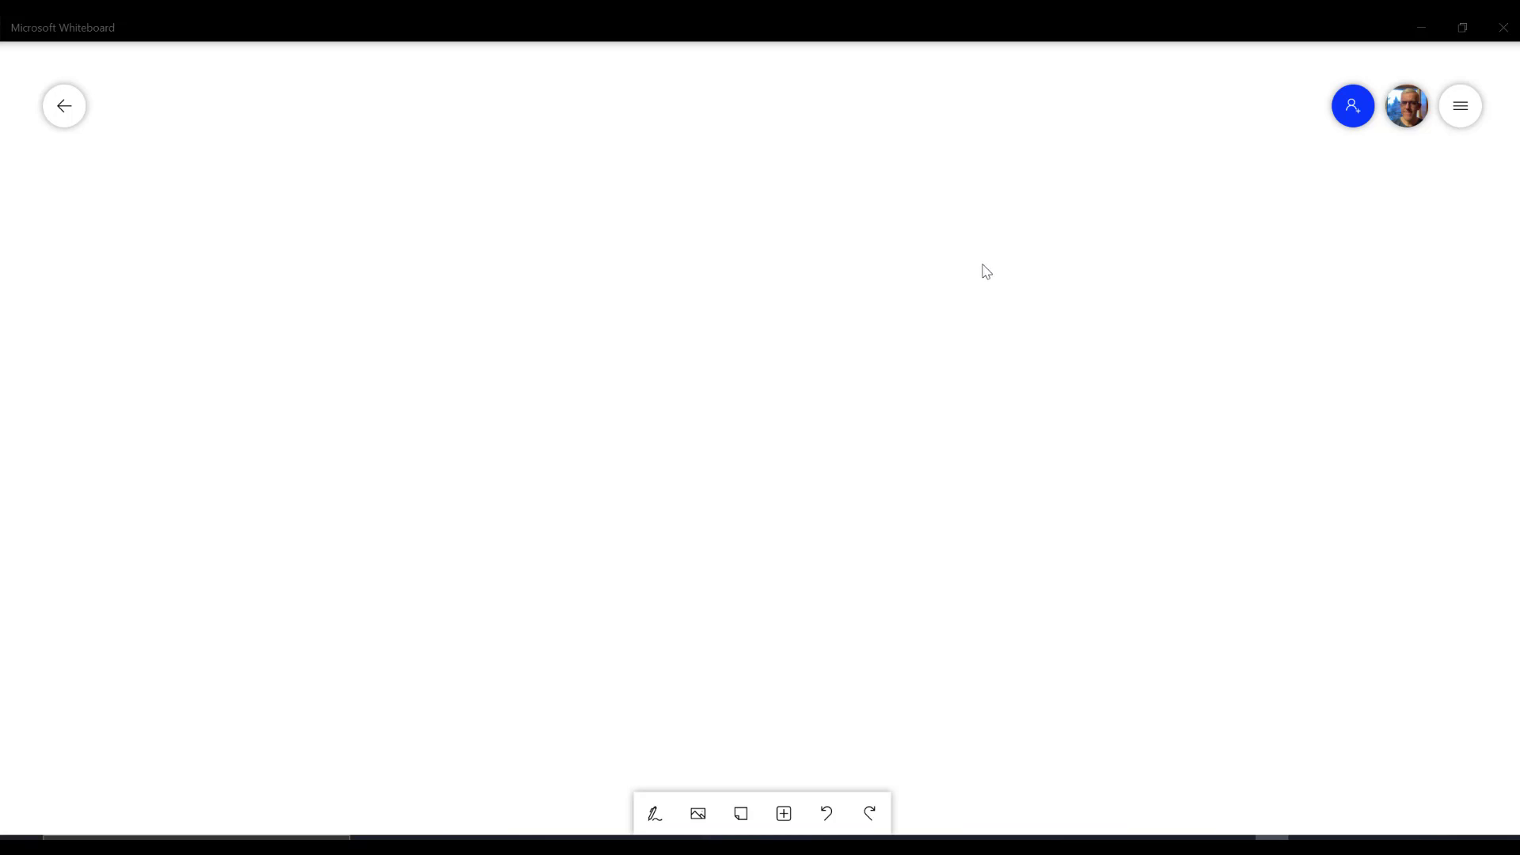
{"action": "mouse_move", "coordinate": [1078, 275]}
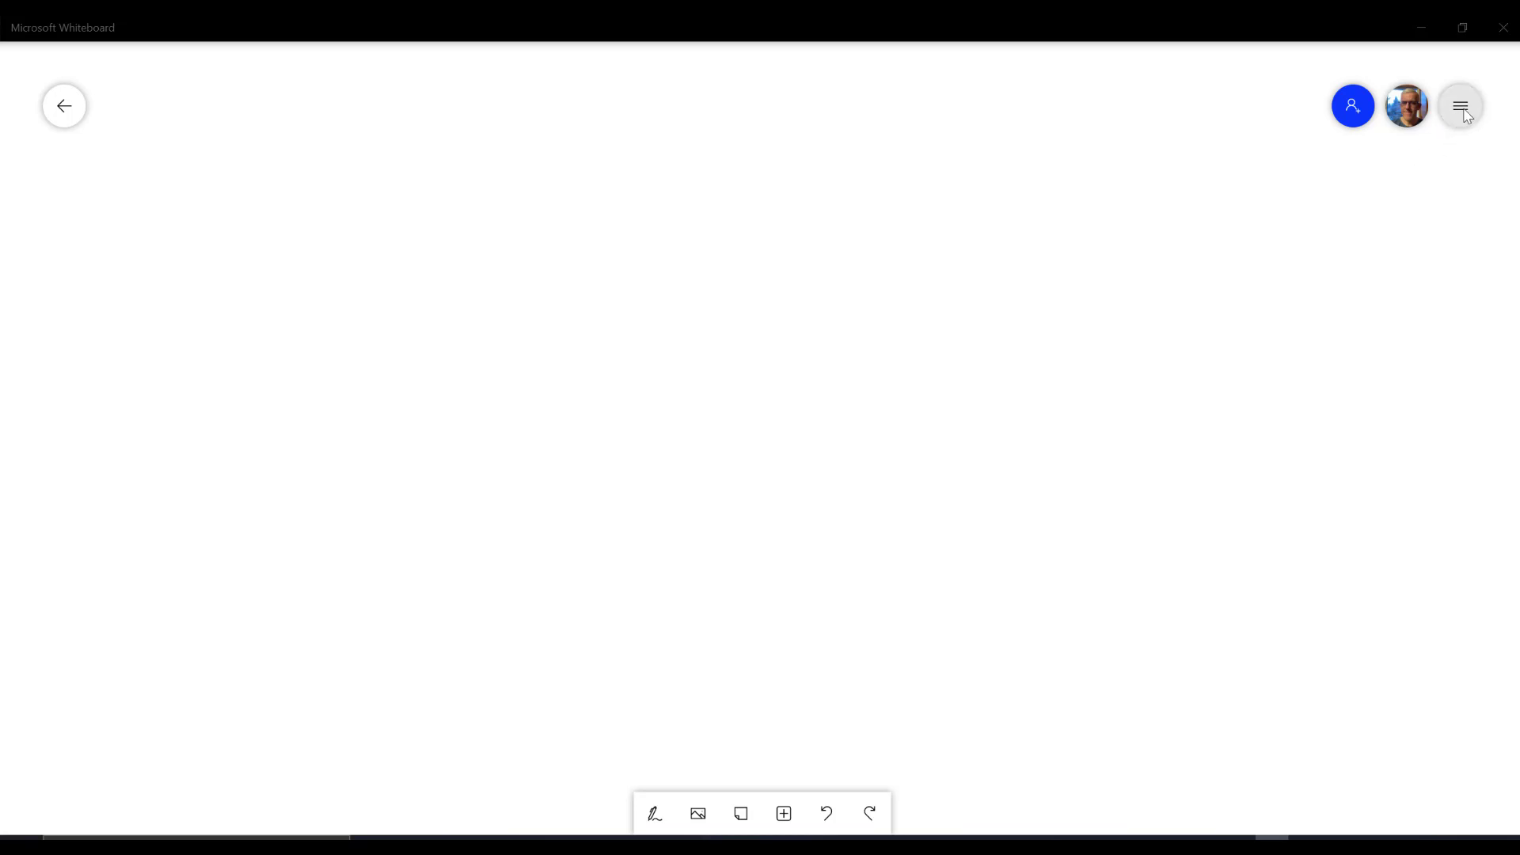
Switch on the Ink to shape setting in Settings, then close Settings.
{"action": "left_click", "coordinate": [1460, 107]}
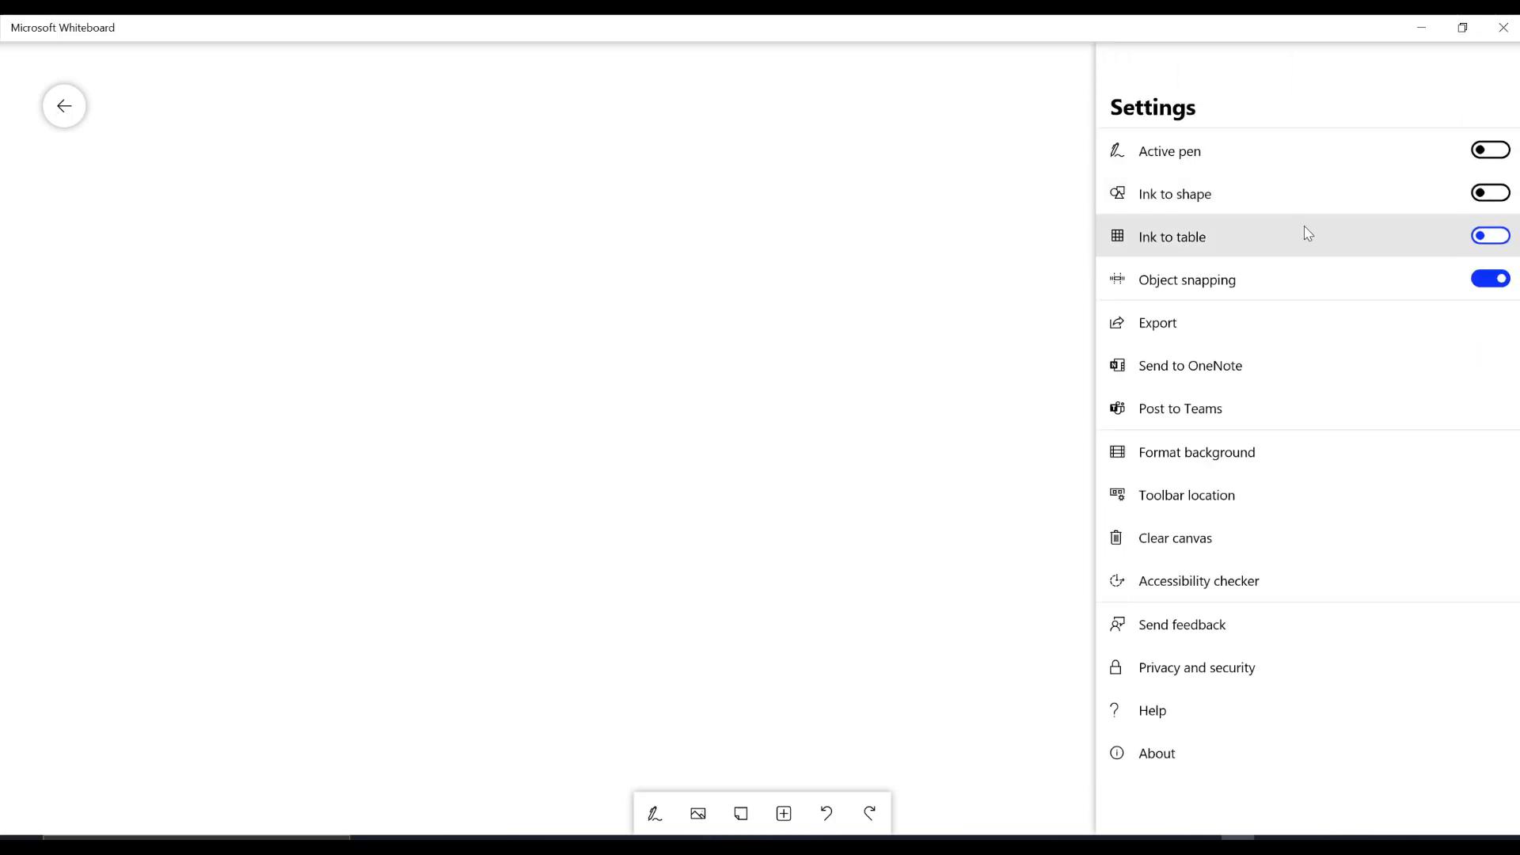
{"action": "left_click", "coordinate": [1490, 193]}
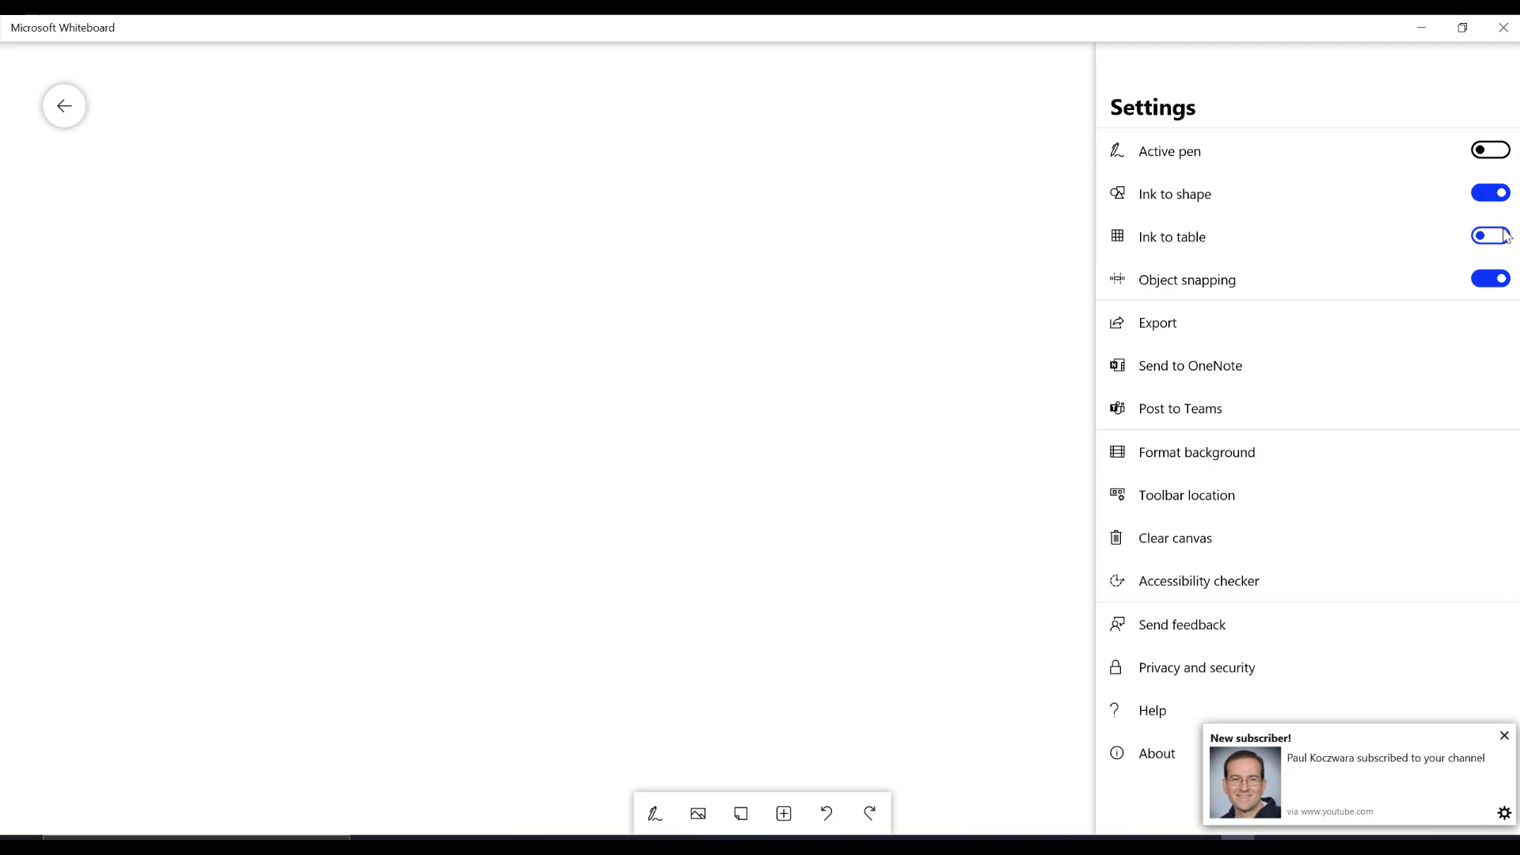
{"action": "left_click", "coordinate": [1491, 236]}
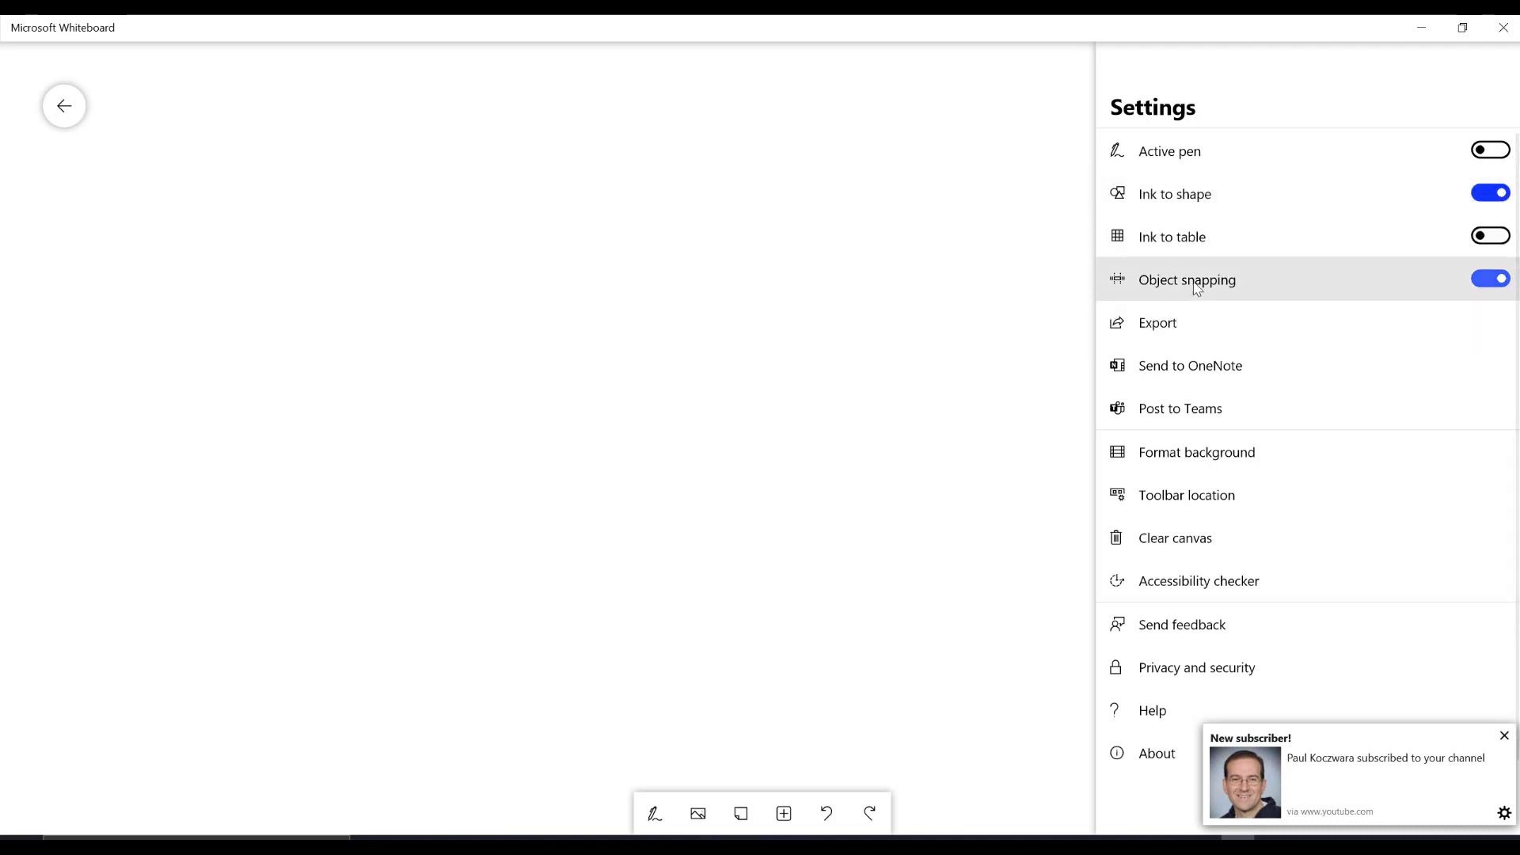
{"action": "left_click", "coordinate": [1460, 105]}
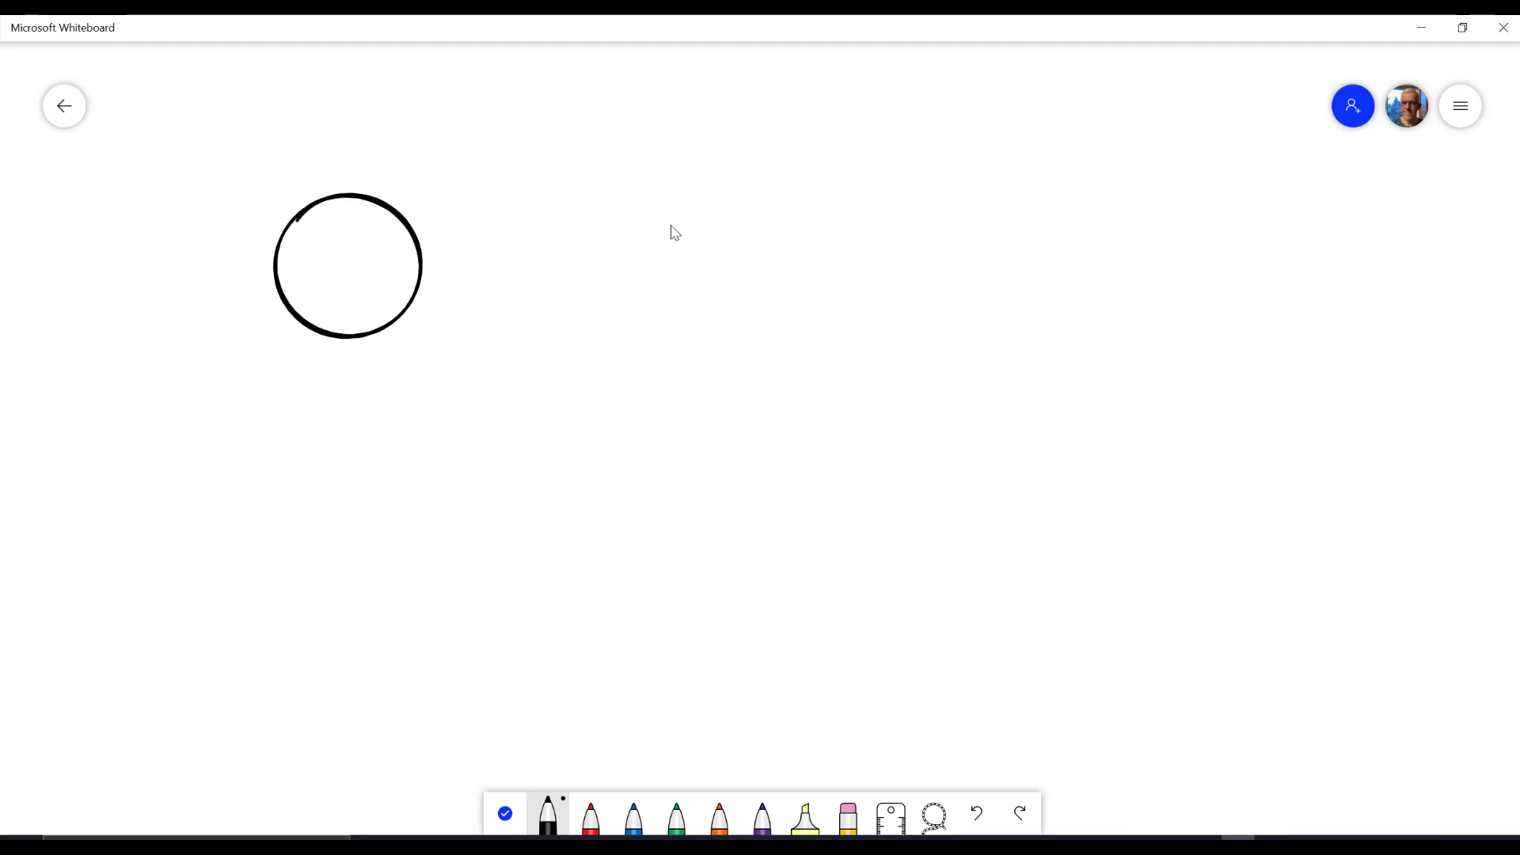
Draw a triangle right of the circle and a square on the right of the board.
{"action": "left_click_drag", "start_coordinate": [627, 211], "coordinate": [722, 295]}
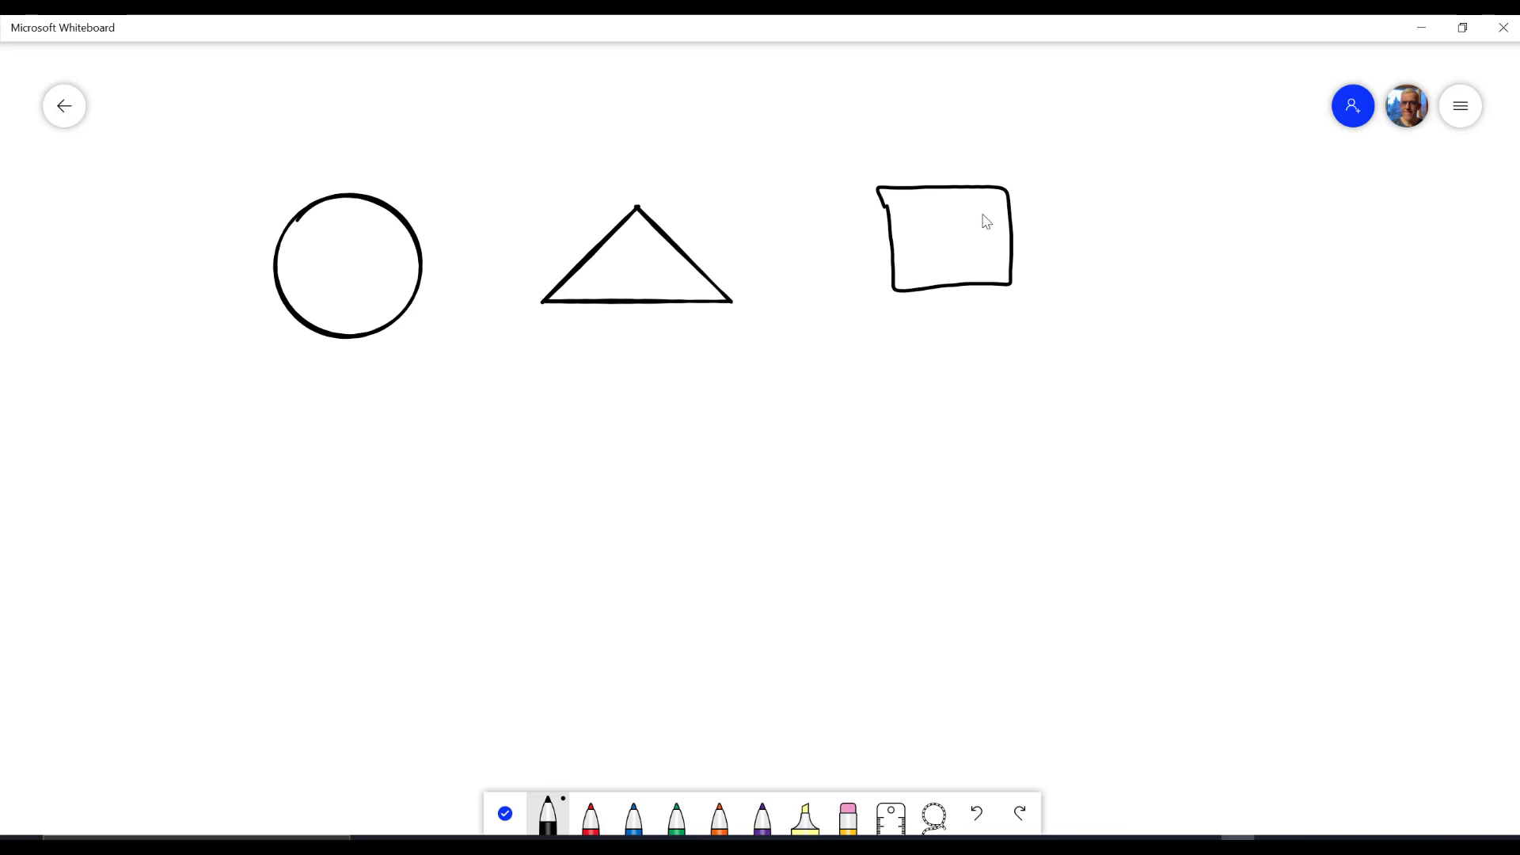
{"action": "left_click_drag", "start_coordinate": [1080, 271], "coordinate": [1085, 367]}
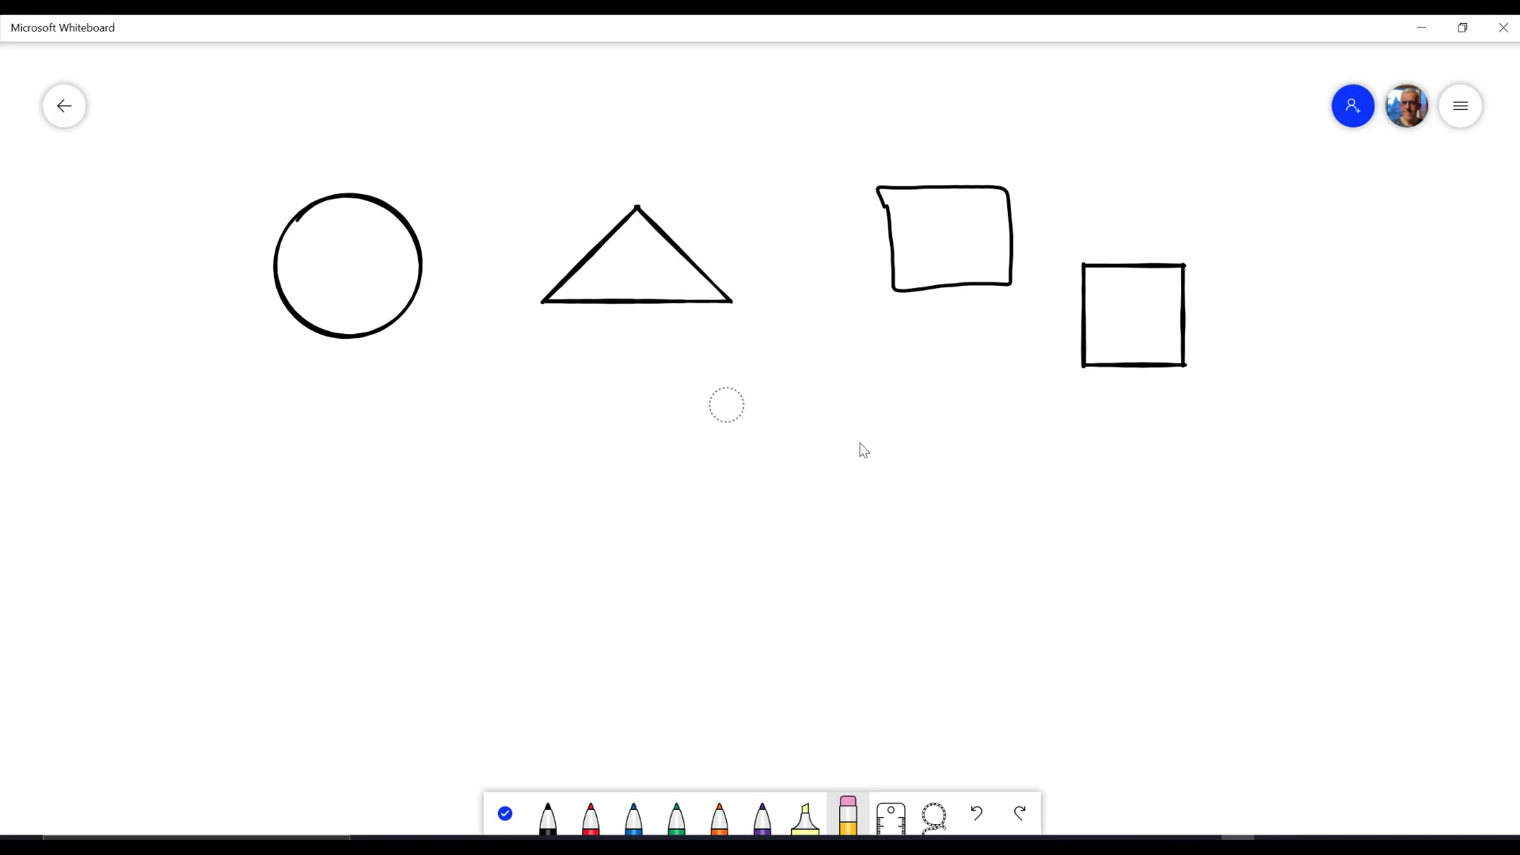
{"action": "mouse_move", "coordinate": [1168, 415]}
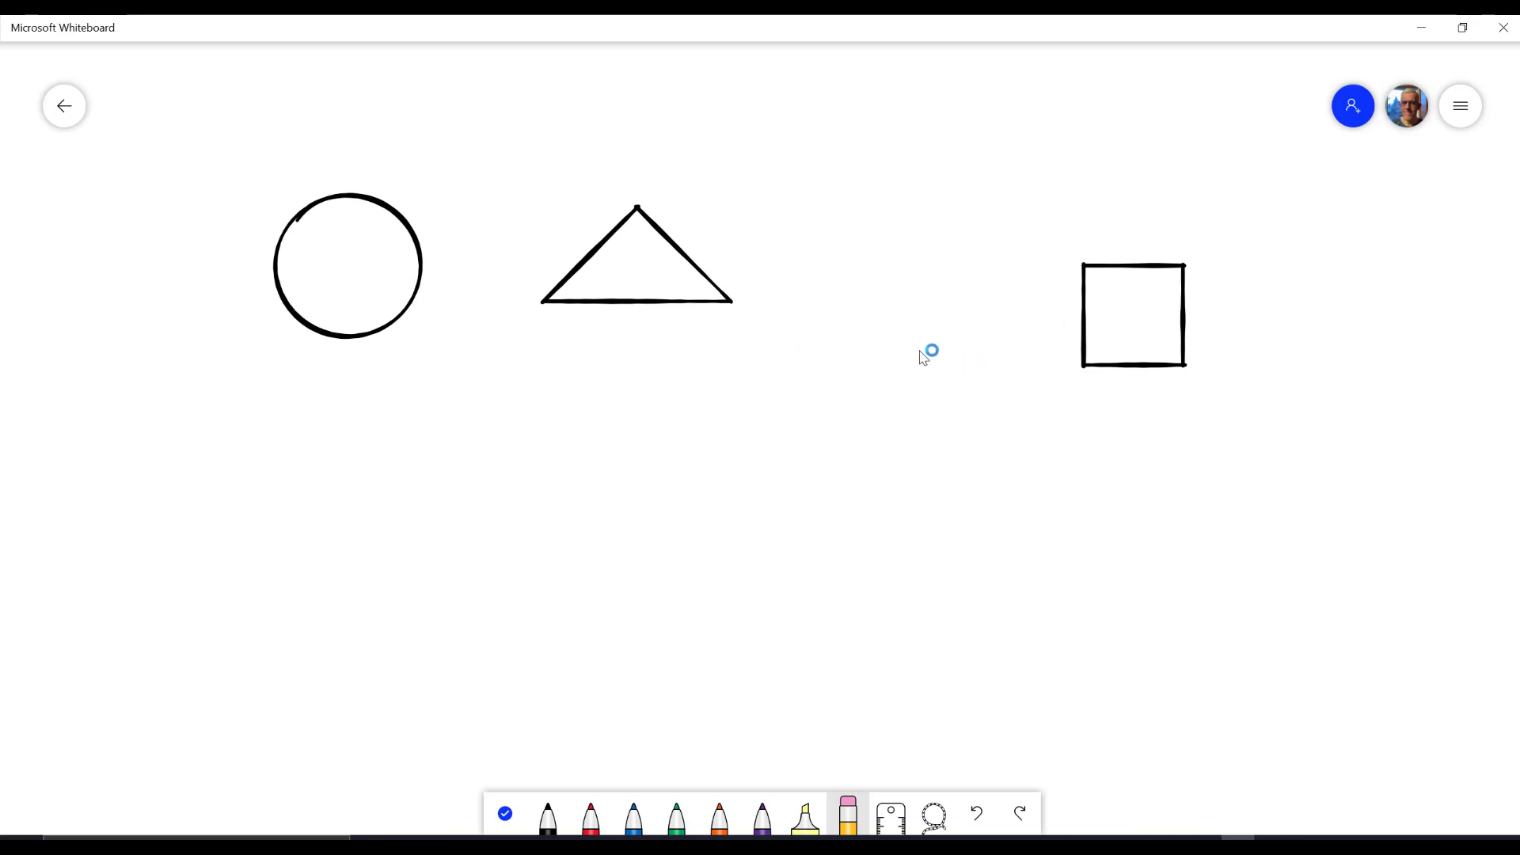
{"action": "mouse_move", "coordinate": [645, 609]}
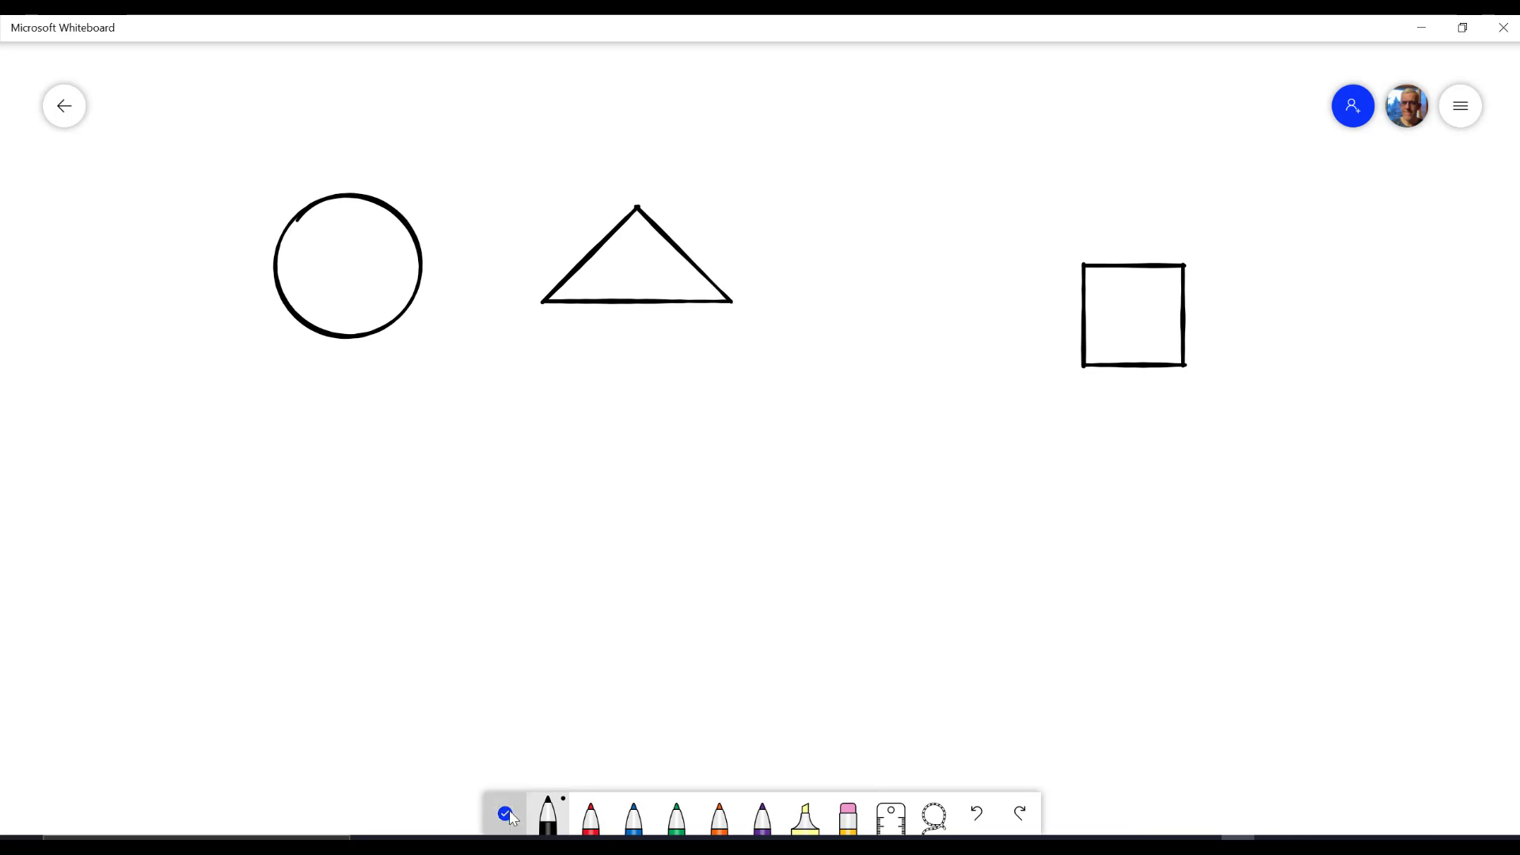
Leave inking and run a Bing image search for 'car' from Insert.
{"action": "left_click", "coordinate": [505, 813]}
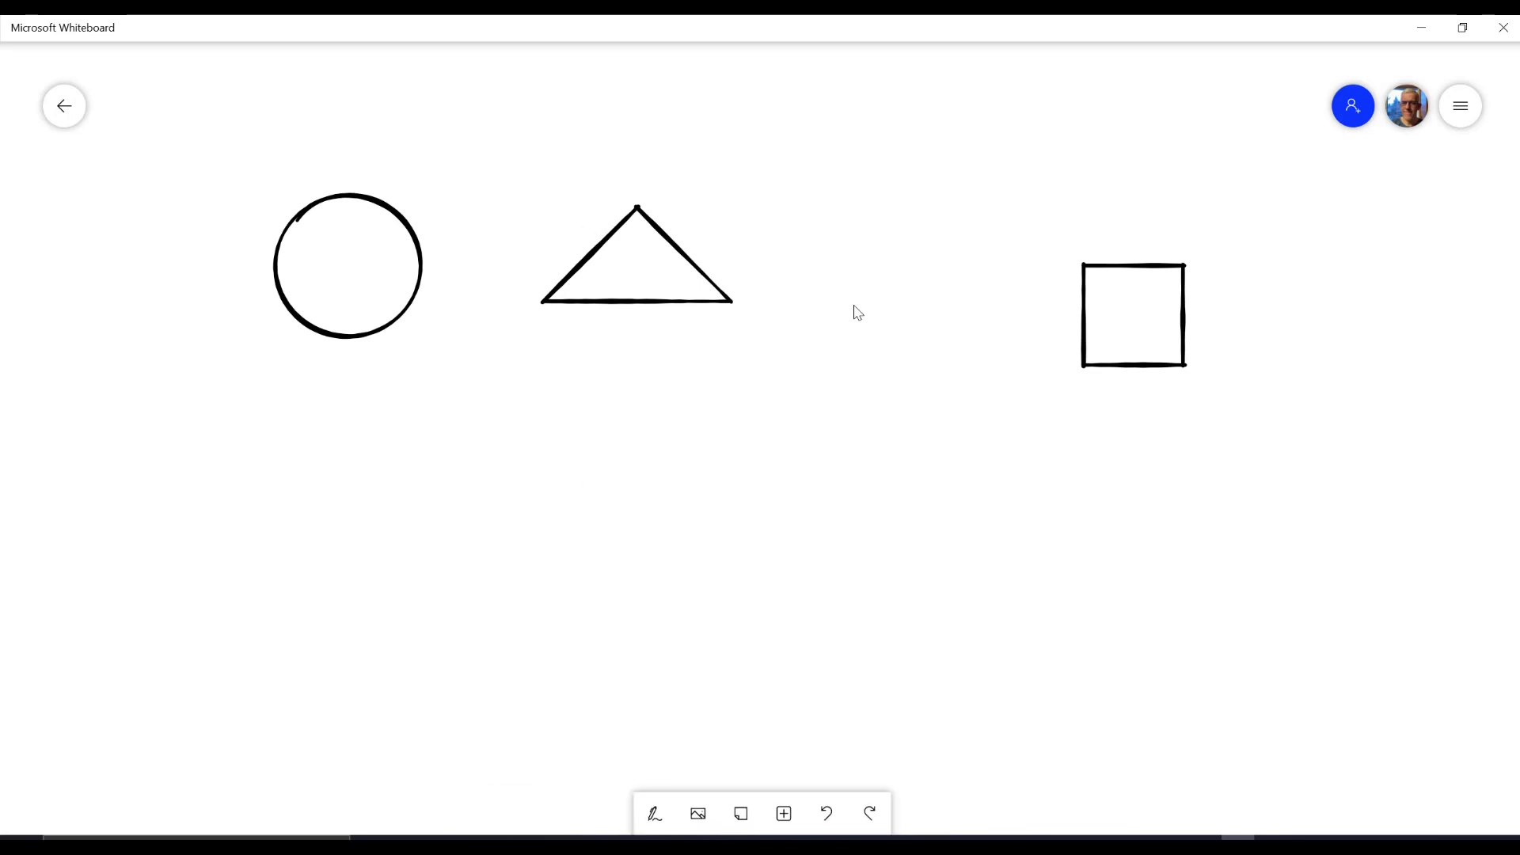
{"action": "mouse_move", "coordinate": [696, 813]}
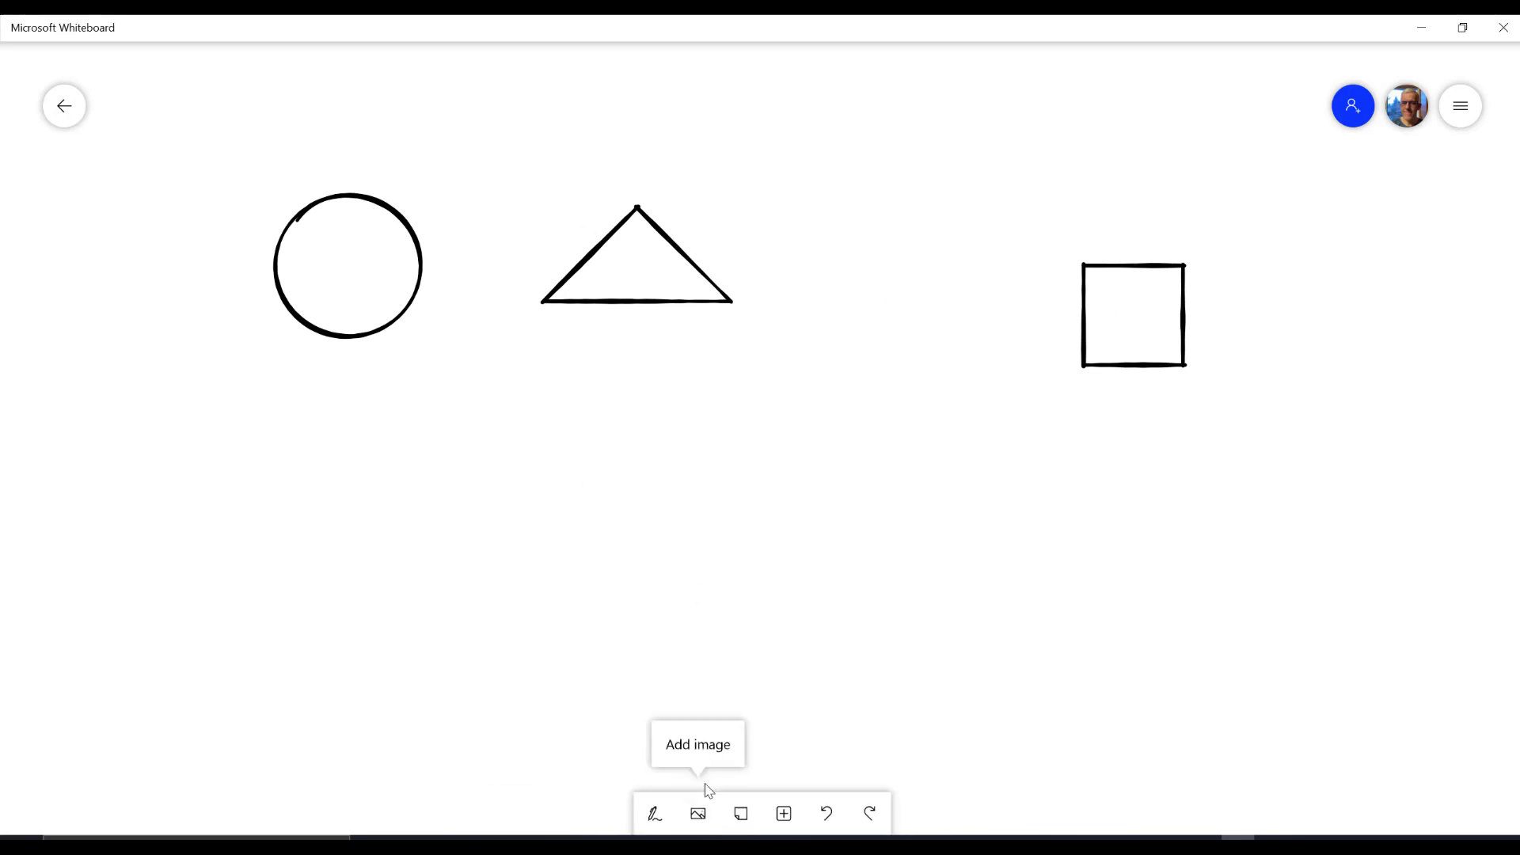
{"action": "left_click", "coordinate": [782, 813]}
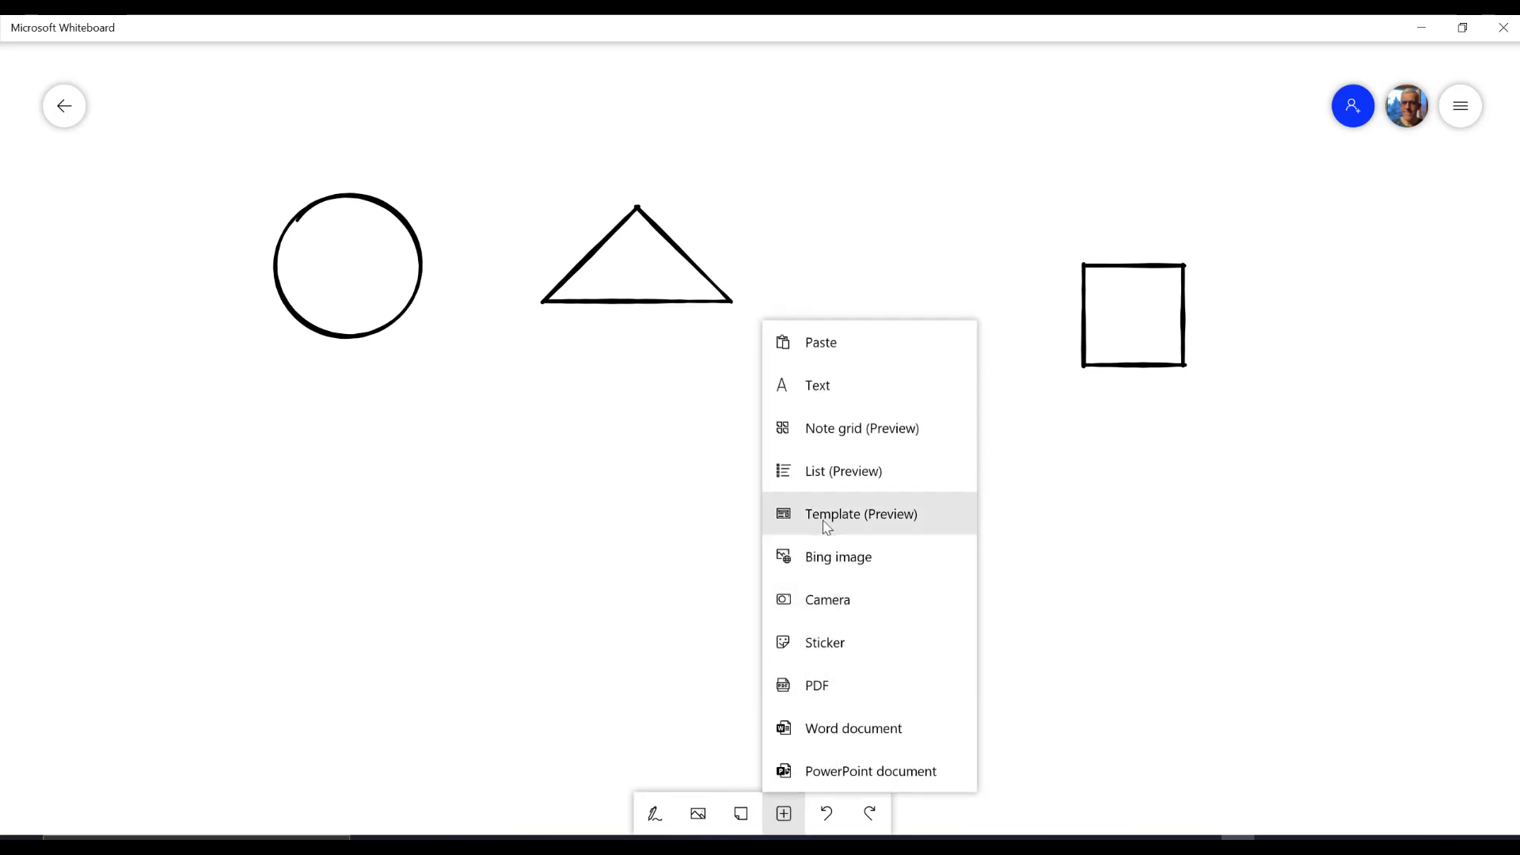
{"action": "left_click", "coordinate": [838, 557]}
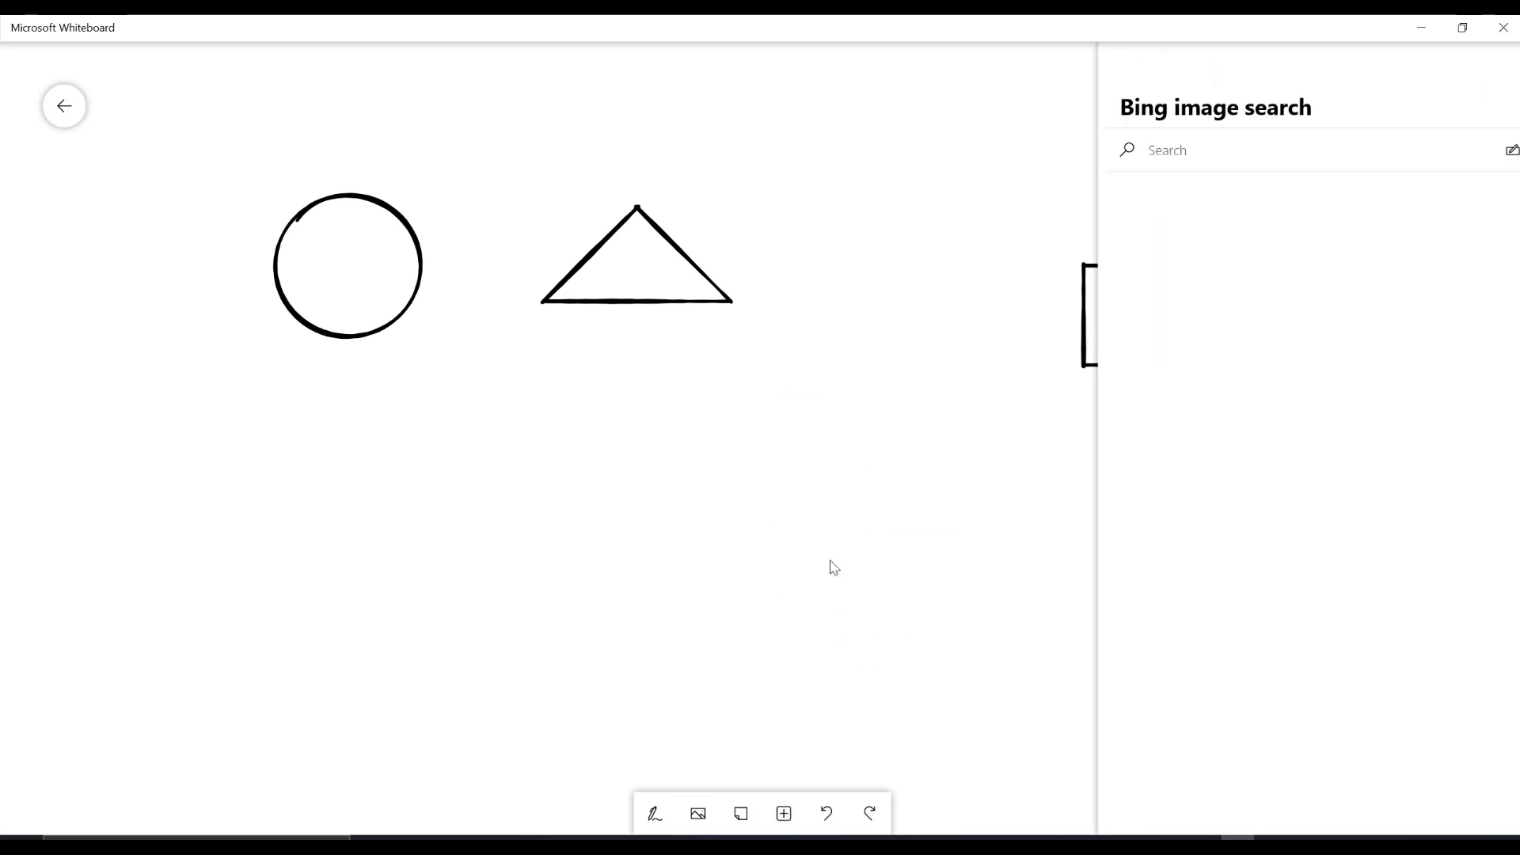
{"action": "type", "text": "c"}
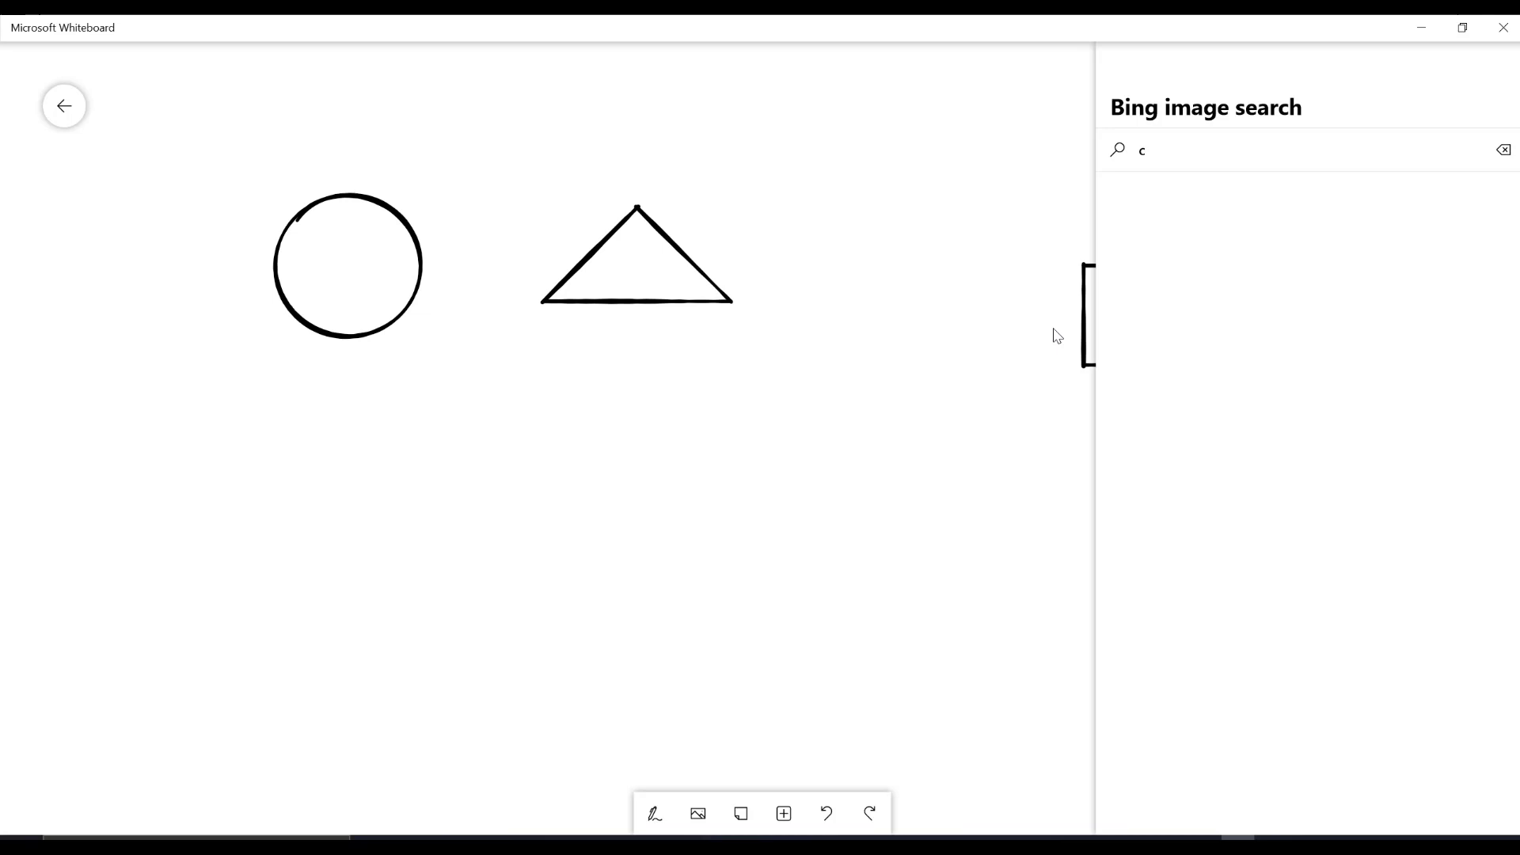
{"action": "type", "text": "ar"}
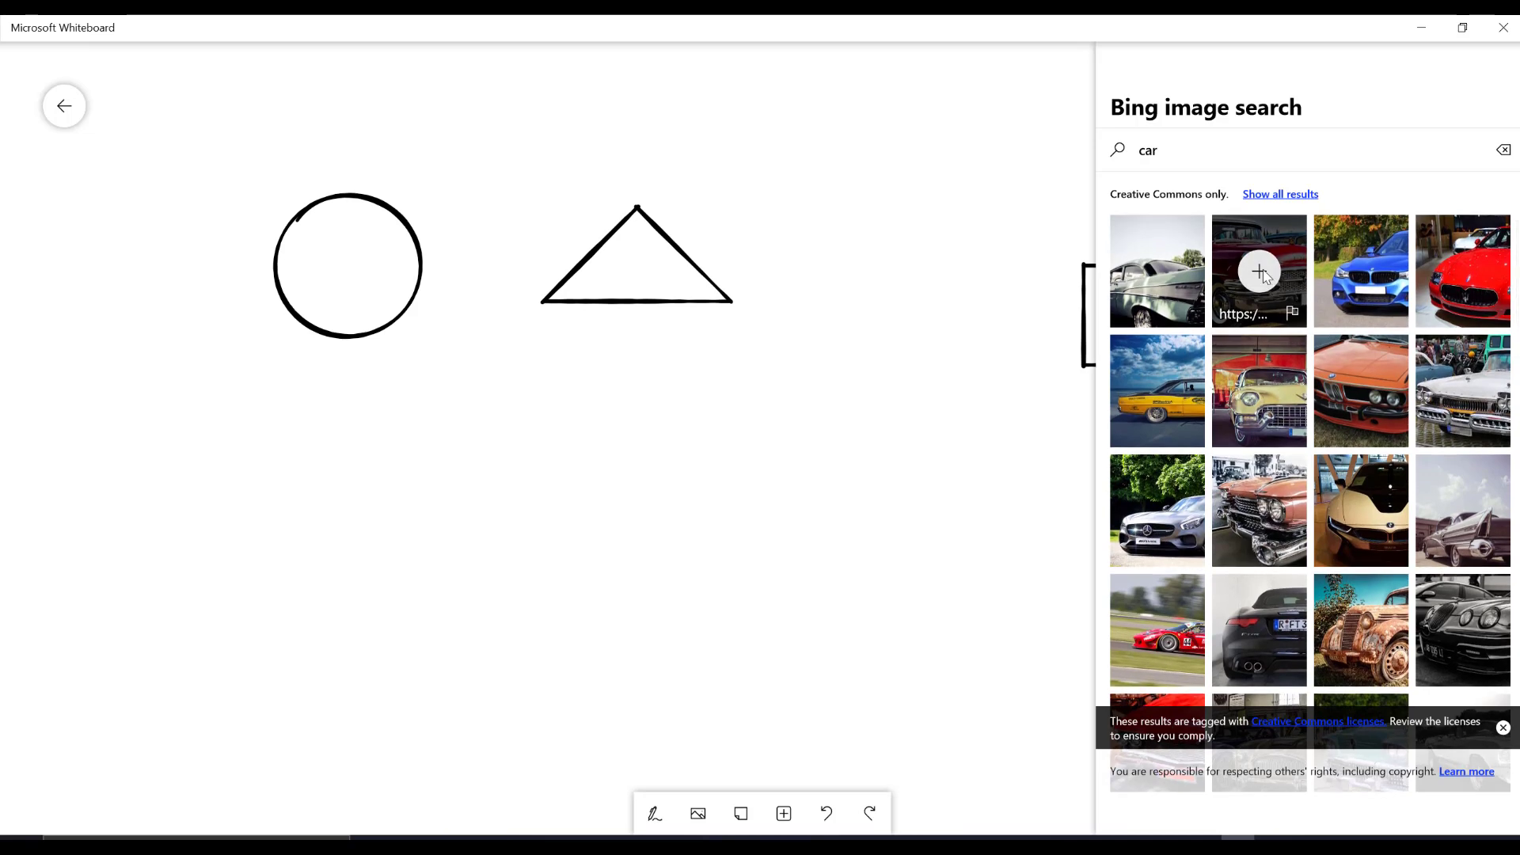
Insert the red vintage car picture, shrink it, and move it into the square.
{"action": "left_click", "coordinate": [1257, 270]}
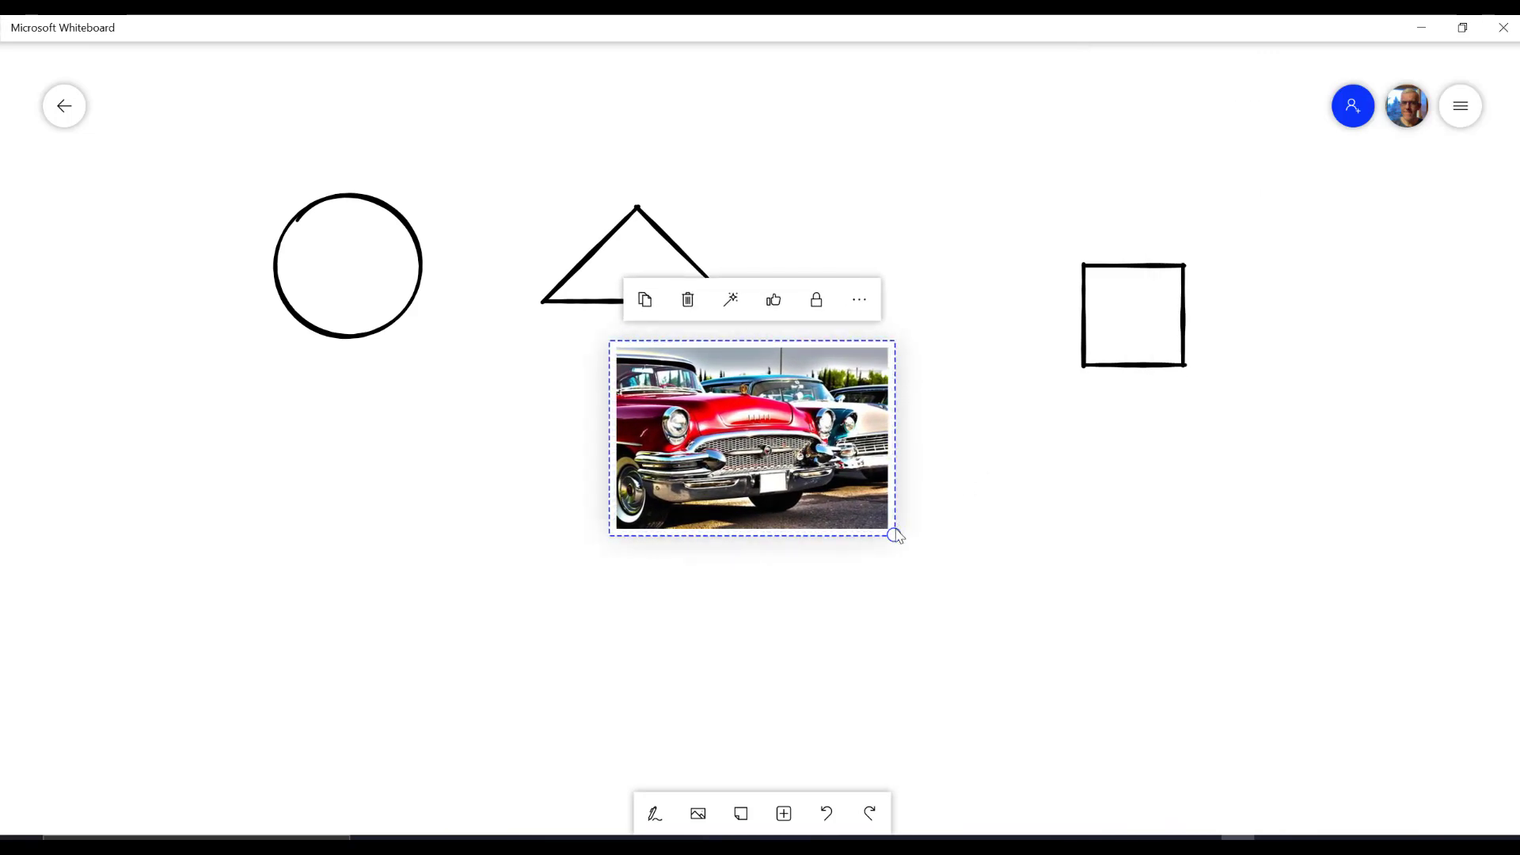
{"action": "left_click_drag", "start_coordinate": [894, 535], "coordinate": [795, 469]}
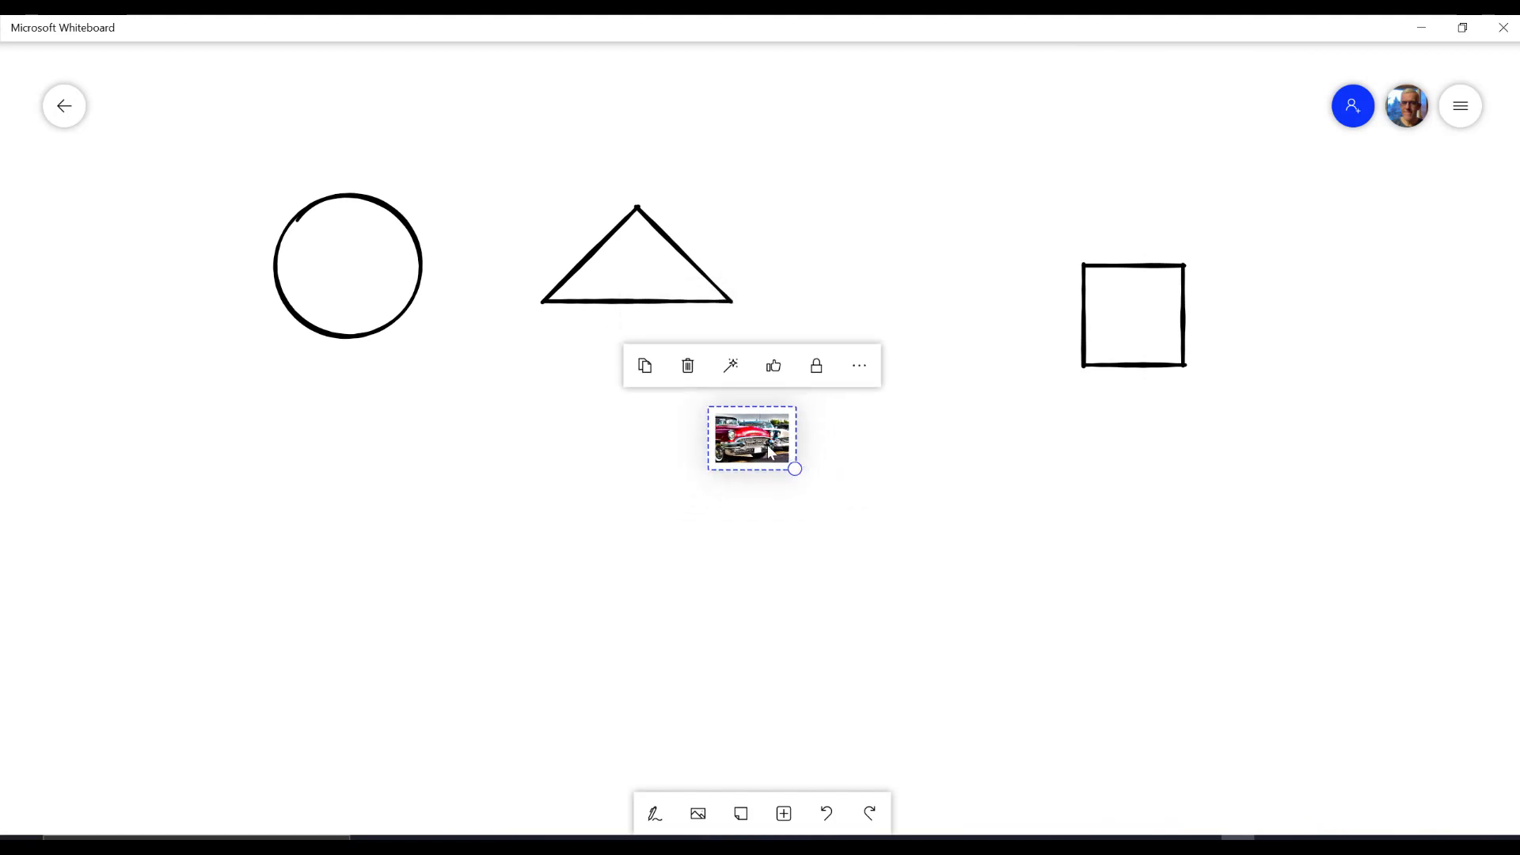
{"action": "left_click_drag", "start_coordinate": [752, 440], "coordinate": [1132, 313]}
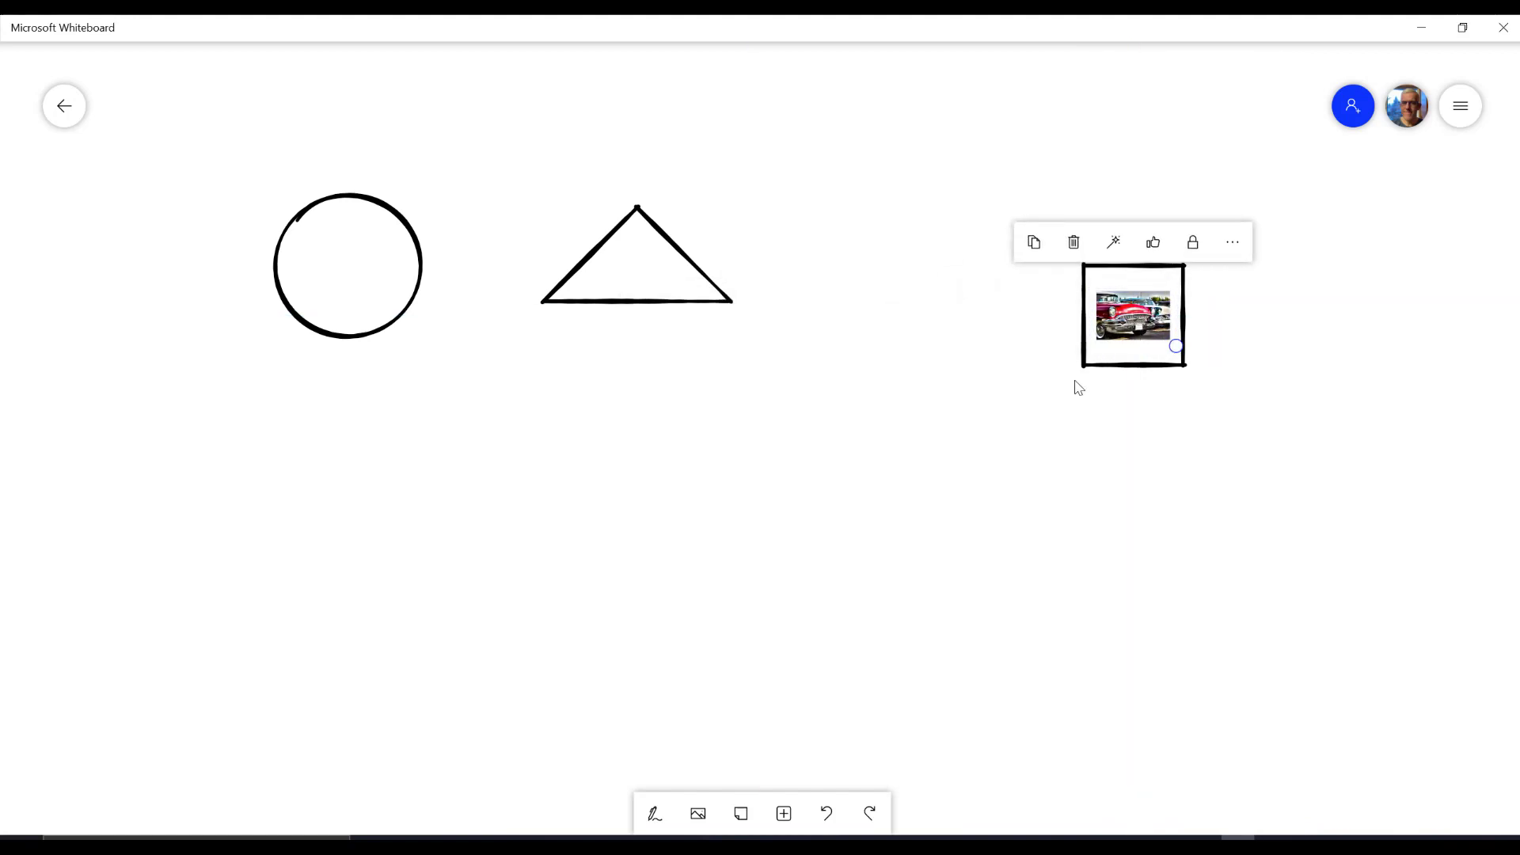
{"action": "left_click", "coordinate": [759, 294]}
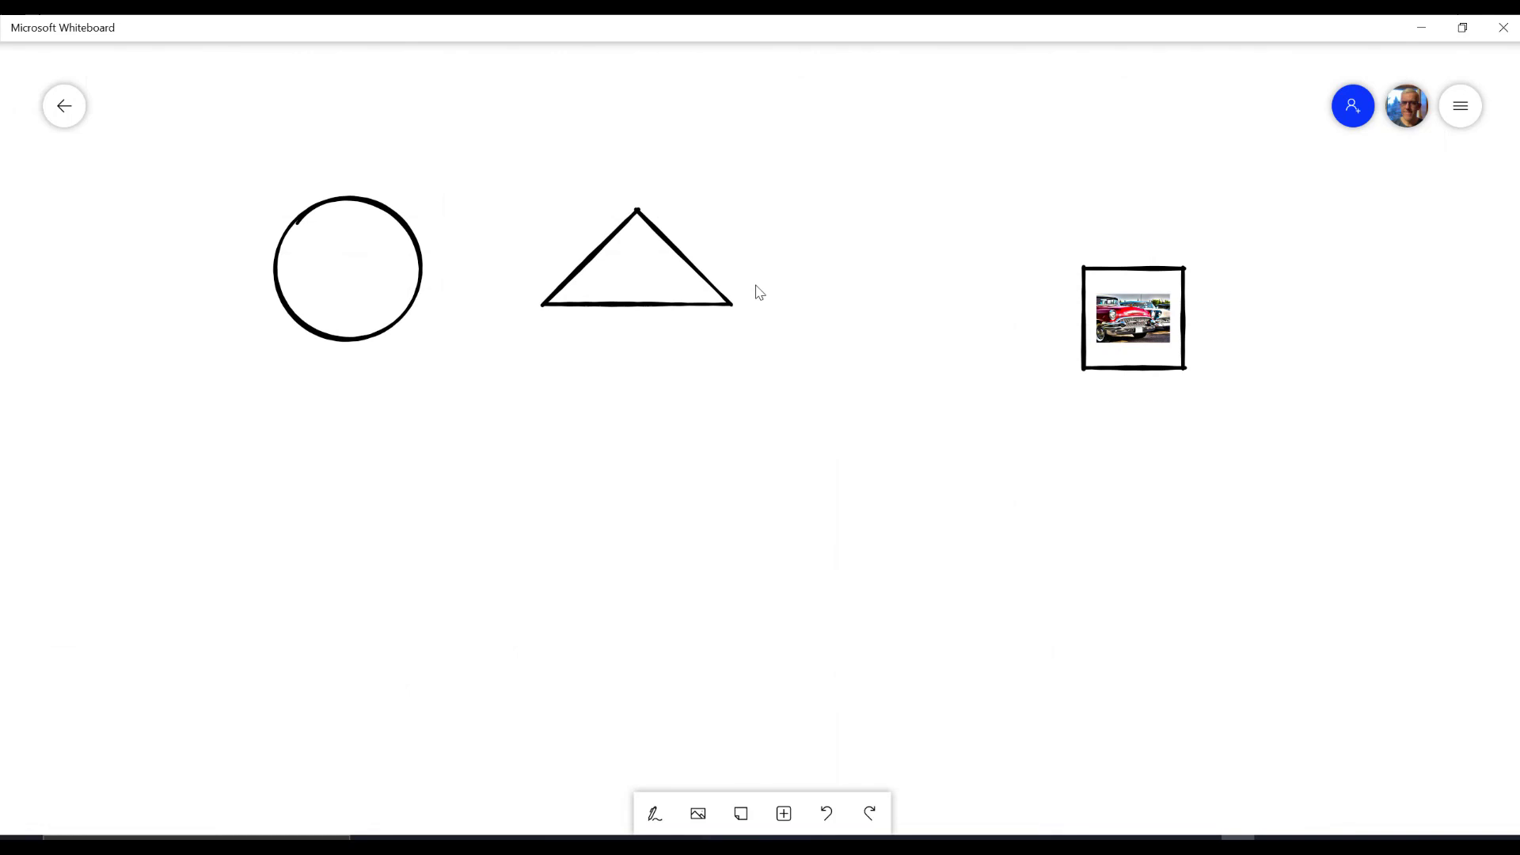
{"action": "left_click", "coordinate": [1132, 319]}
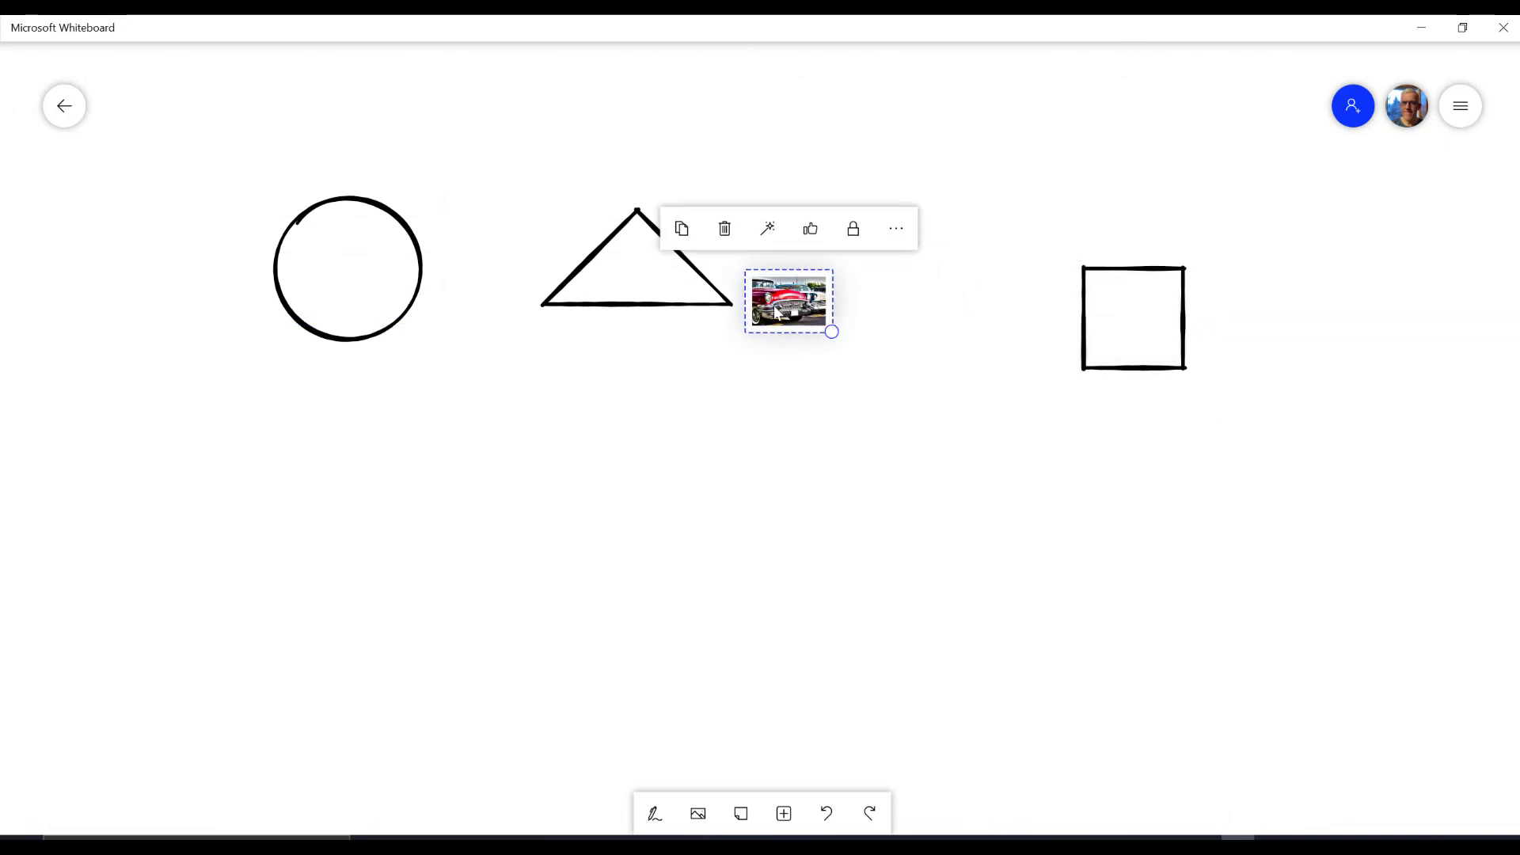
Drag the car picture into the triangle, then into the circle, and deselect it.
{"action": "left_click_drag", "start_coordinate": [789, 303], "coordinate": [636, 278]}
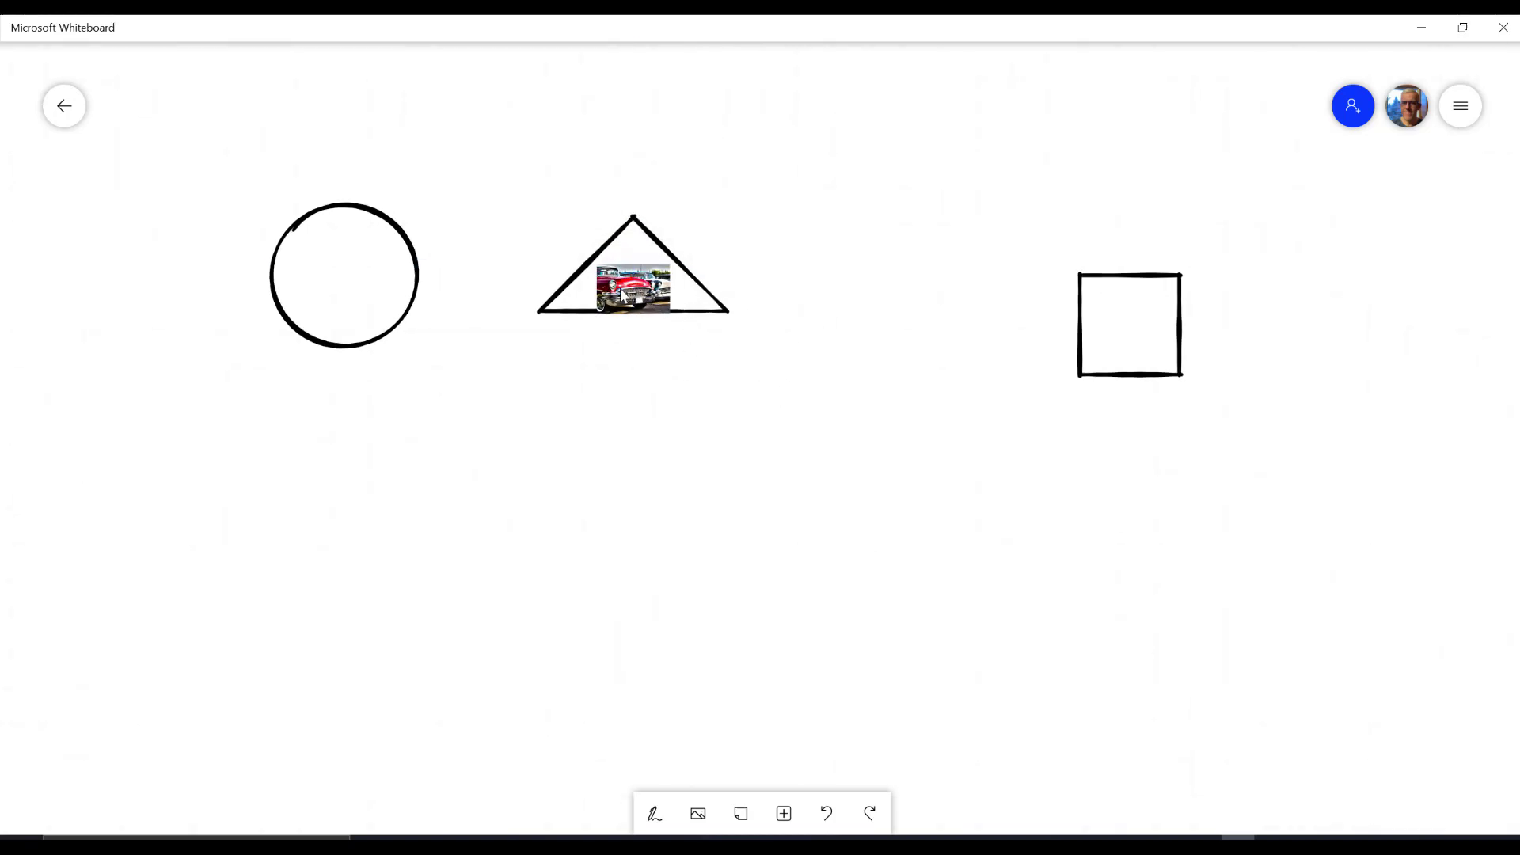
{"action": "left_click_drag", "start_coordinate": [634, 289], "coordinate": [400, 308]}
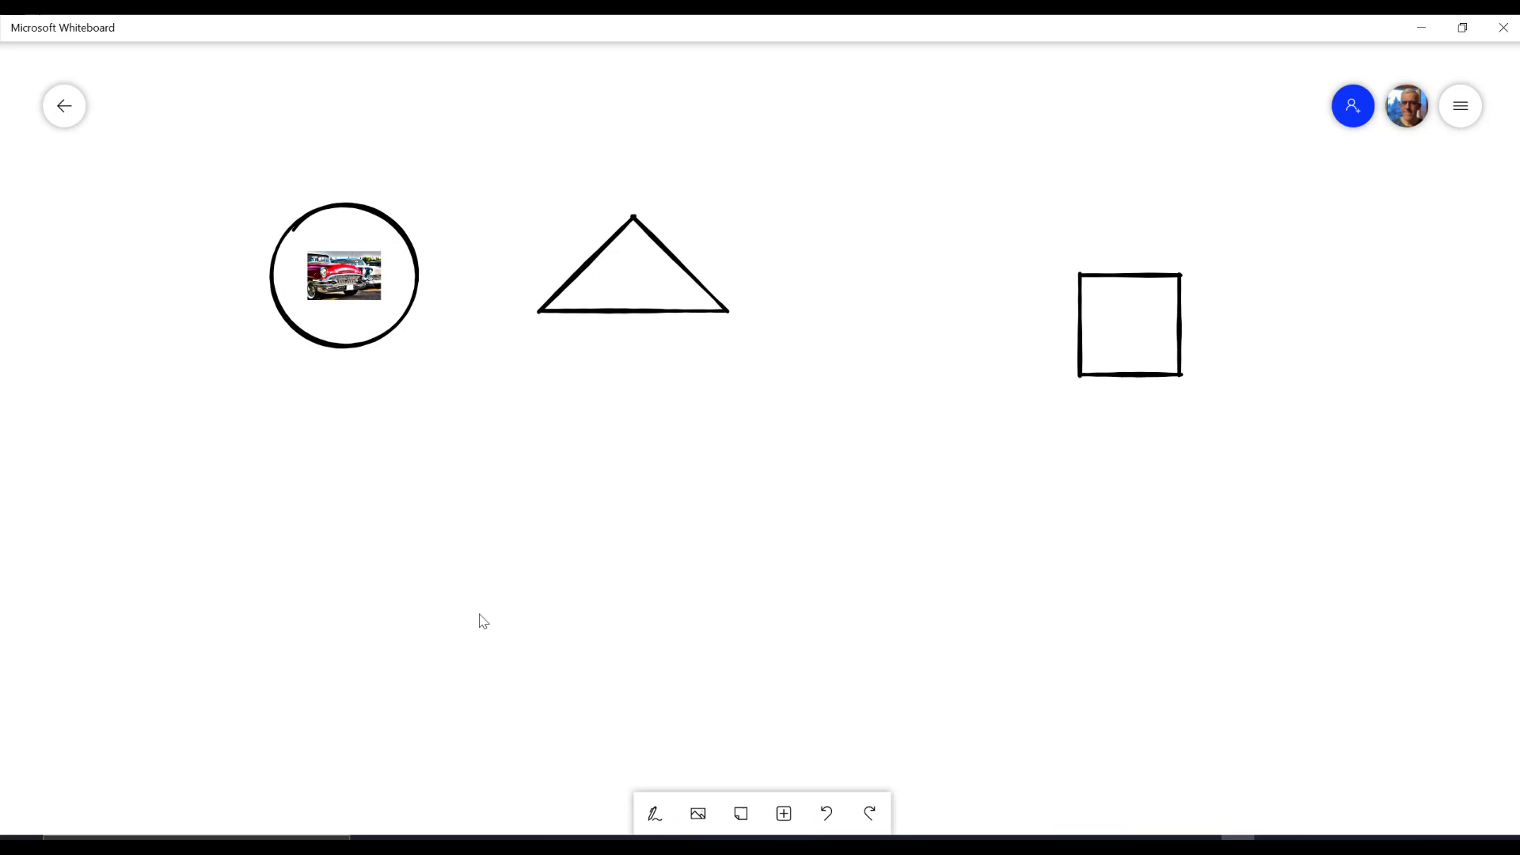
{"action": "left_click", "coordinate": [343, 275]}
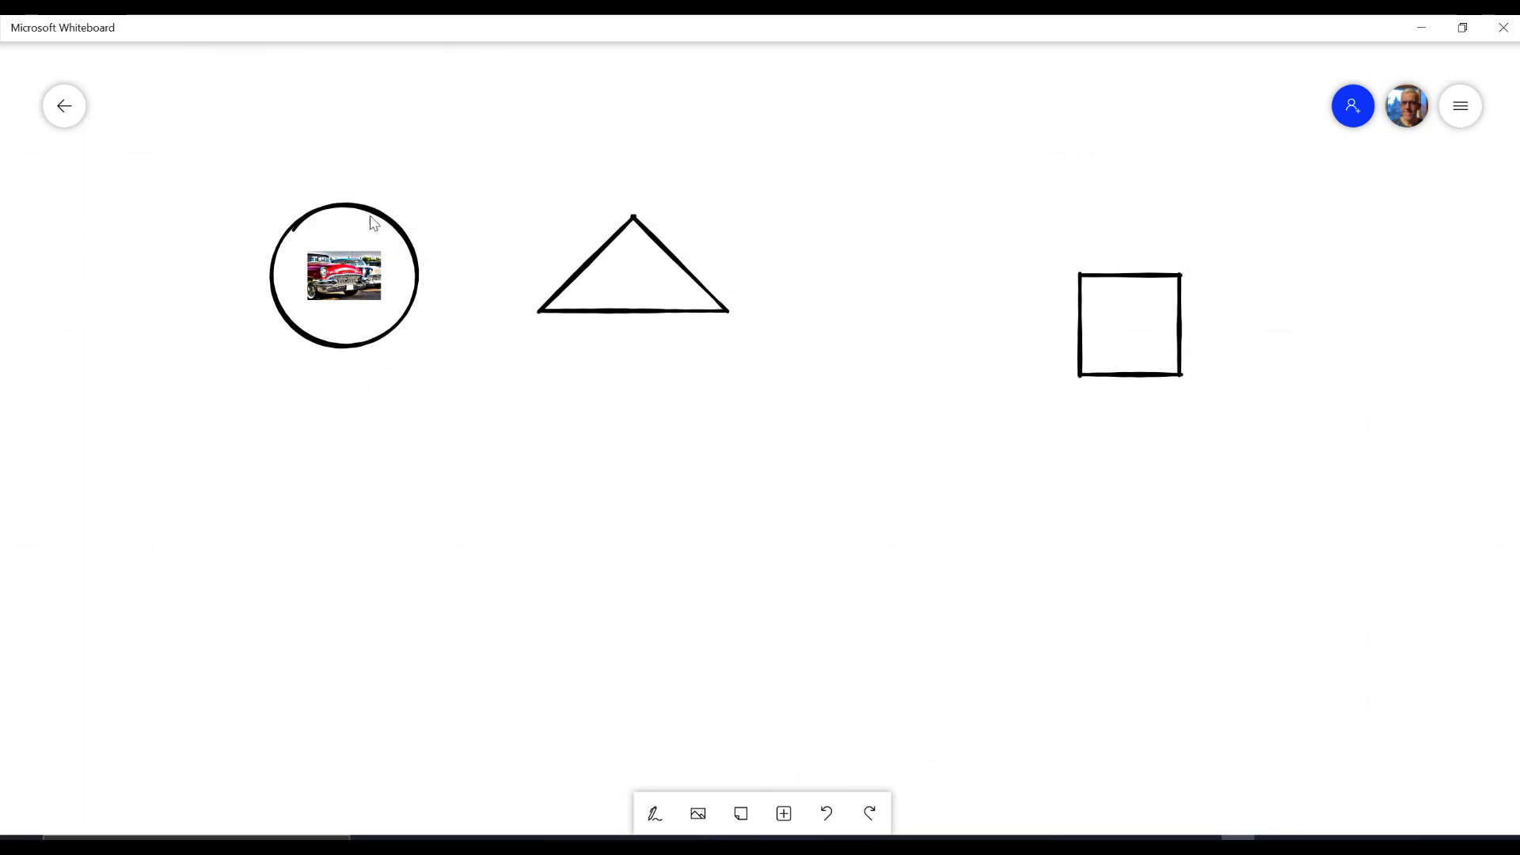
{"action": "mouse_move", "coordinate": [700, 593]}
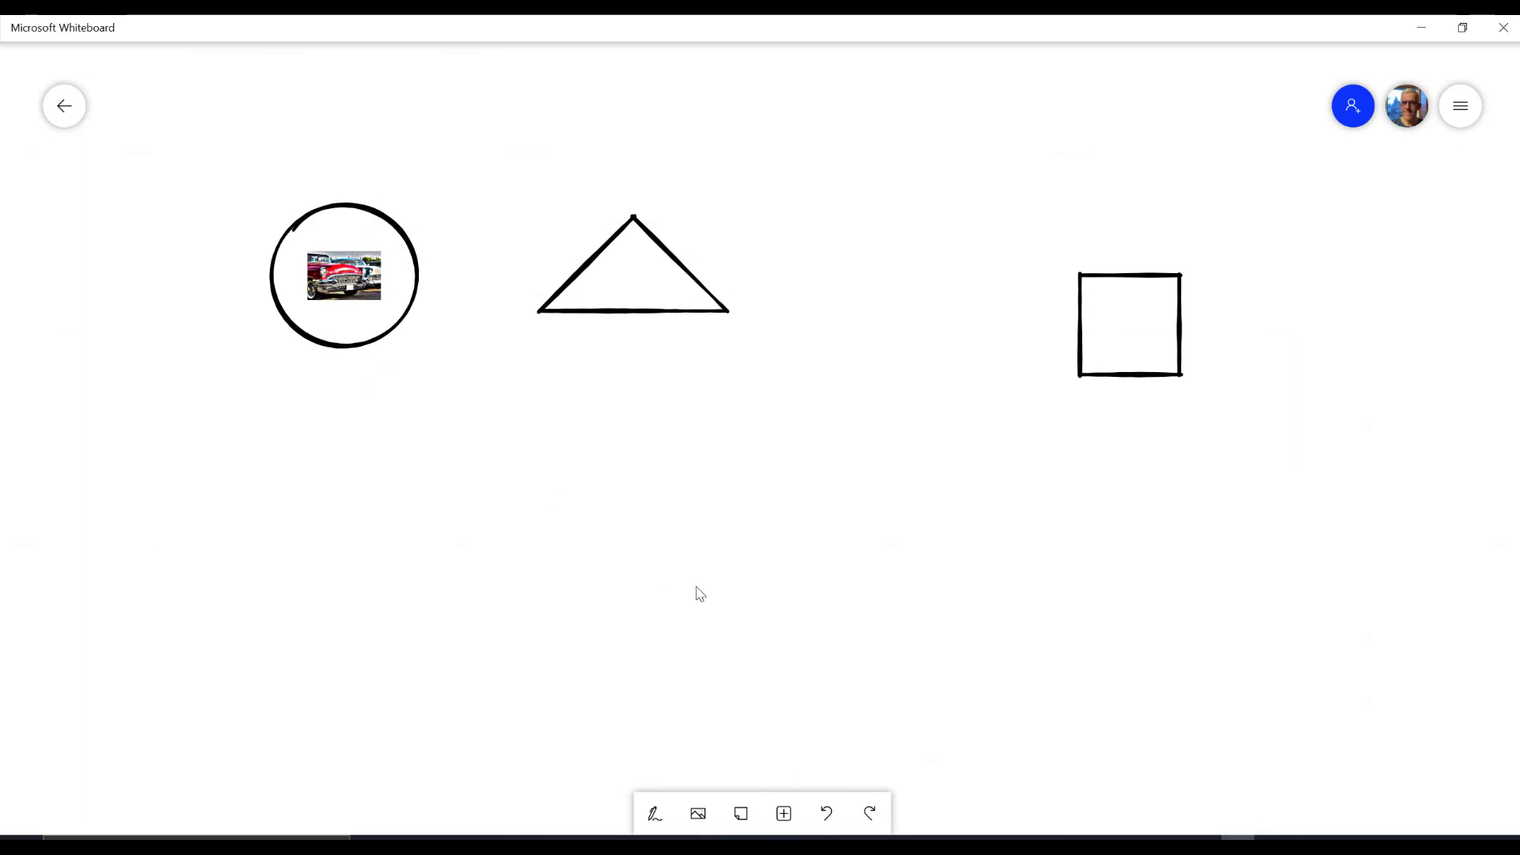
Turn on inking, lasso the car out of the circle, and move it into the square.
{"action": "left_click", "coordinate": [653, 812]}
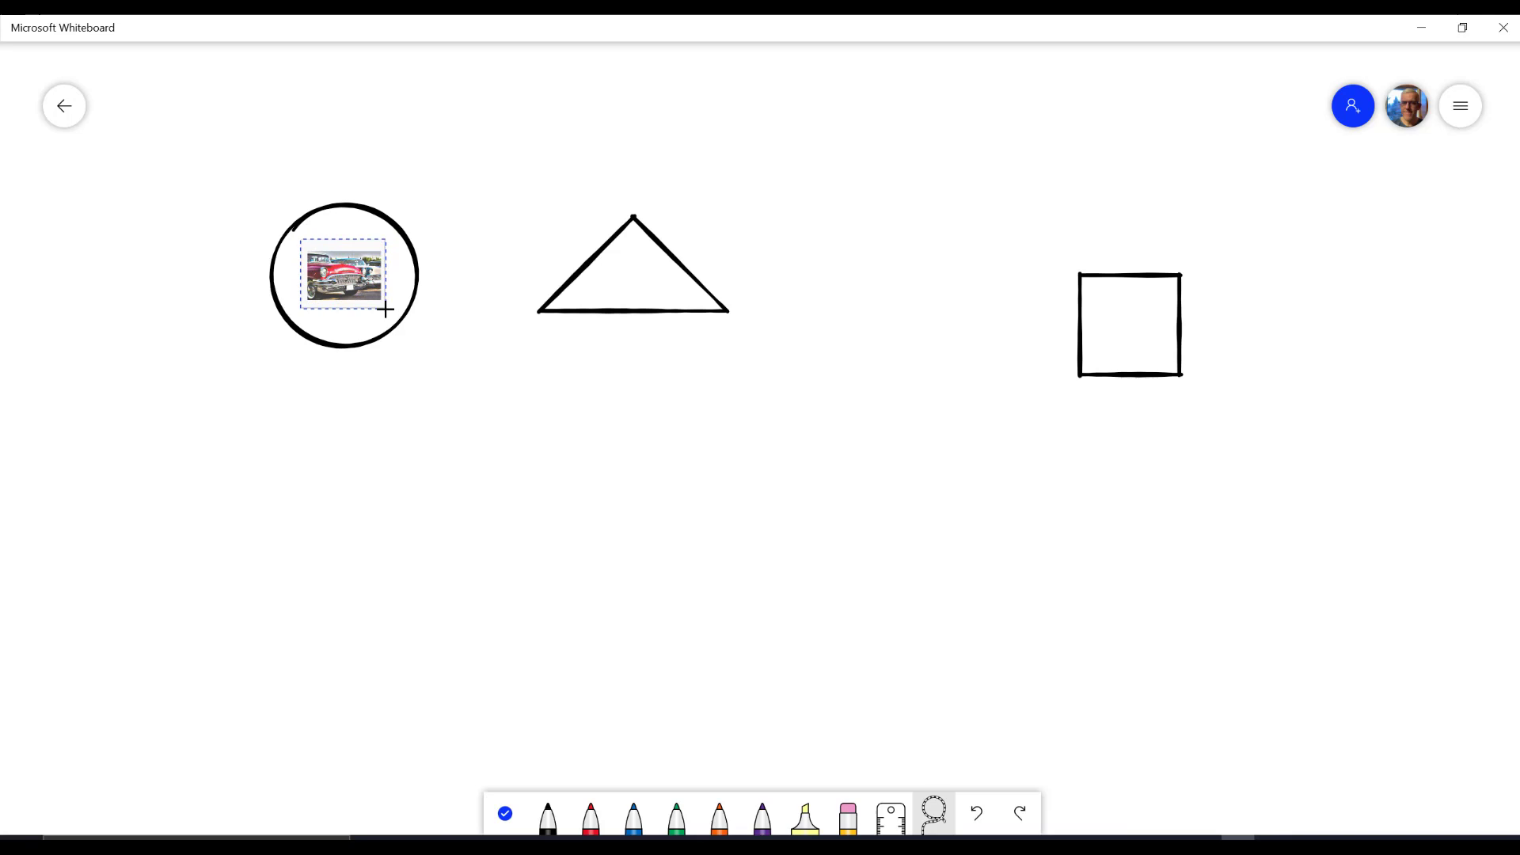
{"action": "left_click_drag", "start_coordinate": [345, 275], "coordinate": [632, 289]}
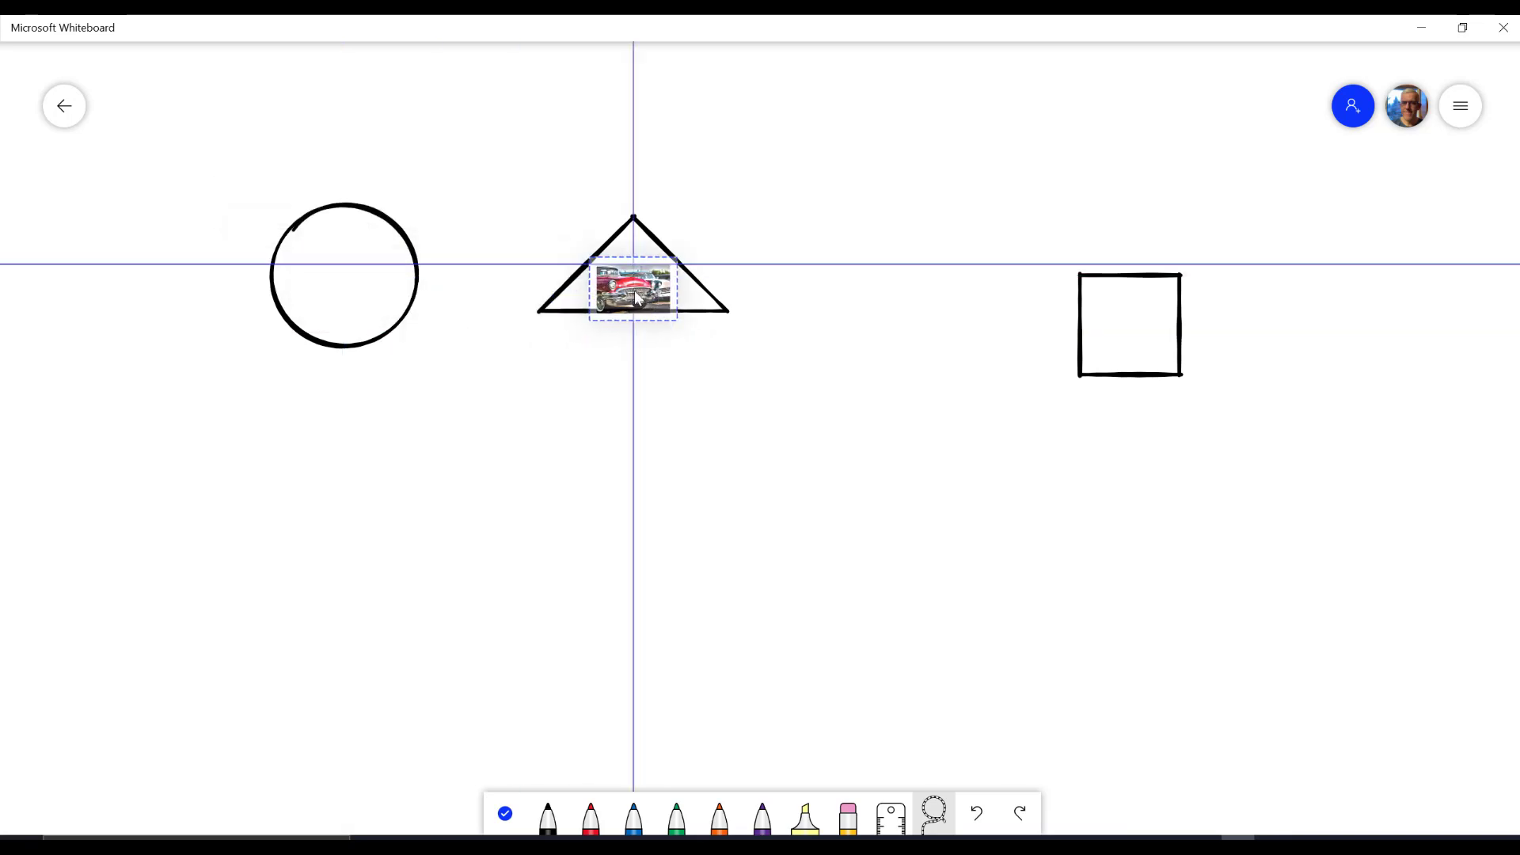
{"action": "left_click", "coordinate": [633, 293]}
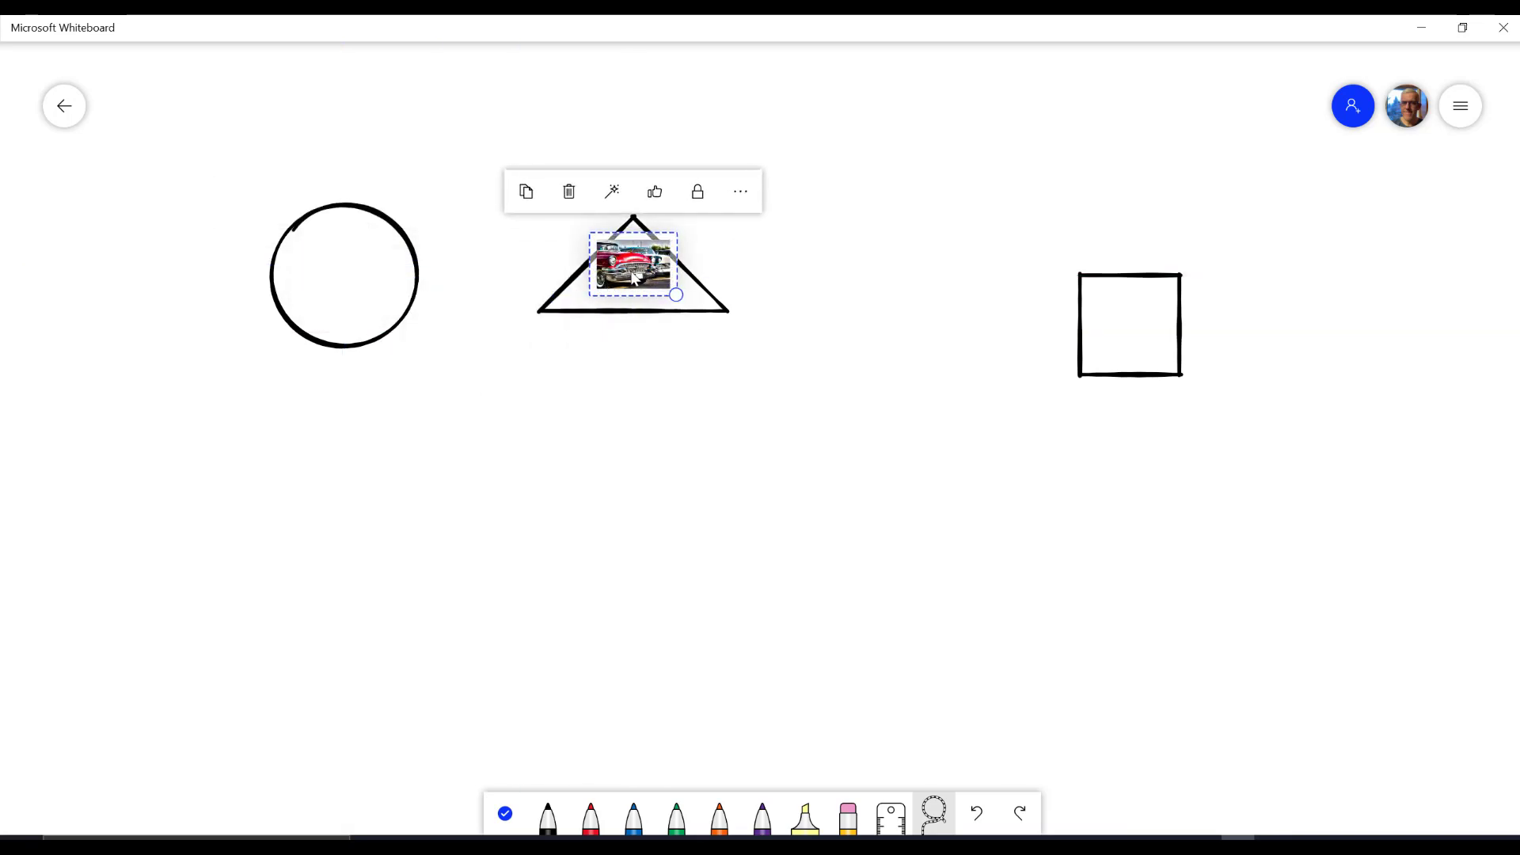
{"action": "left_click_drag", "start_coordinate": [632, 267], "coordinate": [997, 349]}
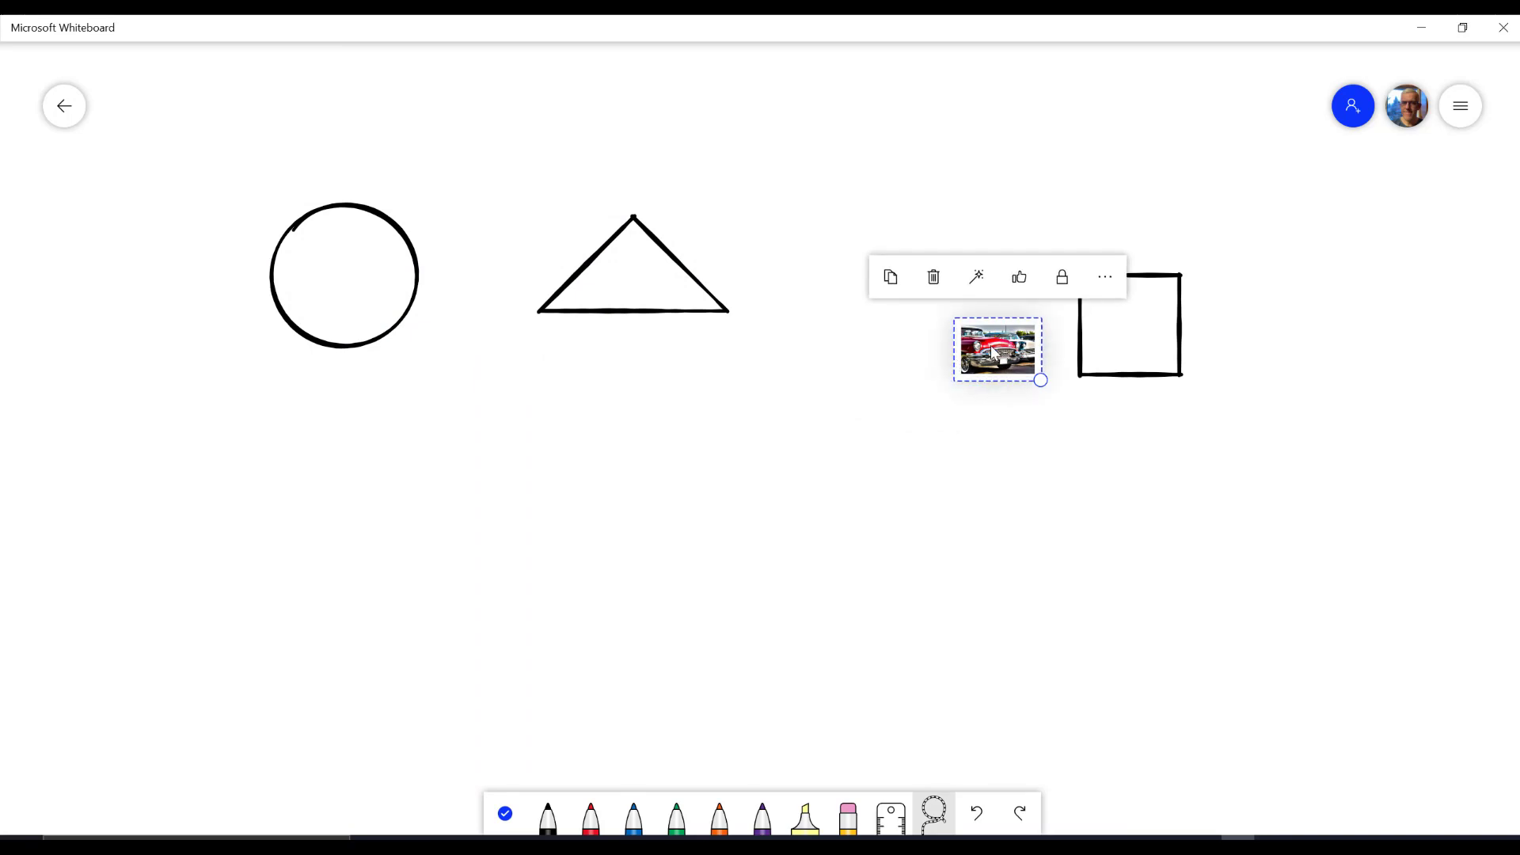
{"action": "left_click_drag", "start_coordinate": [996, 349], "coordinate": [1130, 324]}
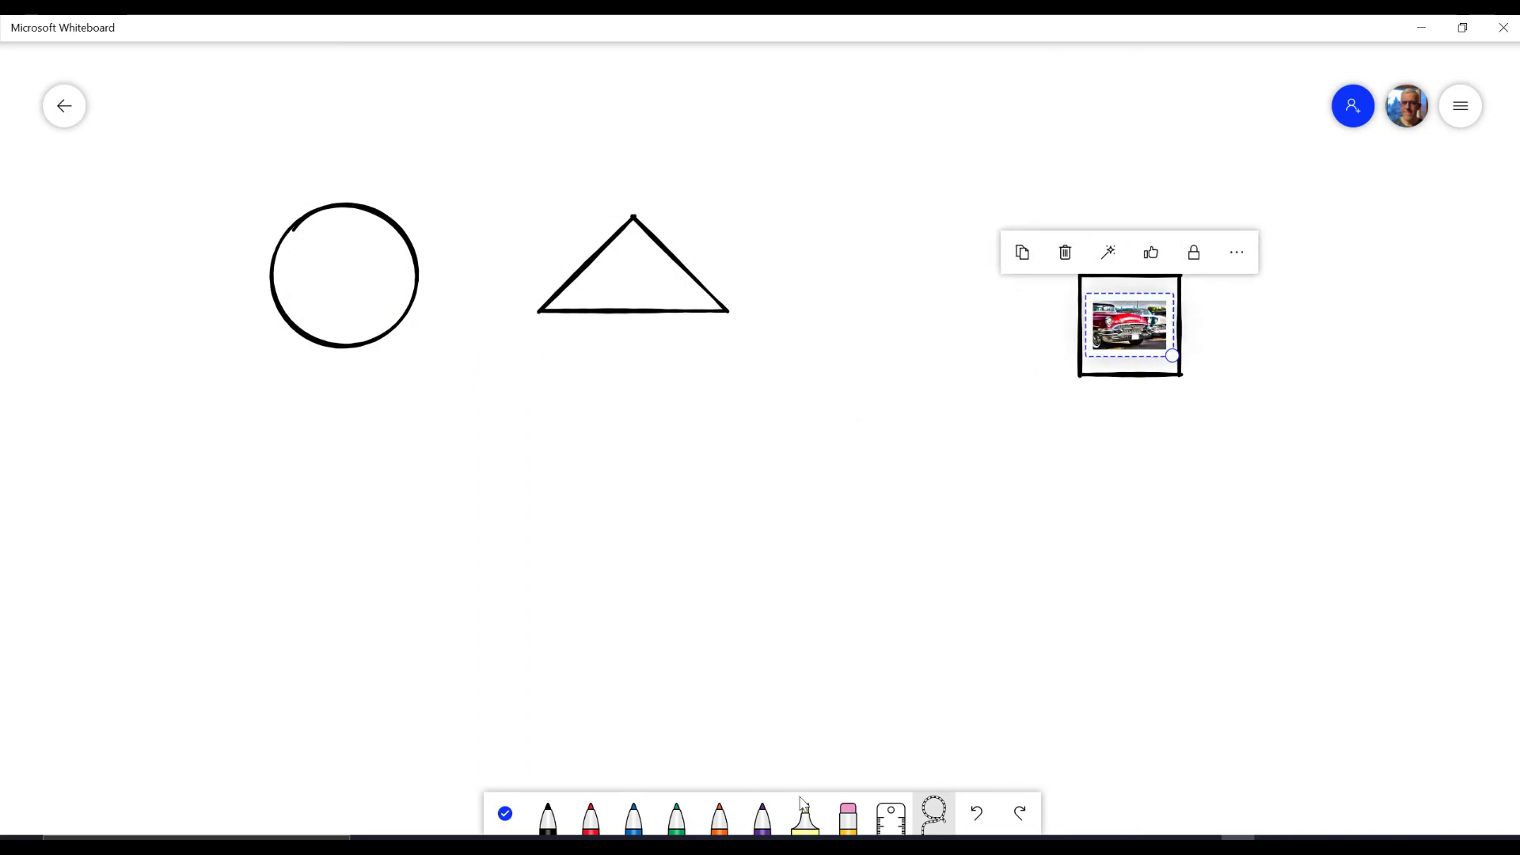
Reselect the car picture in the square and drag it down the board.
{"action": "left_click", "coordinate": [1046, 397]}
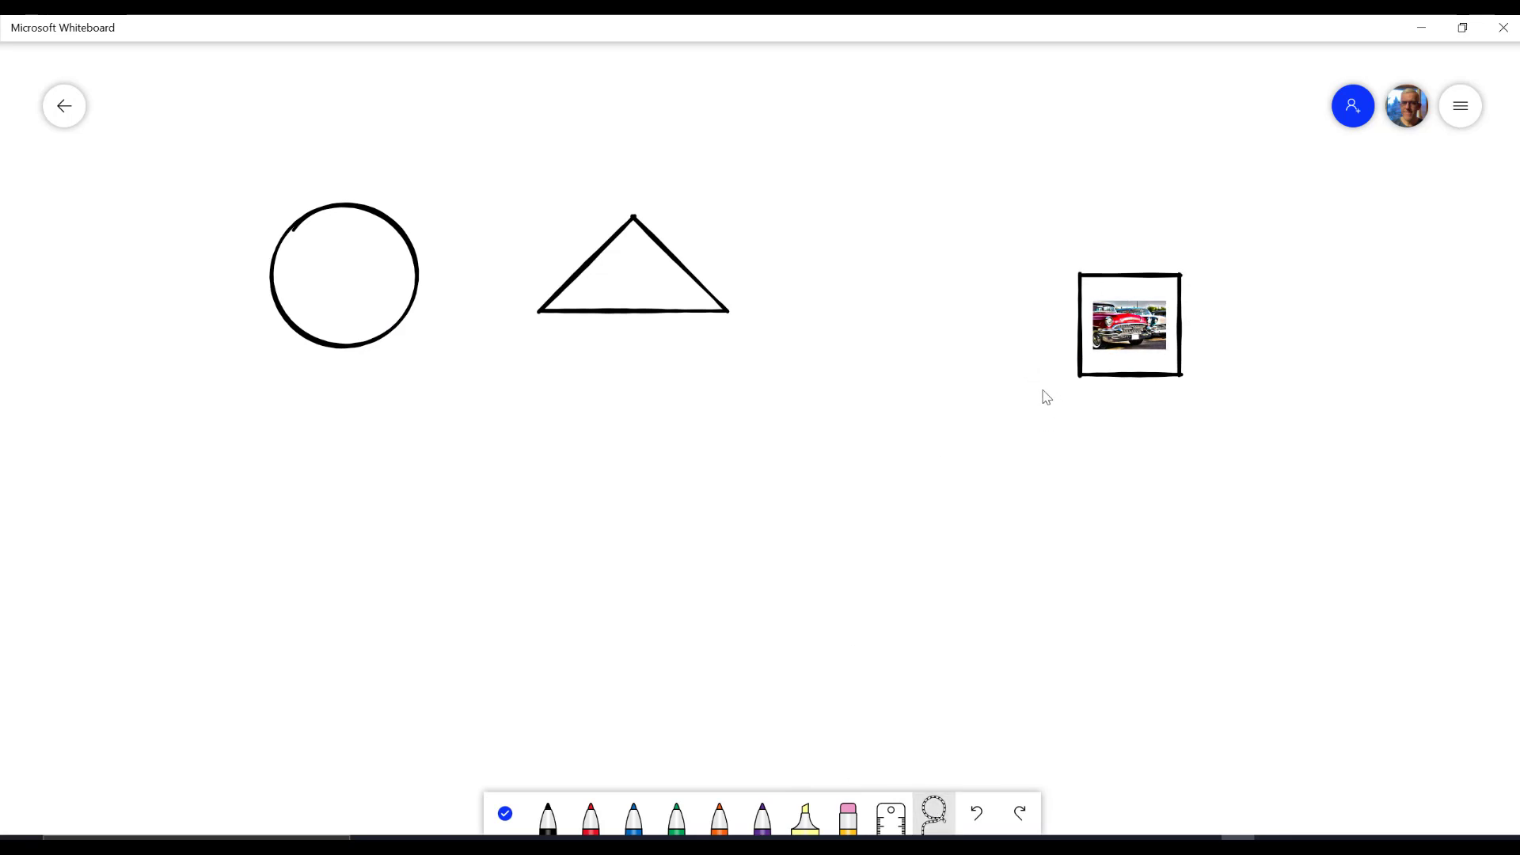
{"action": "left_click", "coordinate": [1130, 324]}
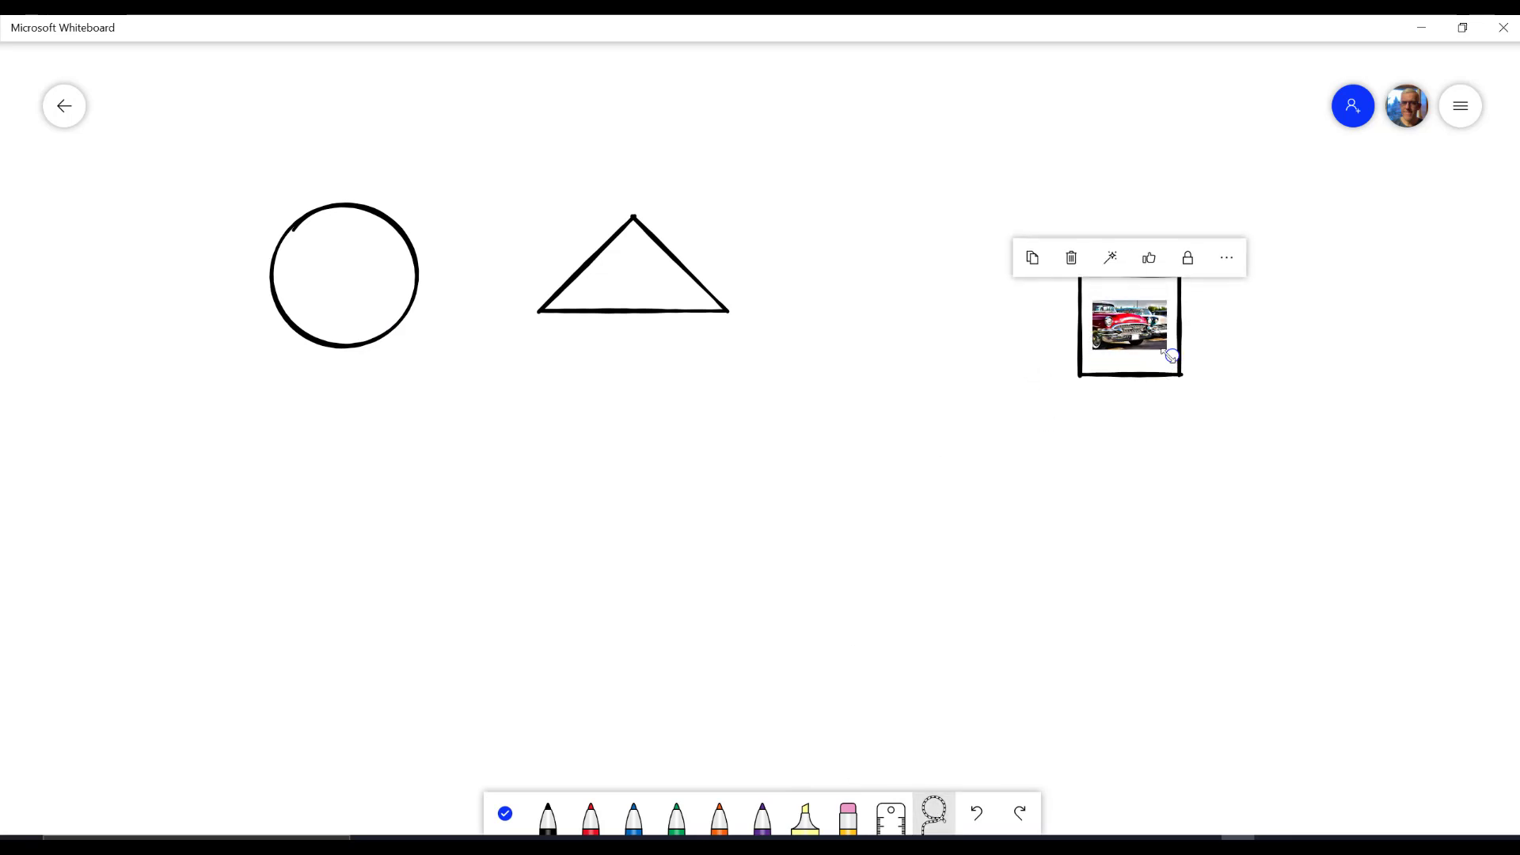
{"action": "left_click_drag", "start_coordinate": [1130, 325], "coordinate": [795, 475]}
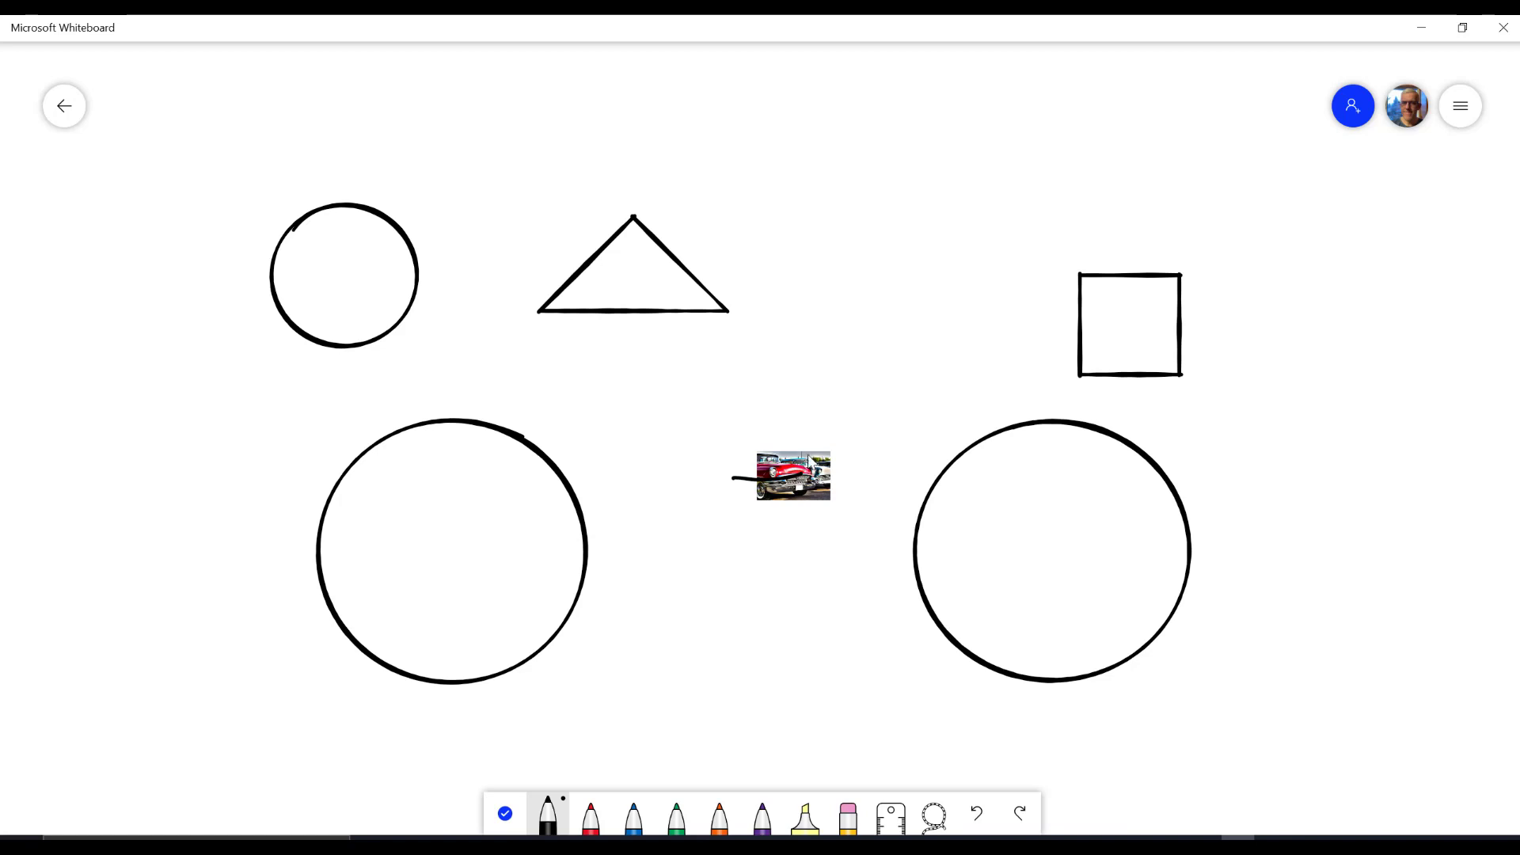
Turn inking mode off to work with objects again.
{"action": "left_click", "coordinate": [845, 820]}
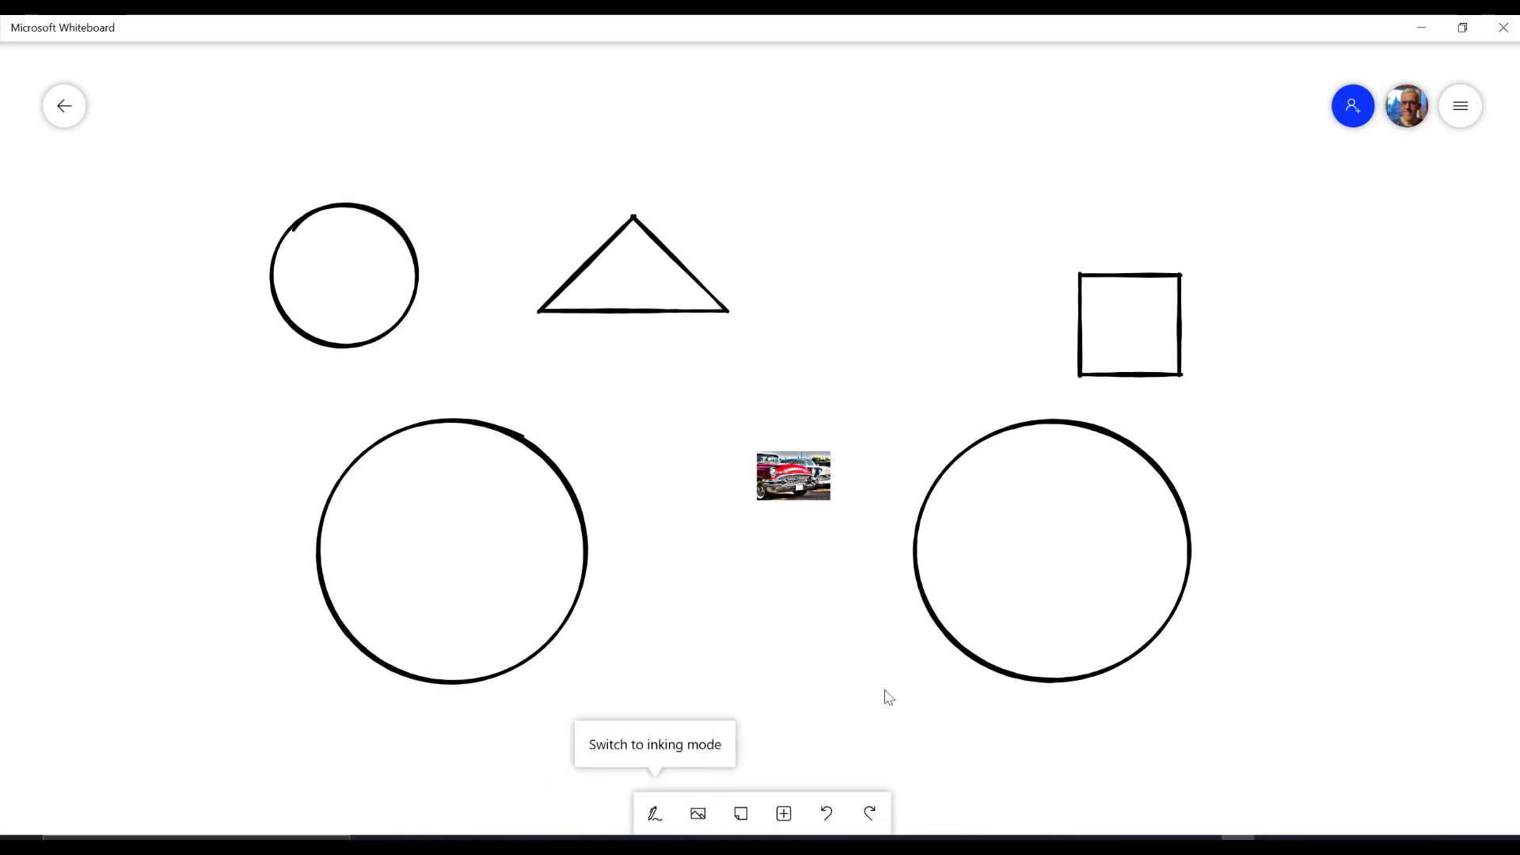
Drag the car into the left circle, the right circle, back between, then left again.
{"action": "left_click", "coordinate": [792, 475]}
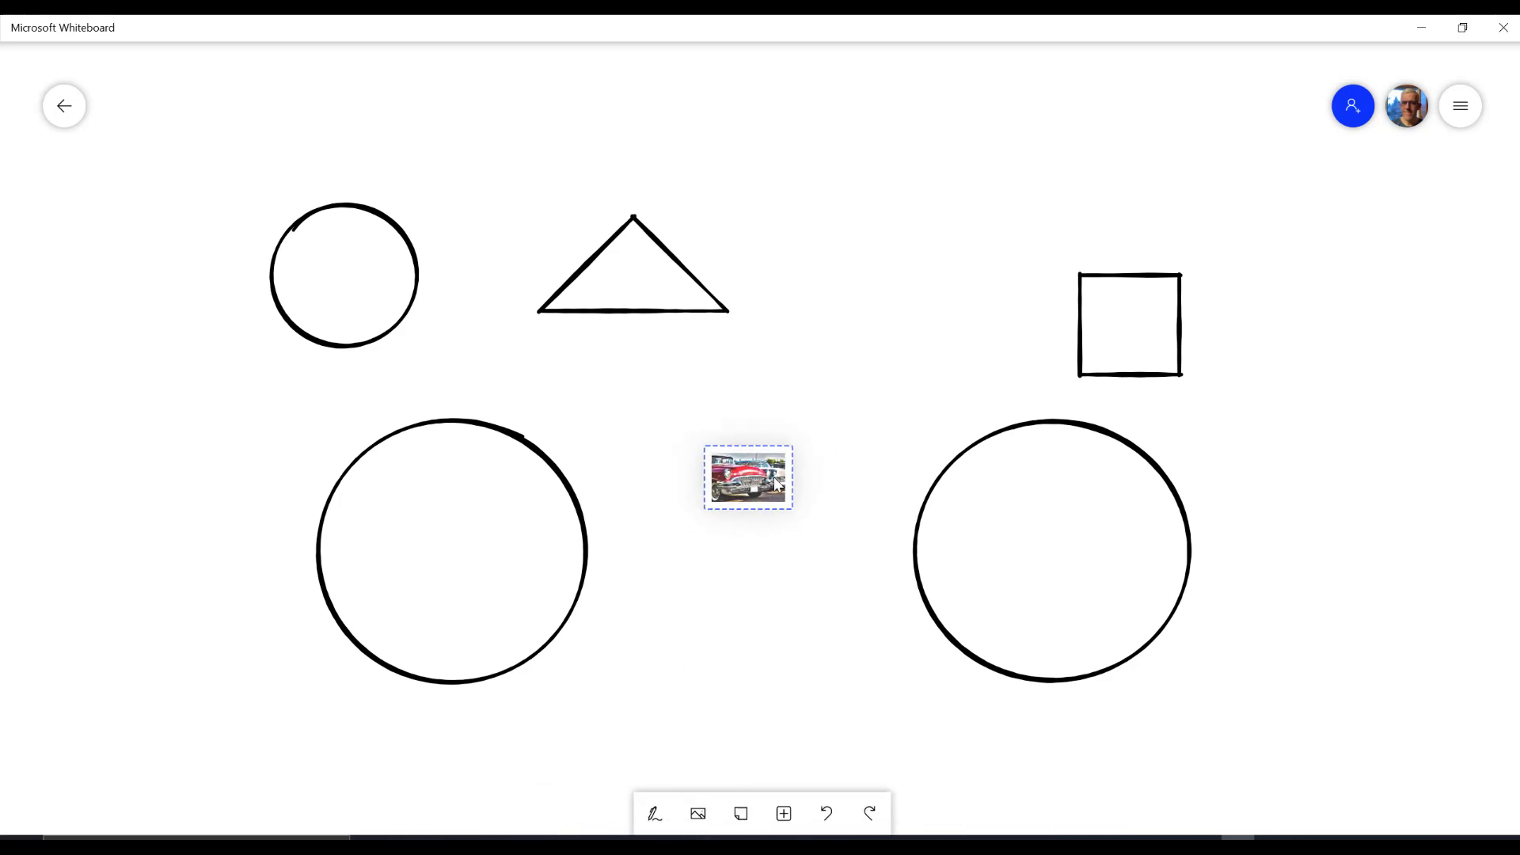
{"action": "left_click_drag", "start_coordinate": [747, 477], "coordinate": [490, 551]}
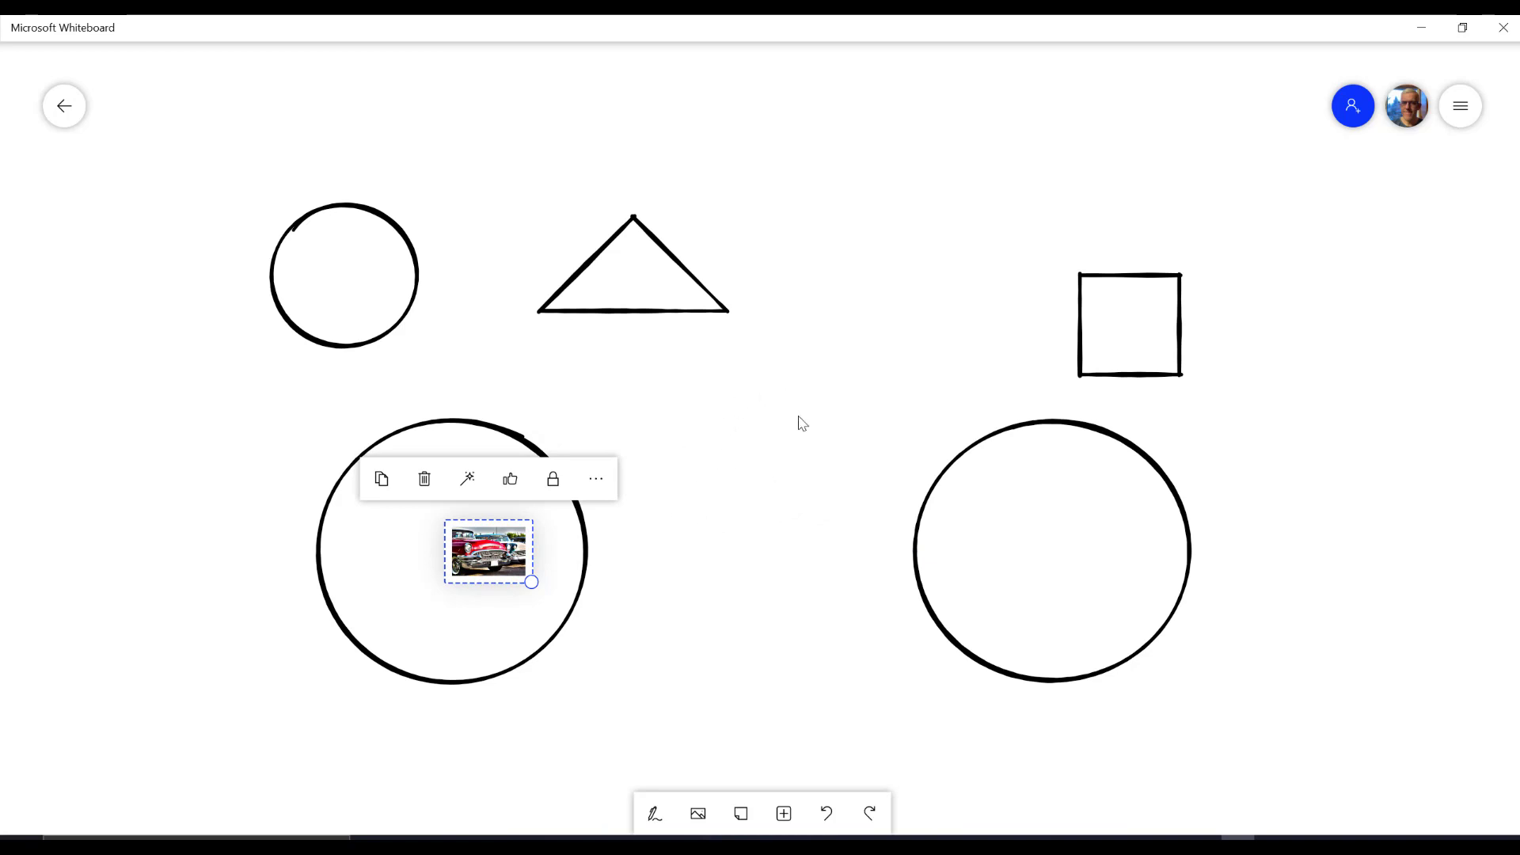
{"action": "left_click_drag", "start_coordinate": [489, 552], "coordinate": [990, 551]}
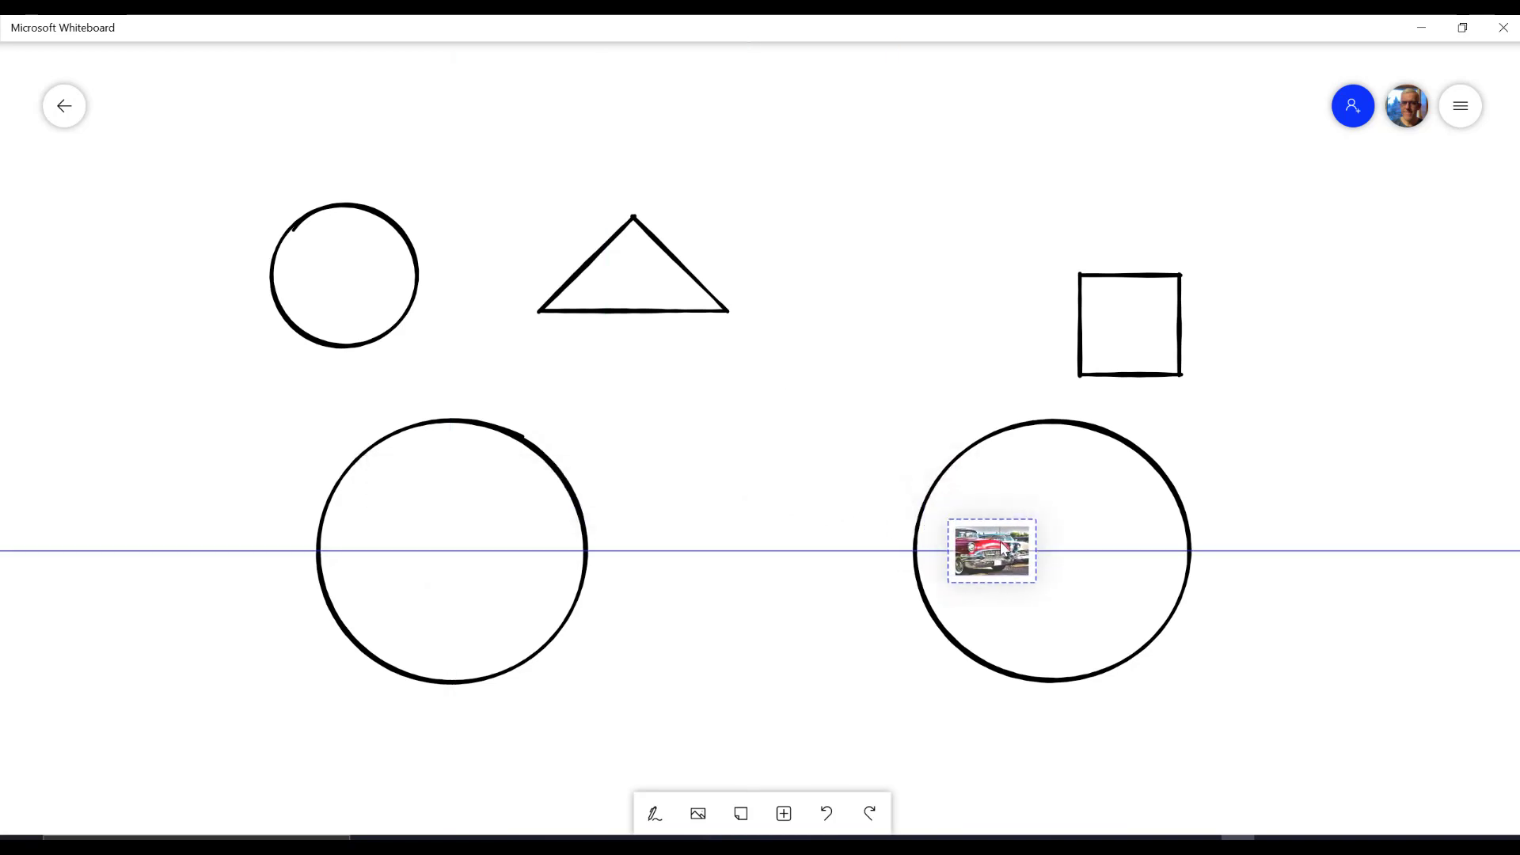
{"action": "left_click_drag", "start_coordinate": [990, 551], "coordinate": [890, 487]}
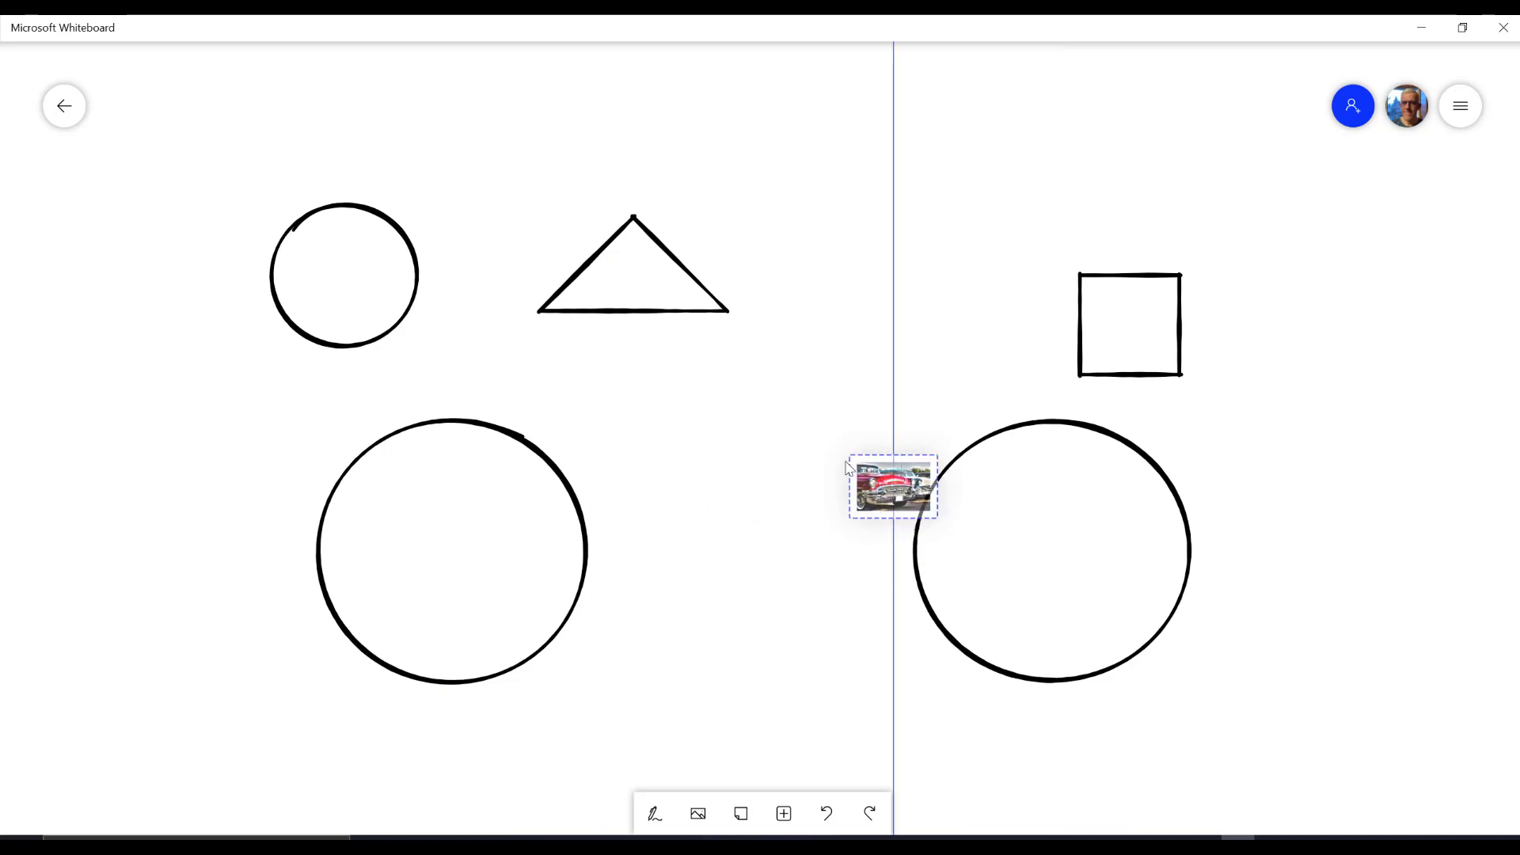
{"action": "left_click_drag", "start_coordinate": [890, 488], "coordinate": [489, 527]}
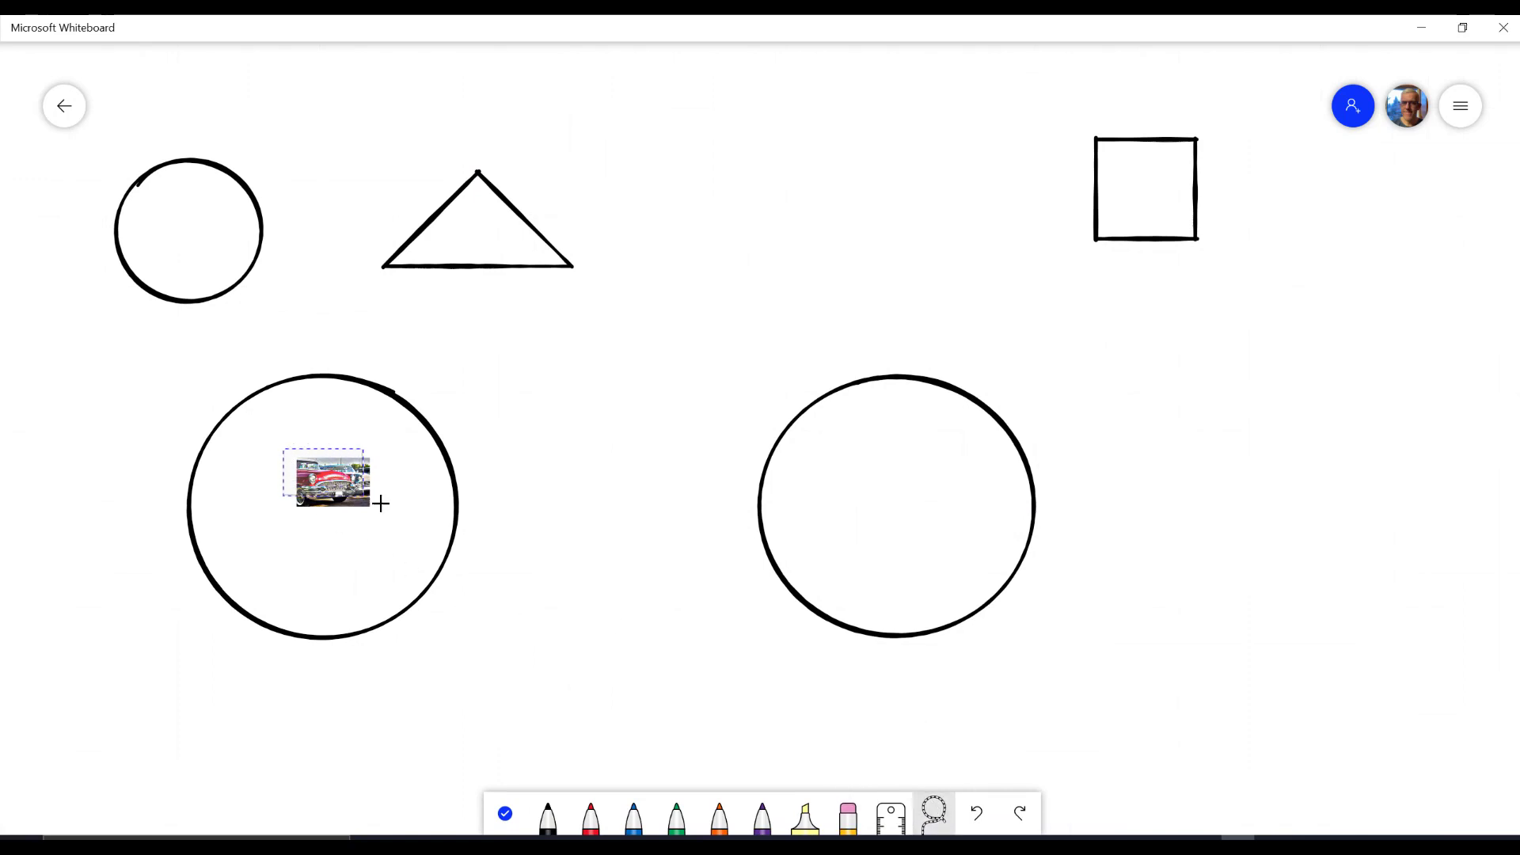
Pull the car picture out of the left circle into the gap between circles.
{"action": "left_click_drag", "start_coordinate": [329, 479], "coordinate": [441, 456]}
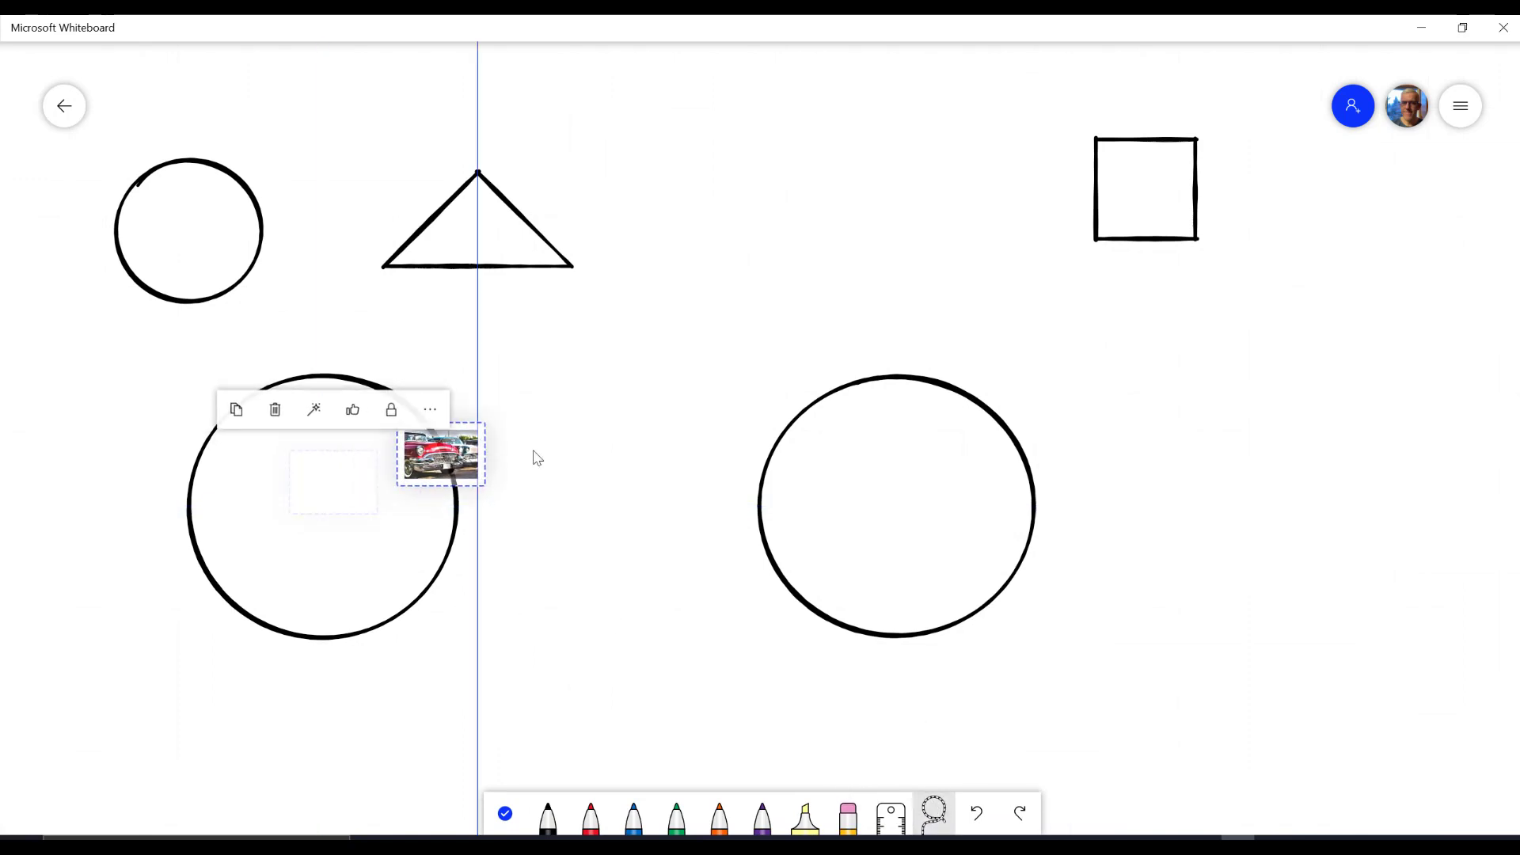
{"action": "left_click_drag", "start_coordinate": [441, 456], "coordinate": [618, 446]}
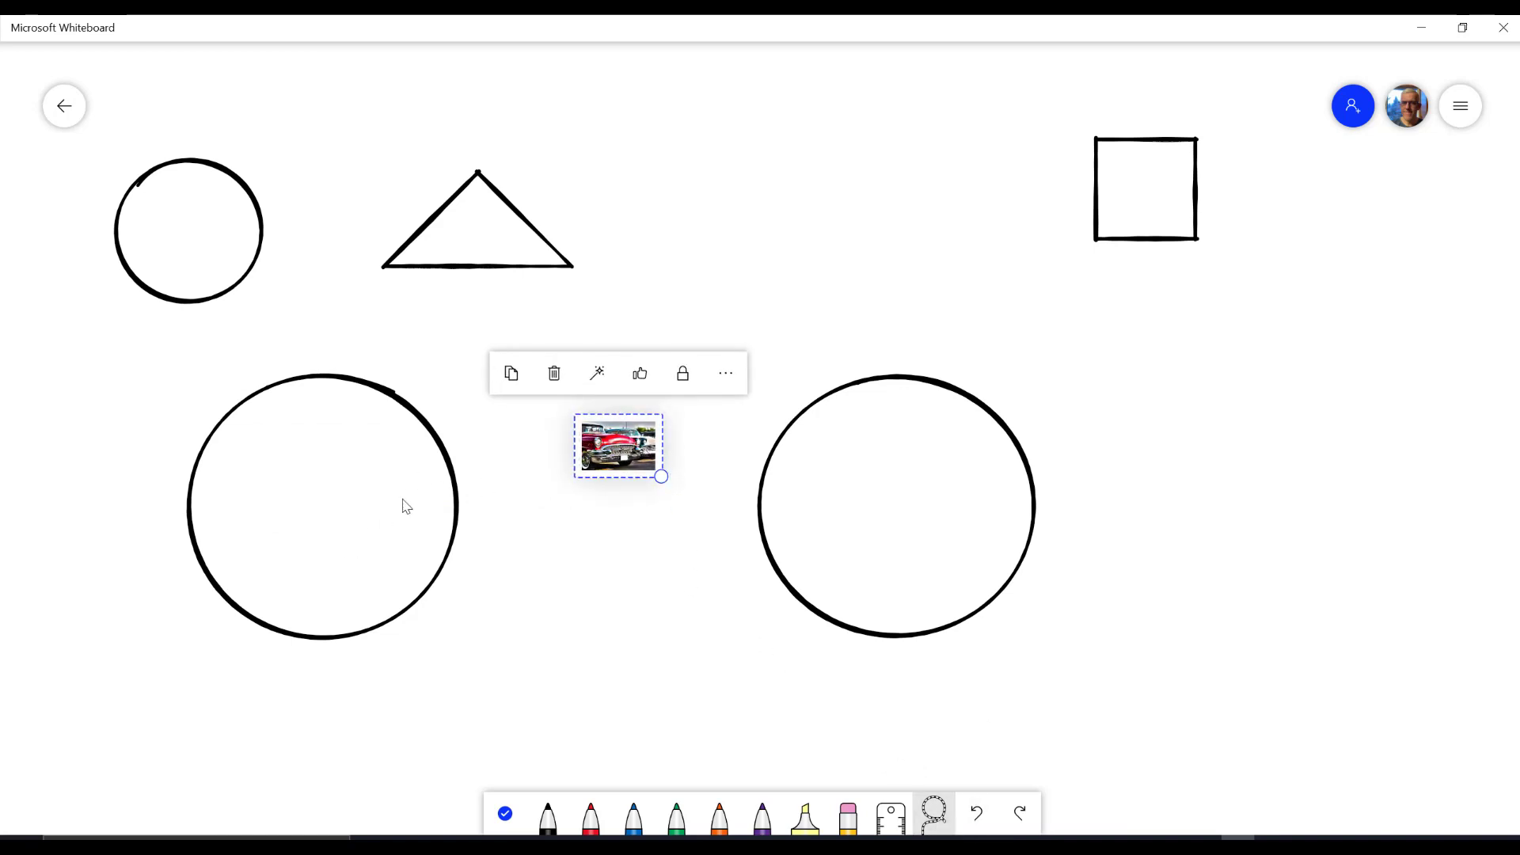
{"action": "mouse_move", "coordinate": [403, 393]}
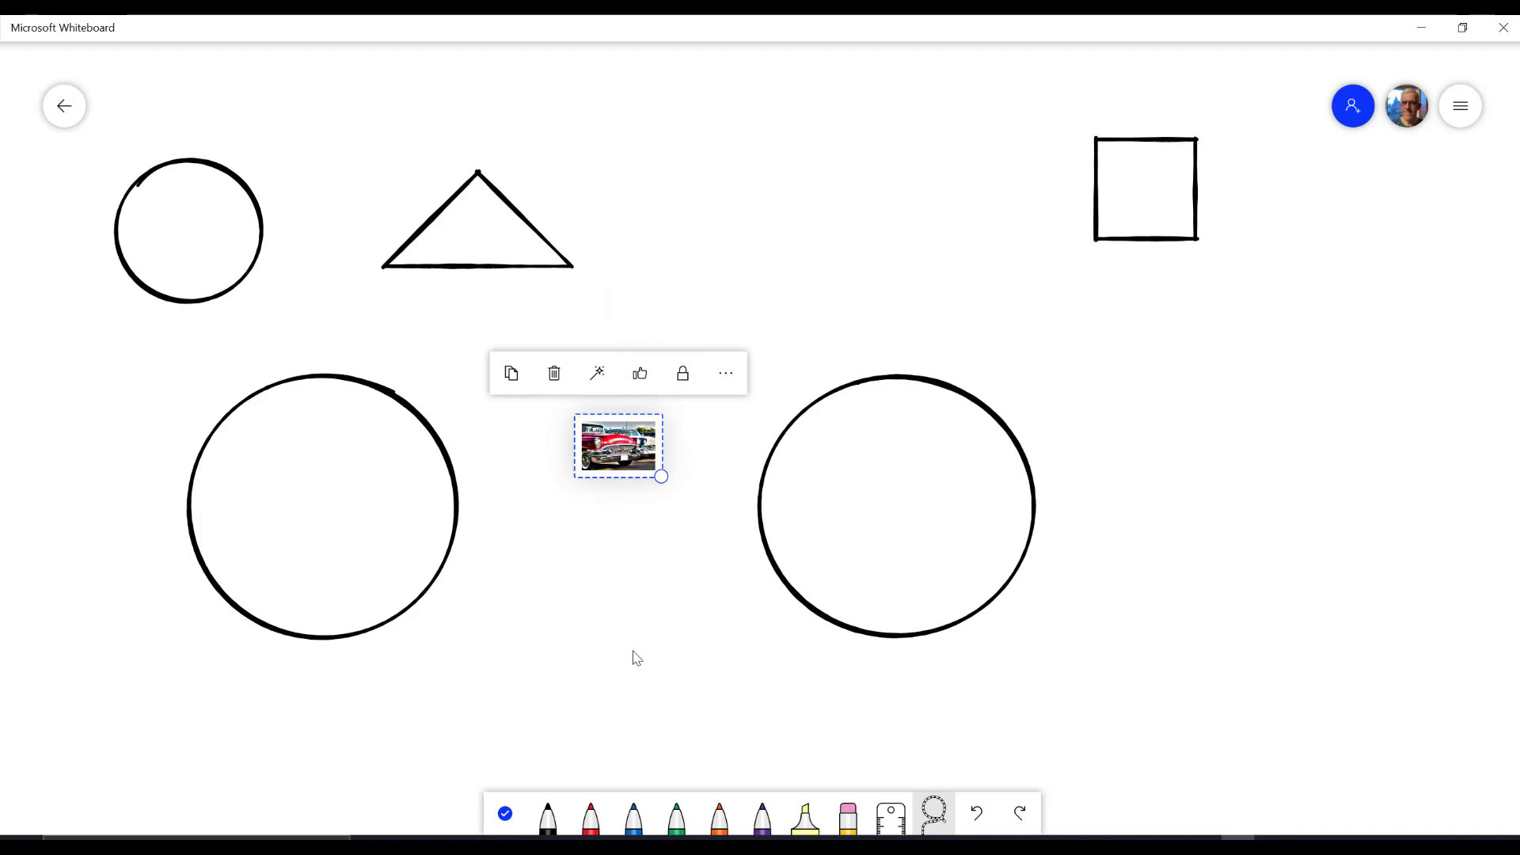
{"action": "mouse_move", "coordinate": [601, 639]}
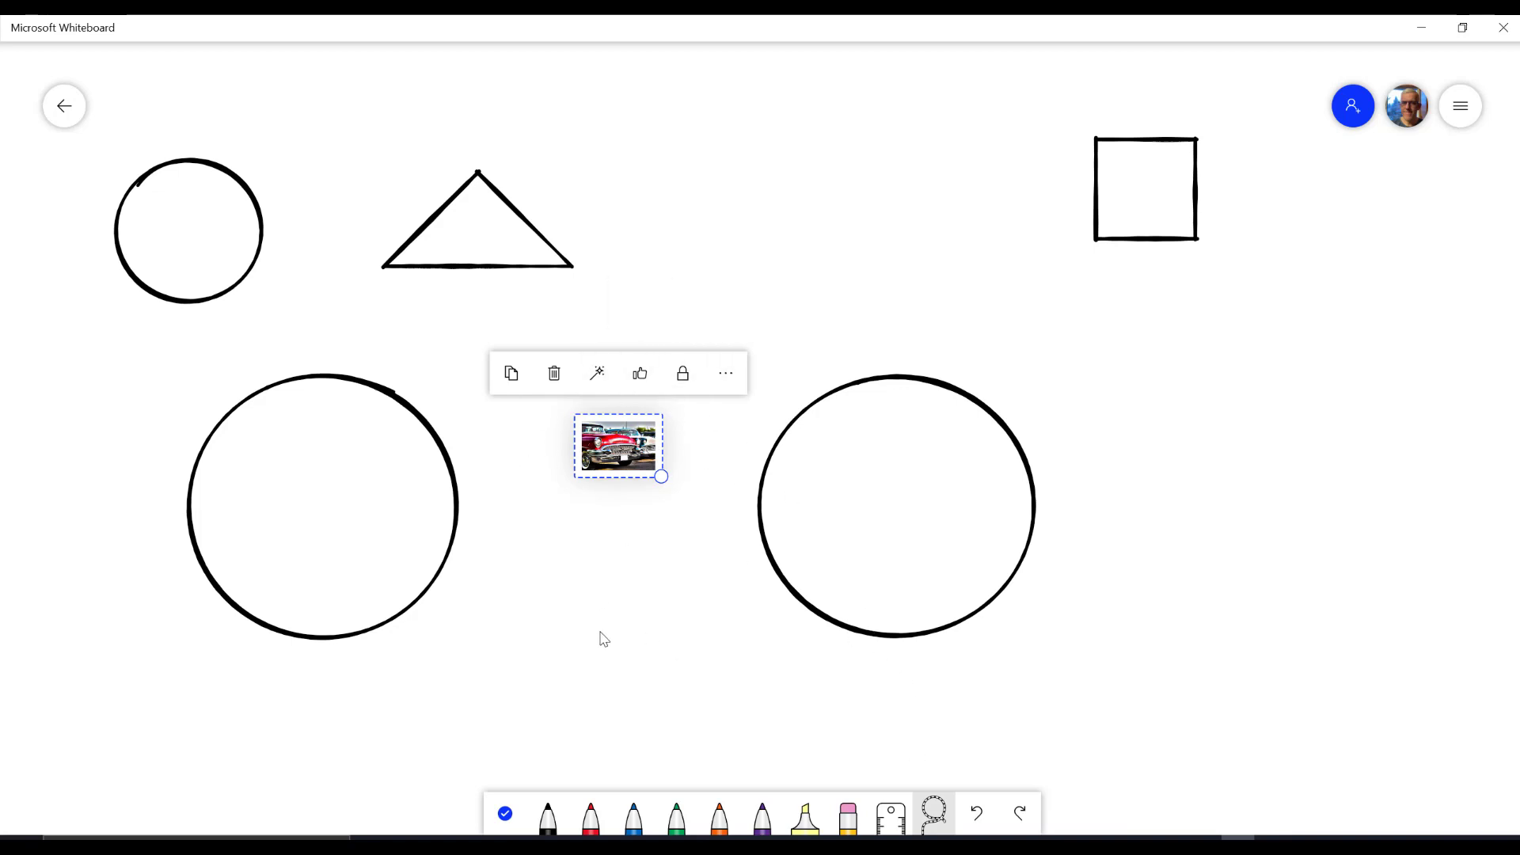
{"action": "mouse_move", "coordinate": [596, 631]}
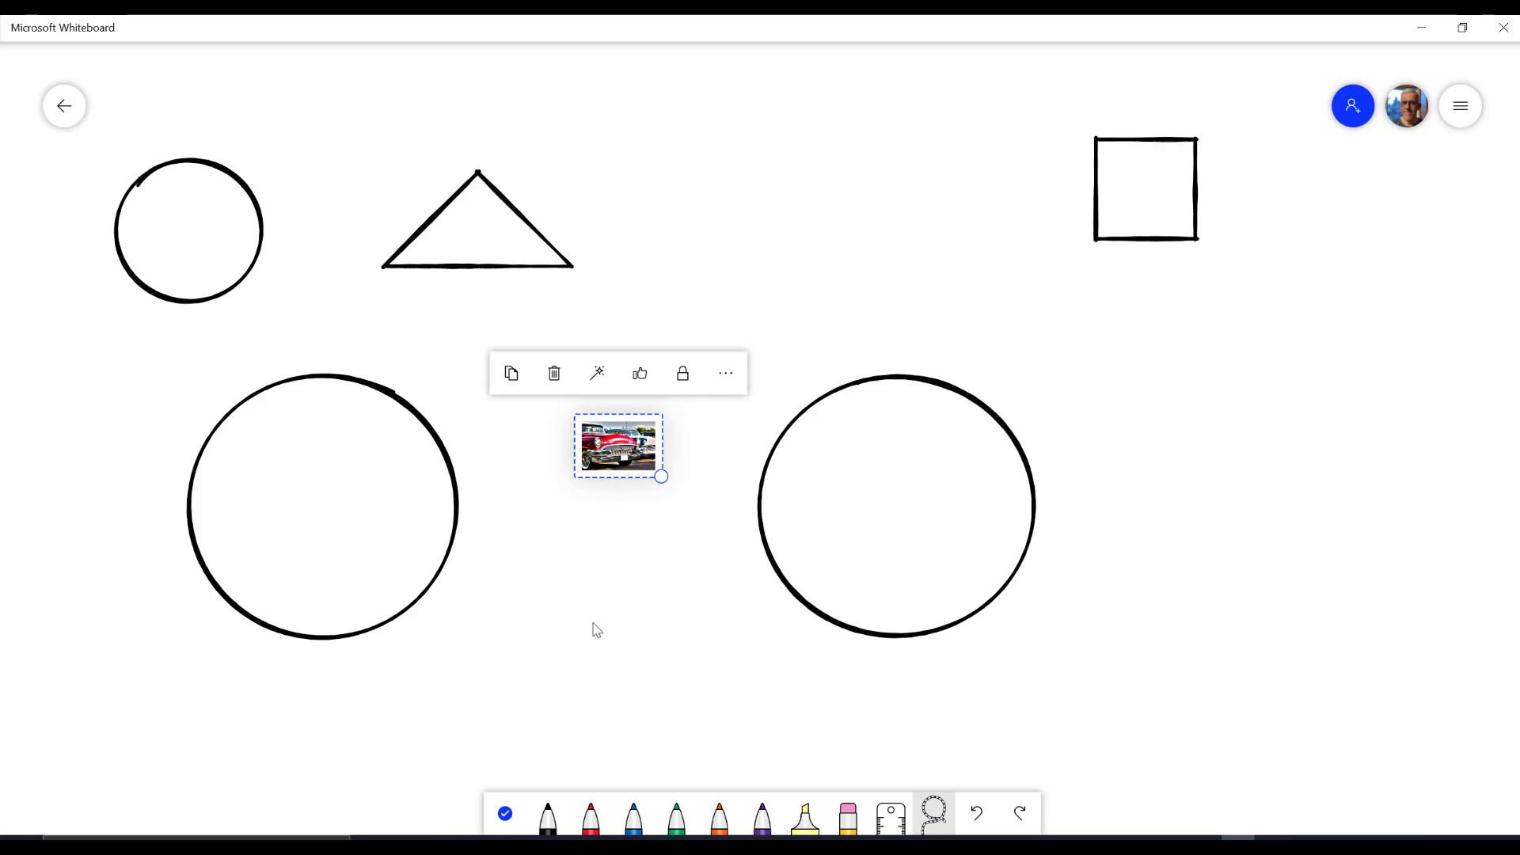
{"action": "mouse_move", "coordinate": [363, 502]}
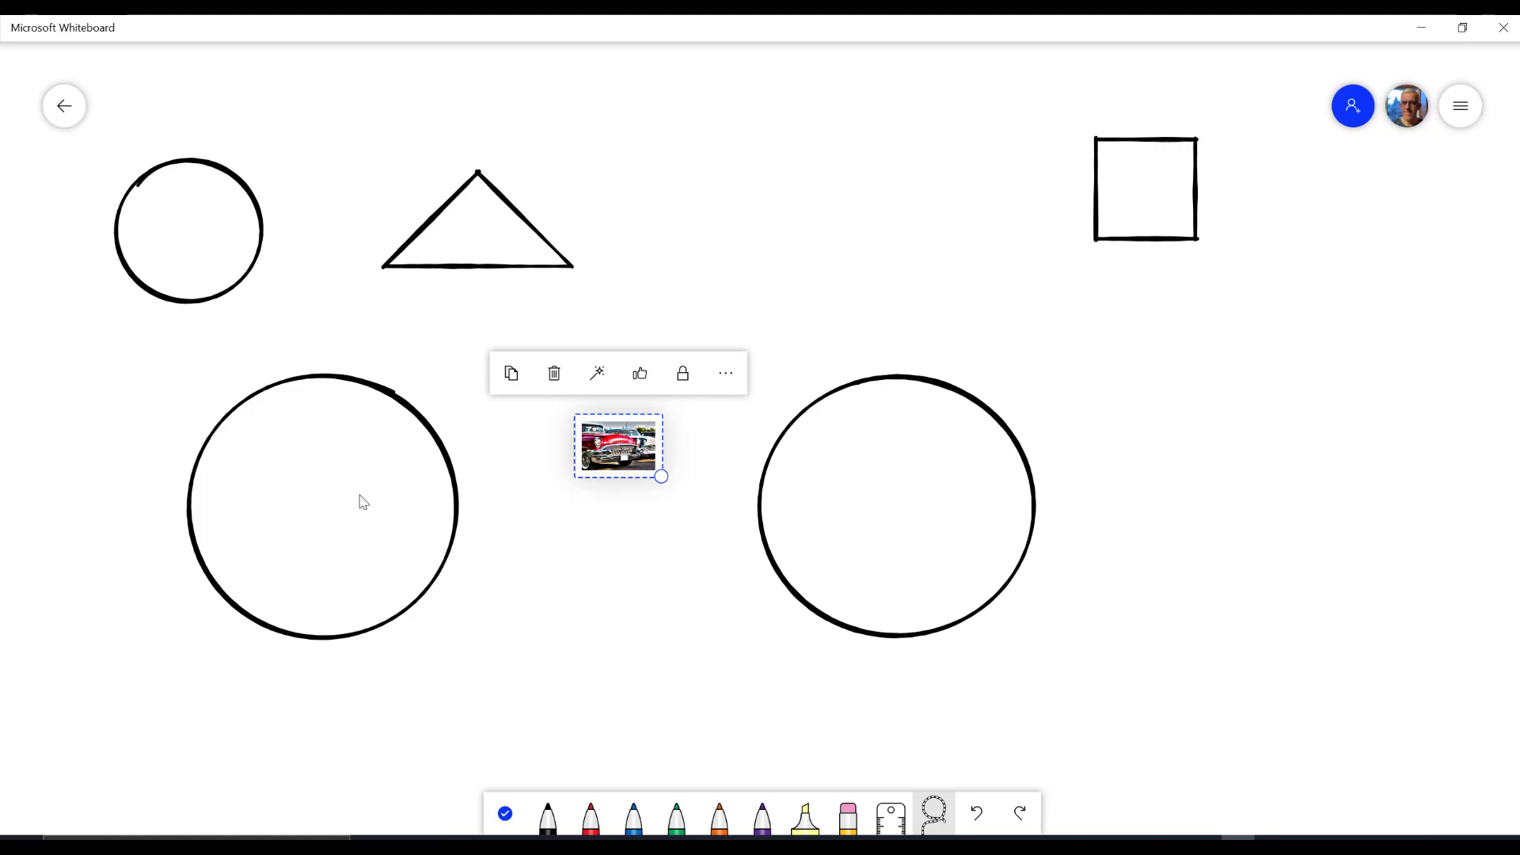
{"action": "mouse_move", "coordinate": [655, 446]}
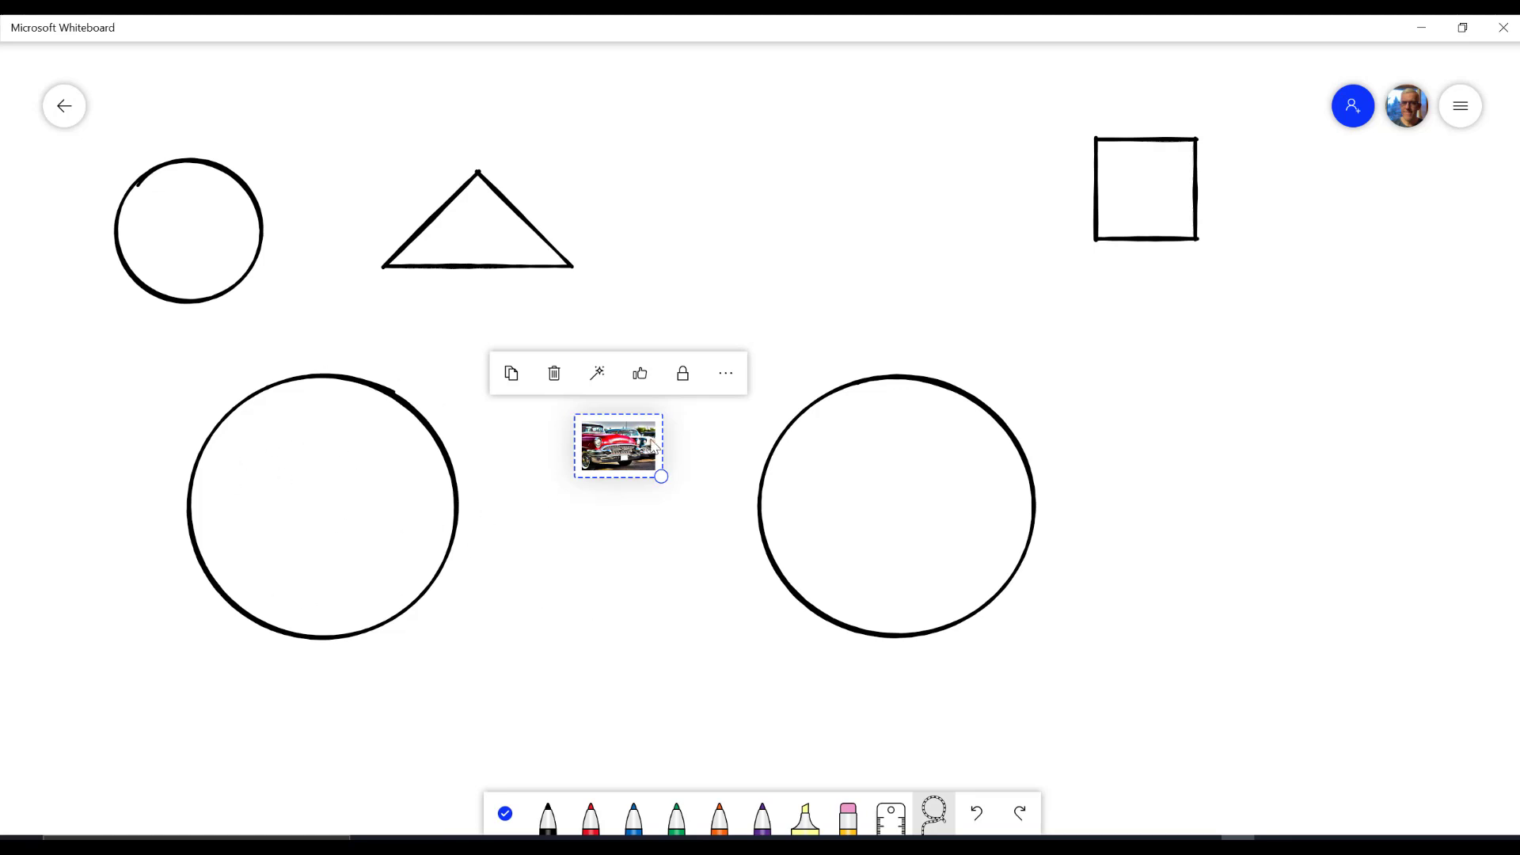
{"action": "left_click", "coordinate": [1460, 105]}
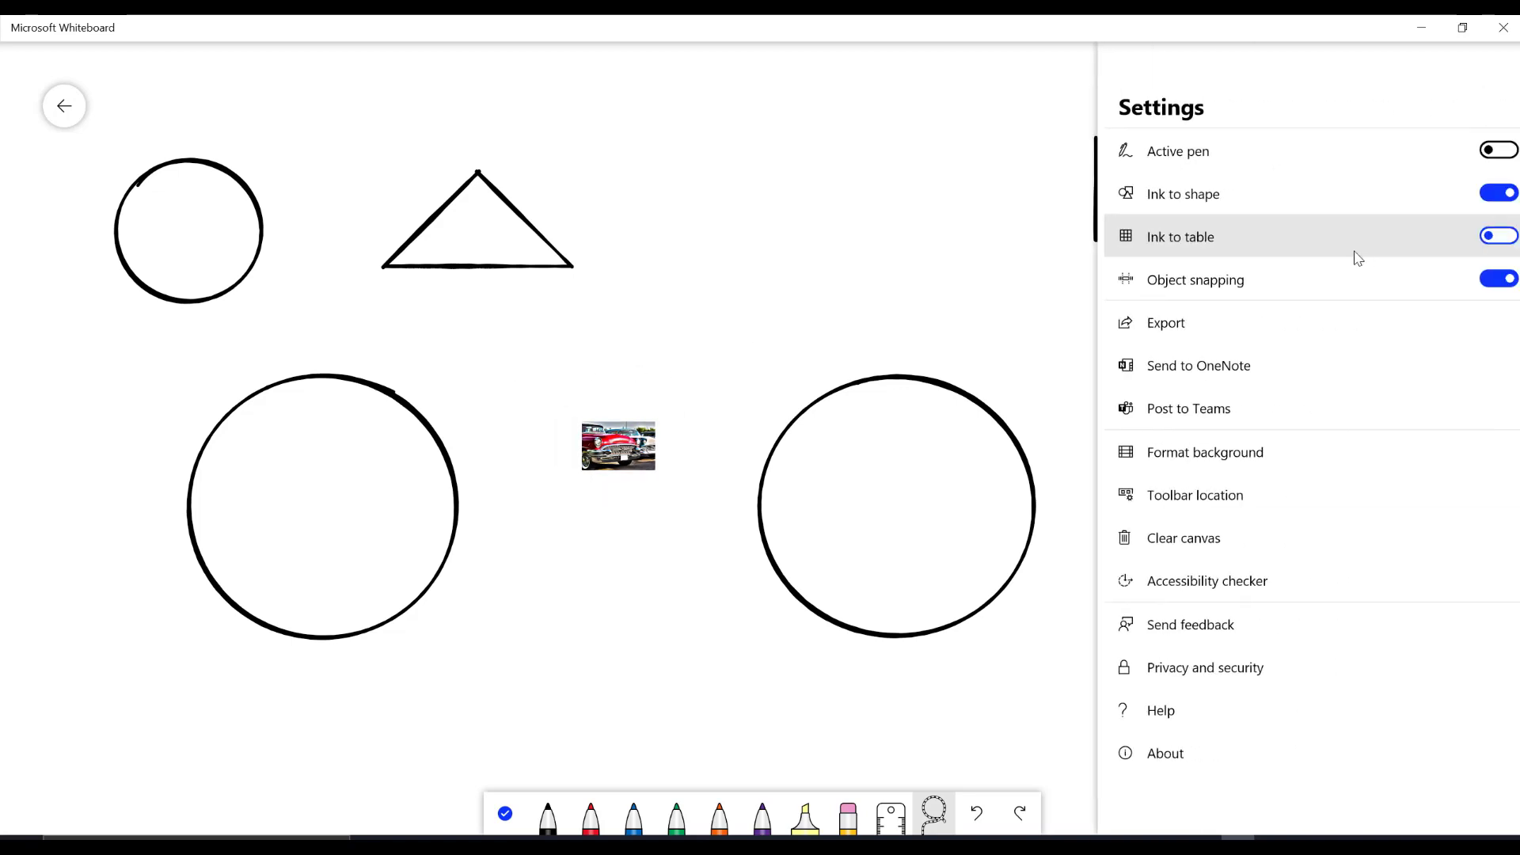
{"action": "left_click", "coordinate": [1498, 236]}
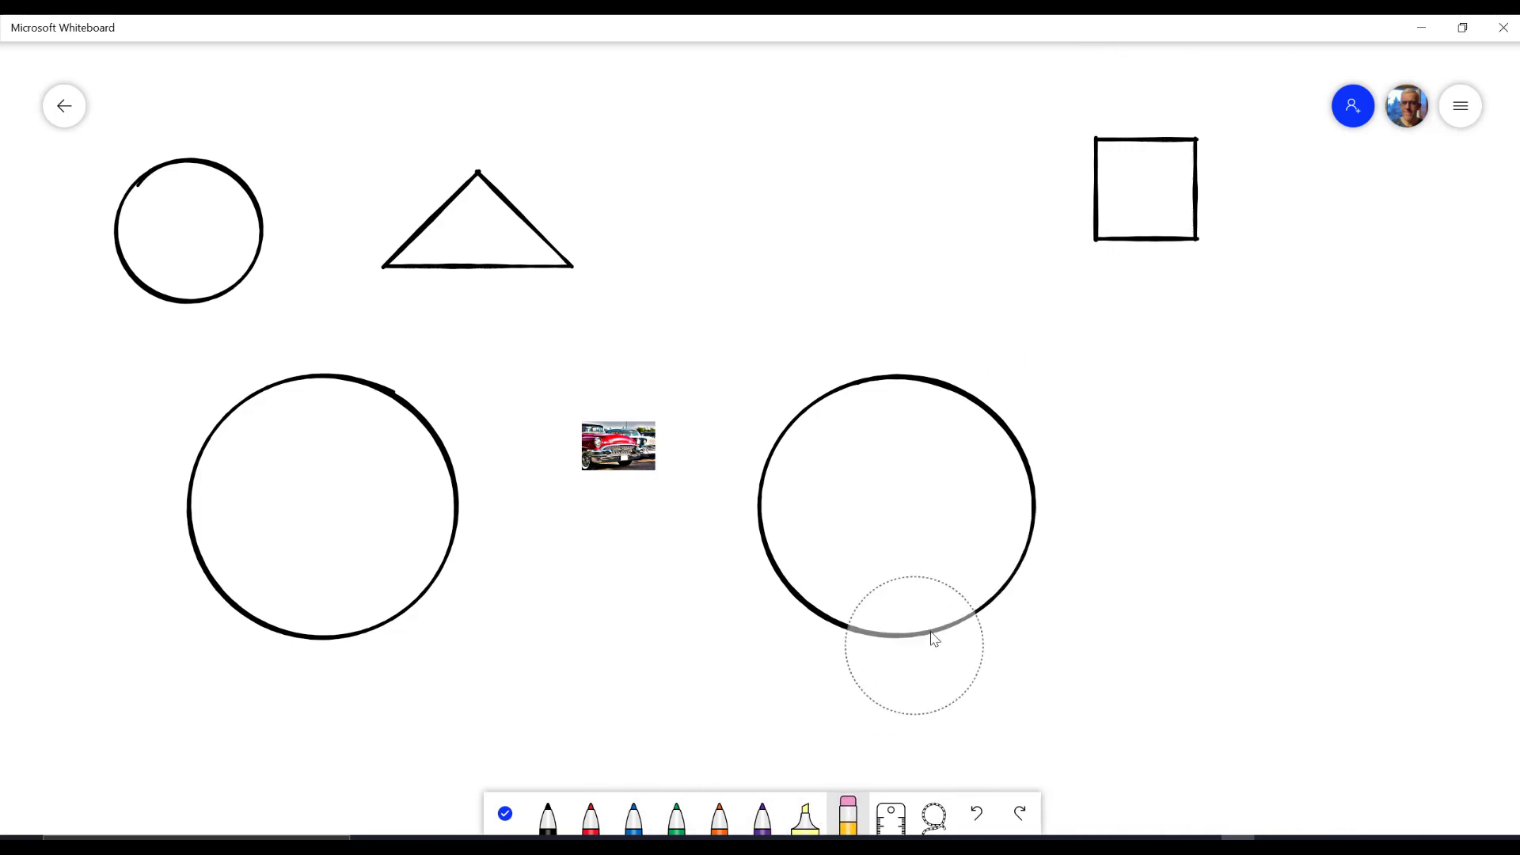
Select the right large circle and delete it with the trash icon.
{"action": "left_click_drag", "start_coordinate": [931, 638], "coordinate": [1023, 526]}
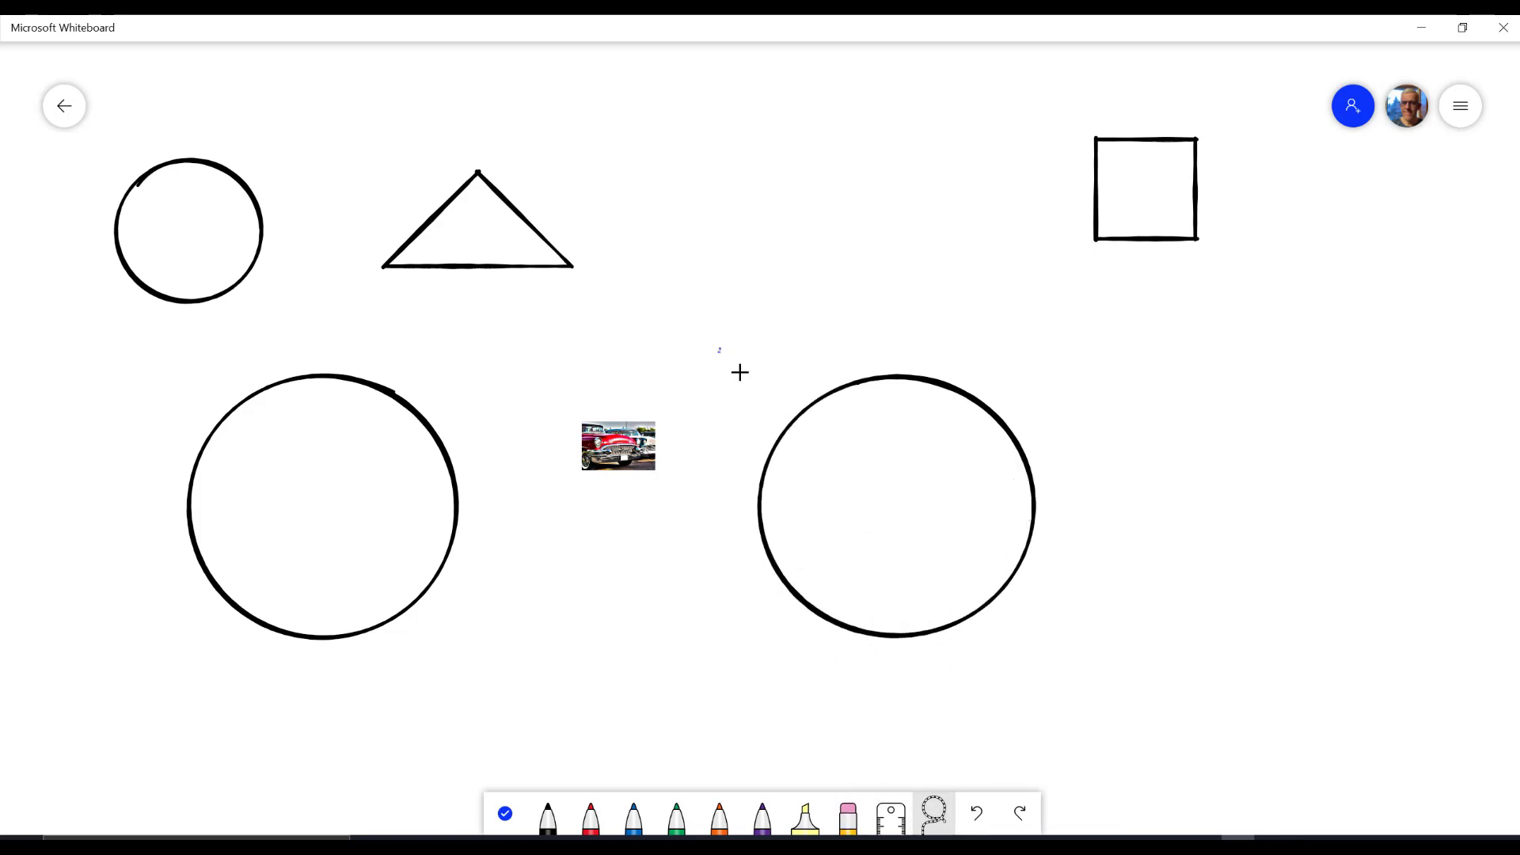
{"action": "left_click", "coordinate": [894, 505]}
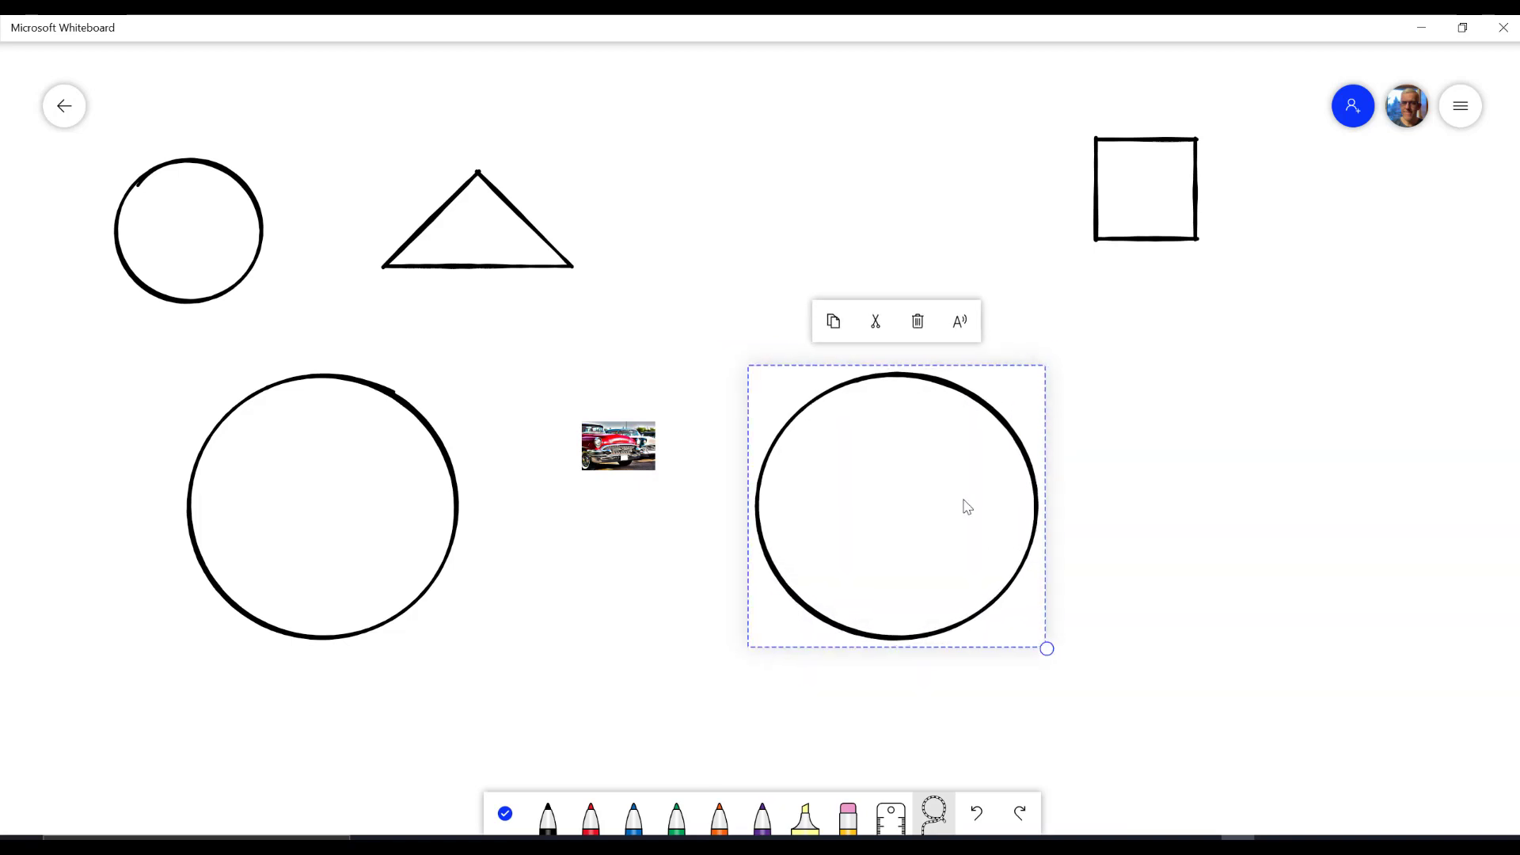
{"action": "left_click", "coordinate": [916, 321]}
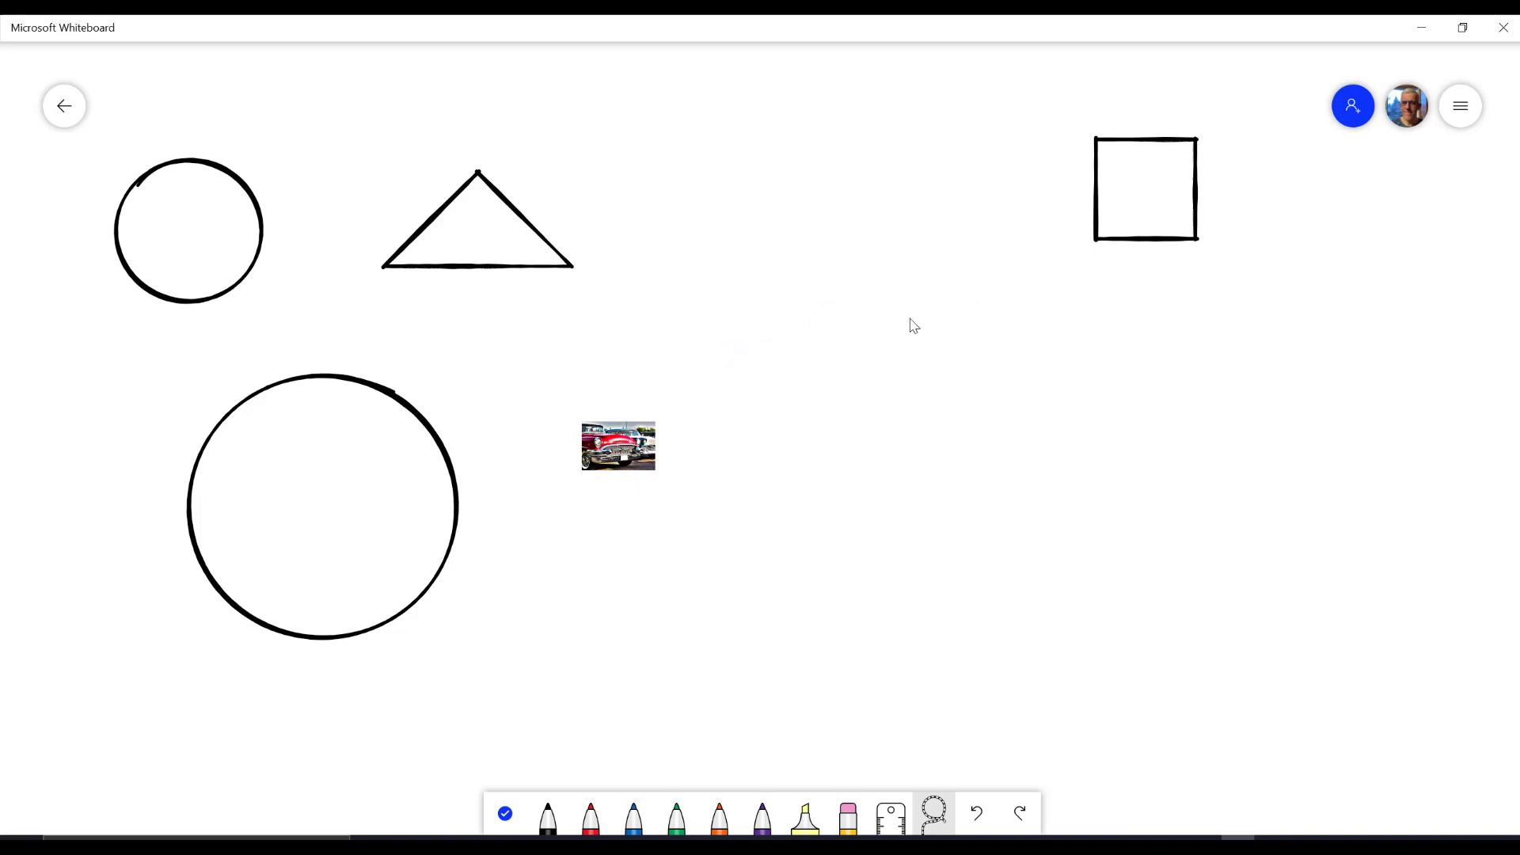
{"action": "mouse_move", "coordinate": [916, 321]}
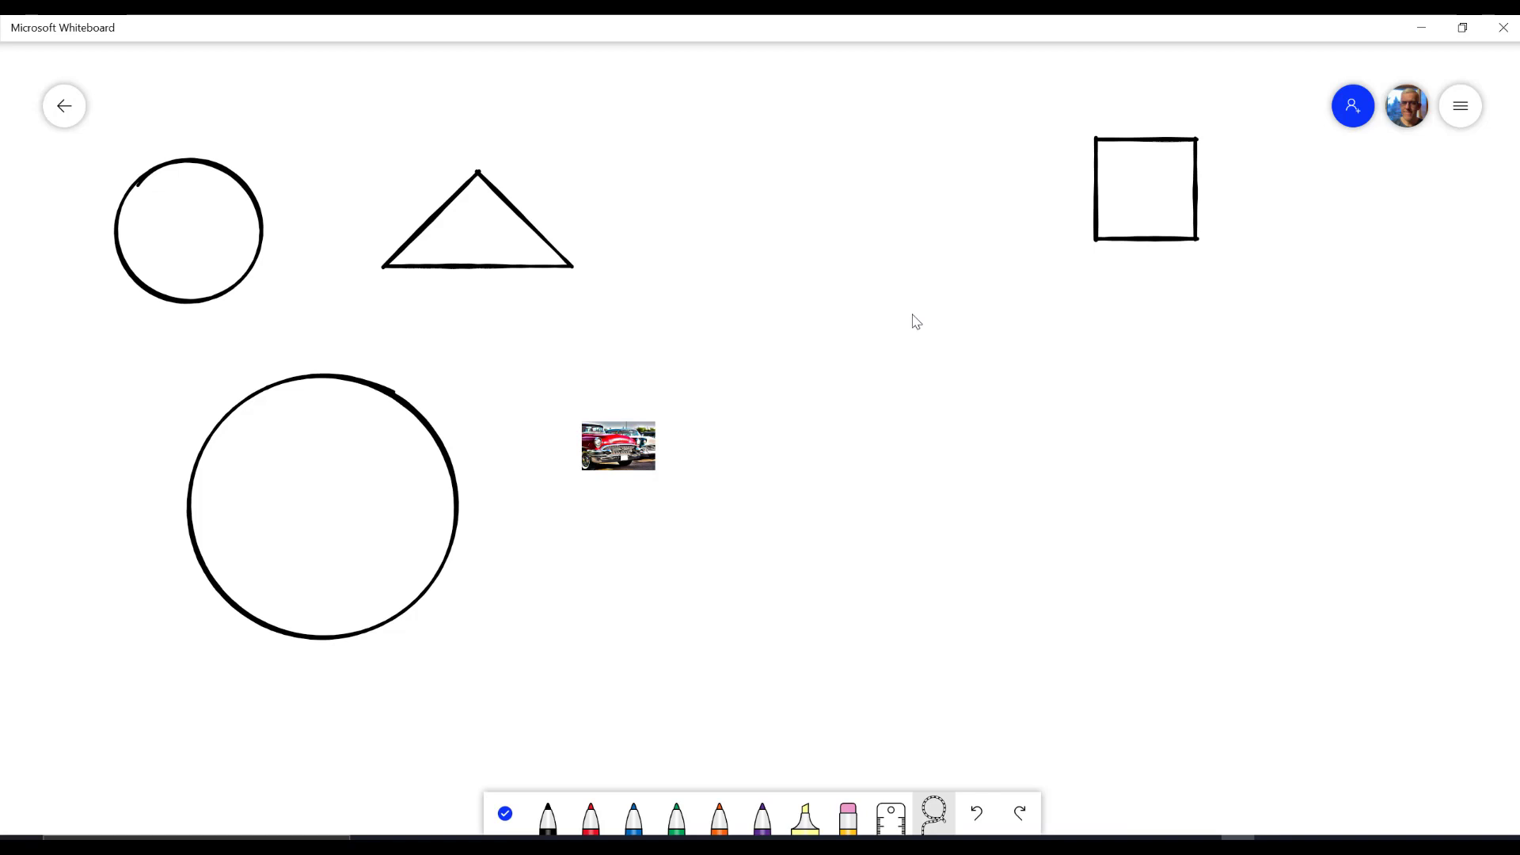